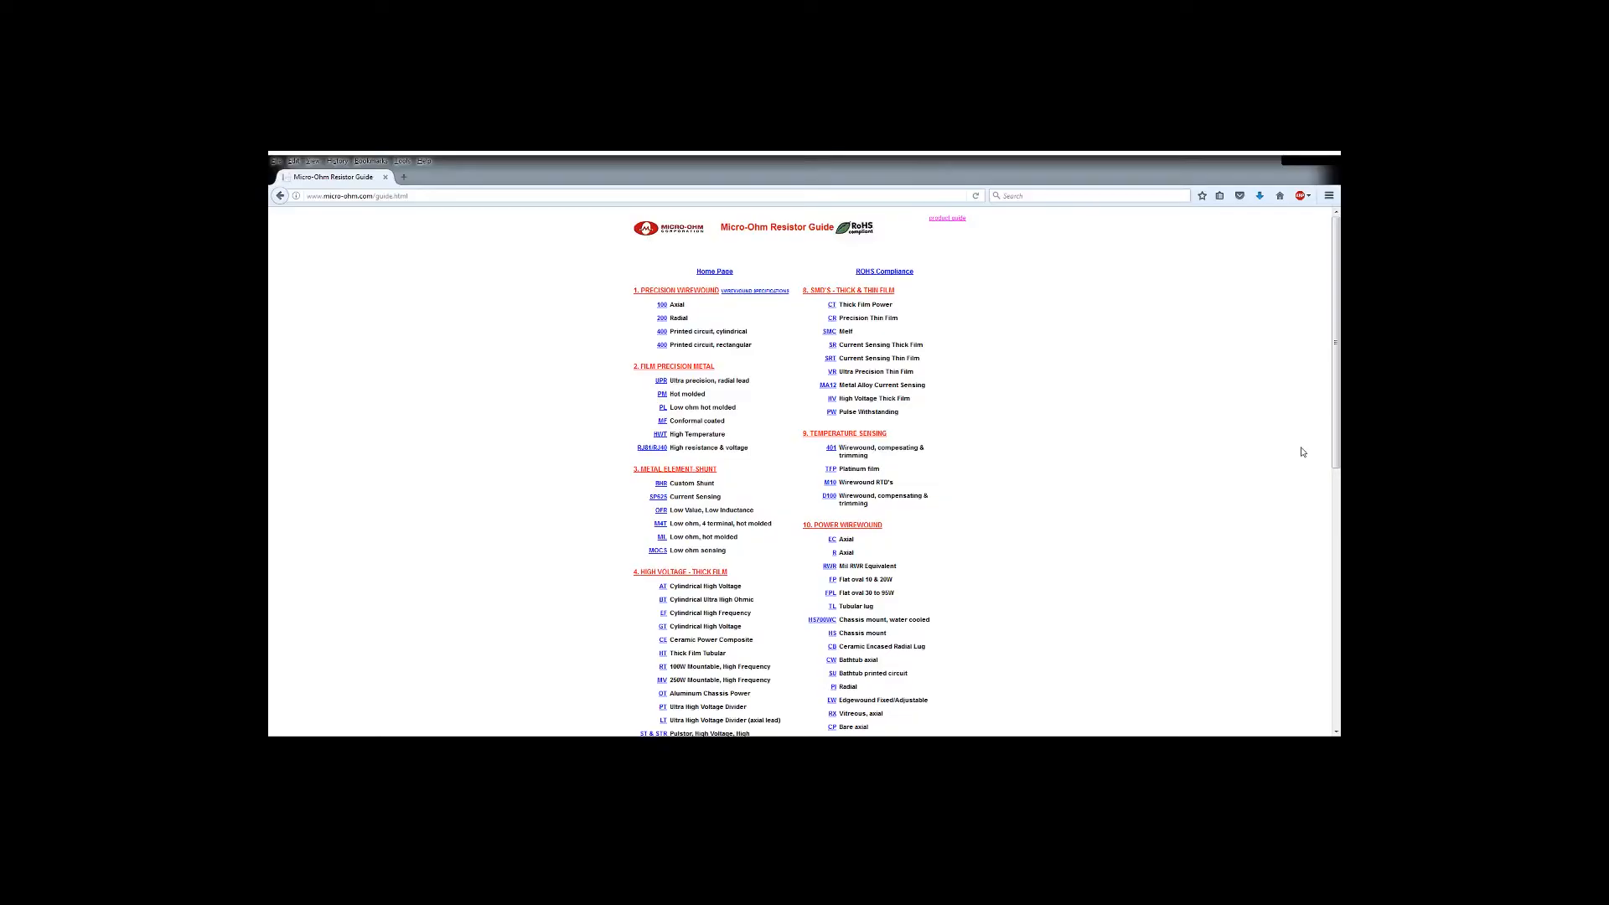
mouse_move(1215, 453)
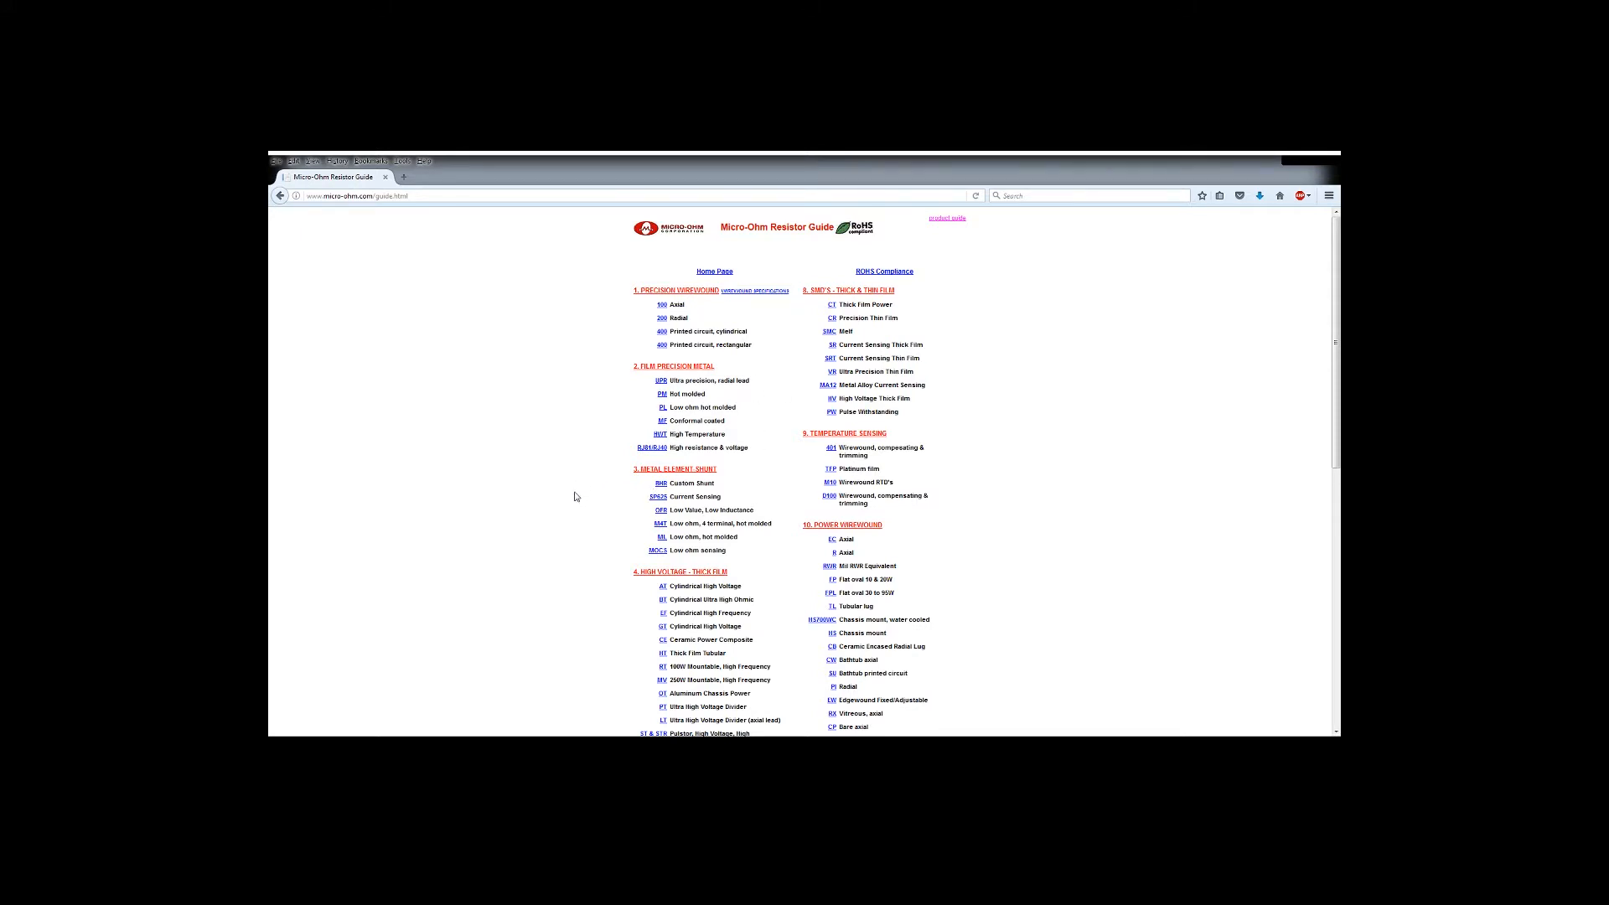
Scroll down the Micro-Ohm Resistor Guide to the lower categories, down to chip inductors.
scroll("down", 3)
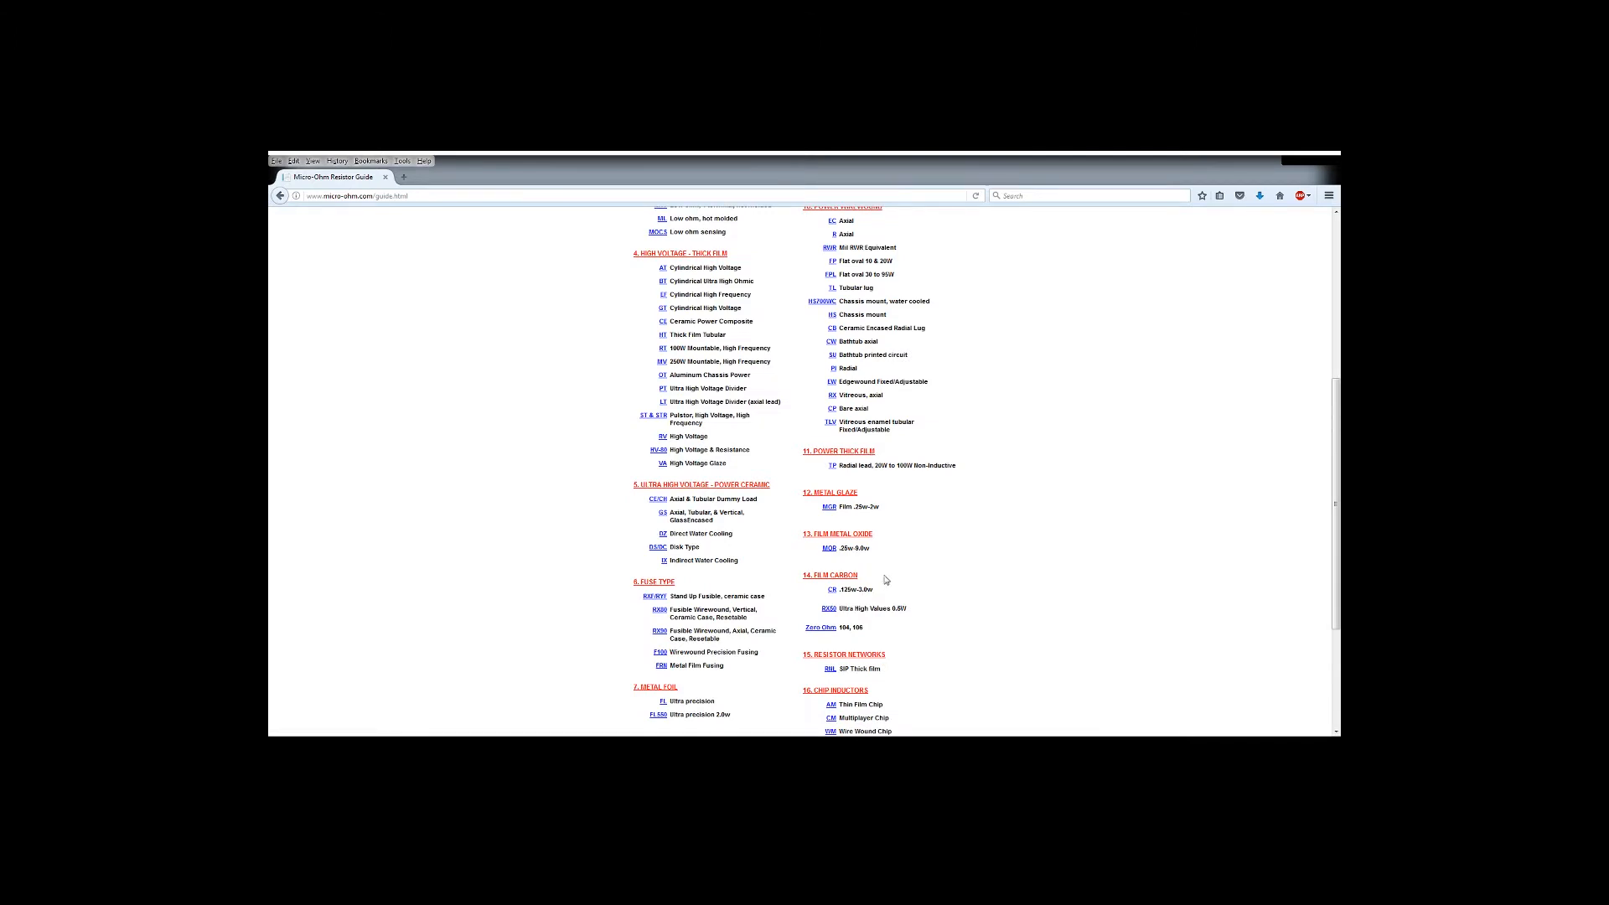
mouse_move(882, 566)
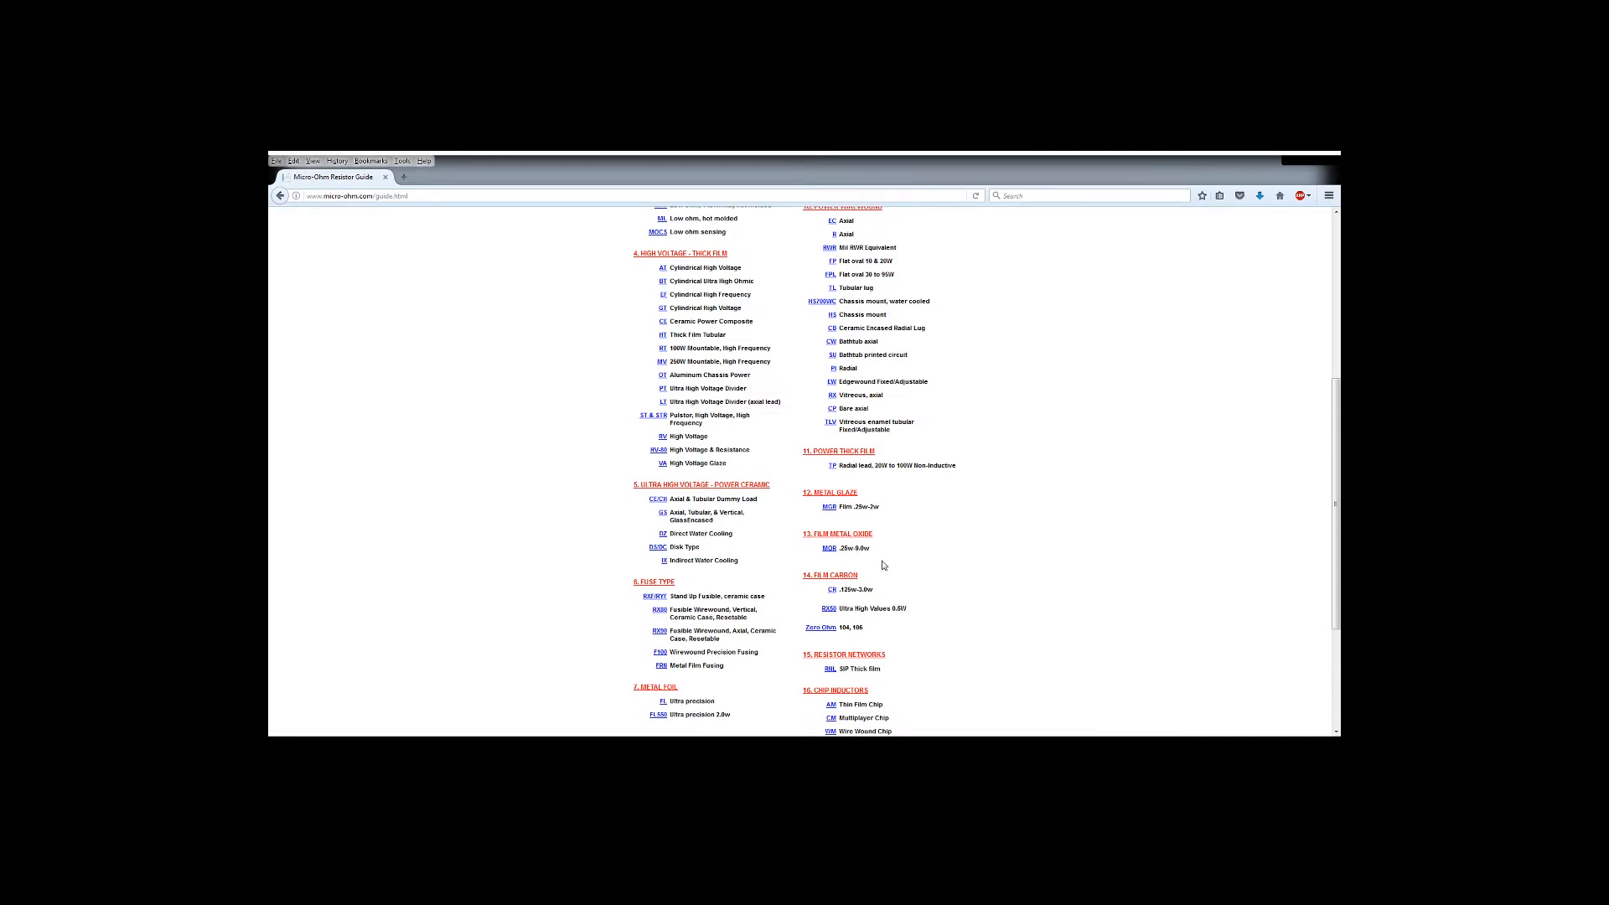
scroll("down", 3)
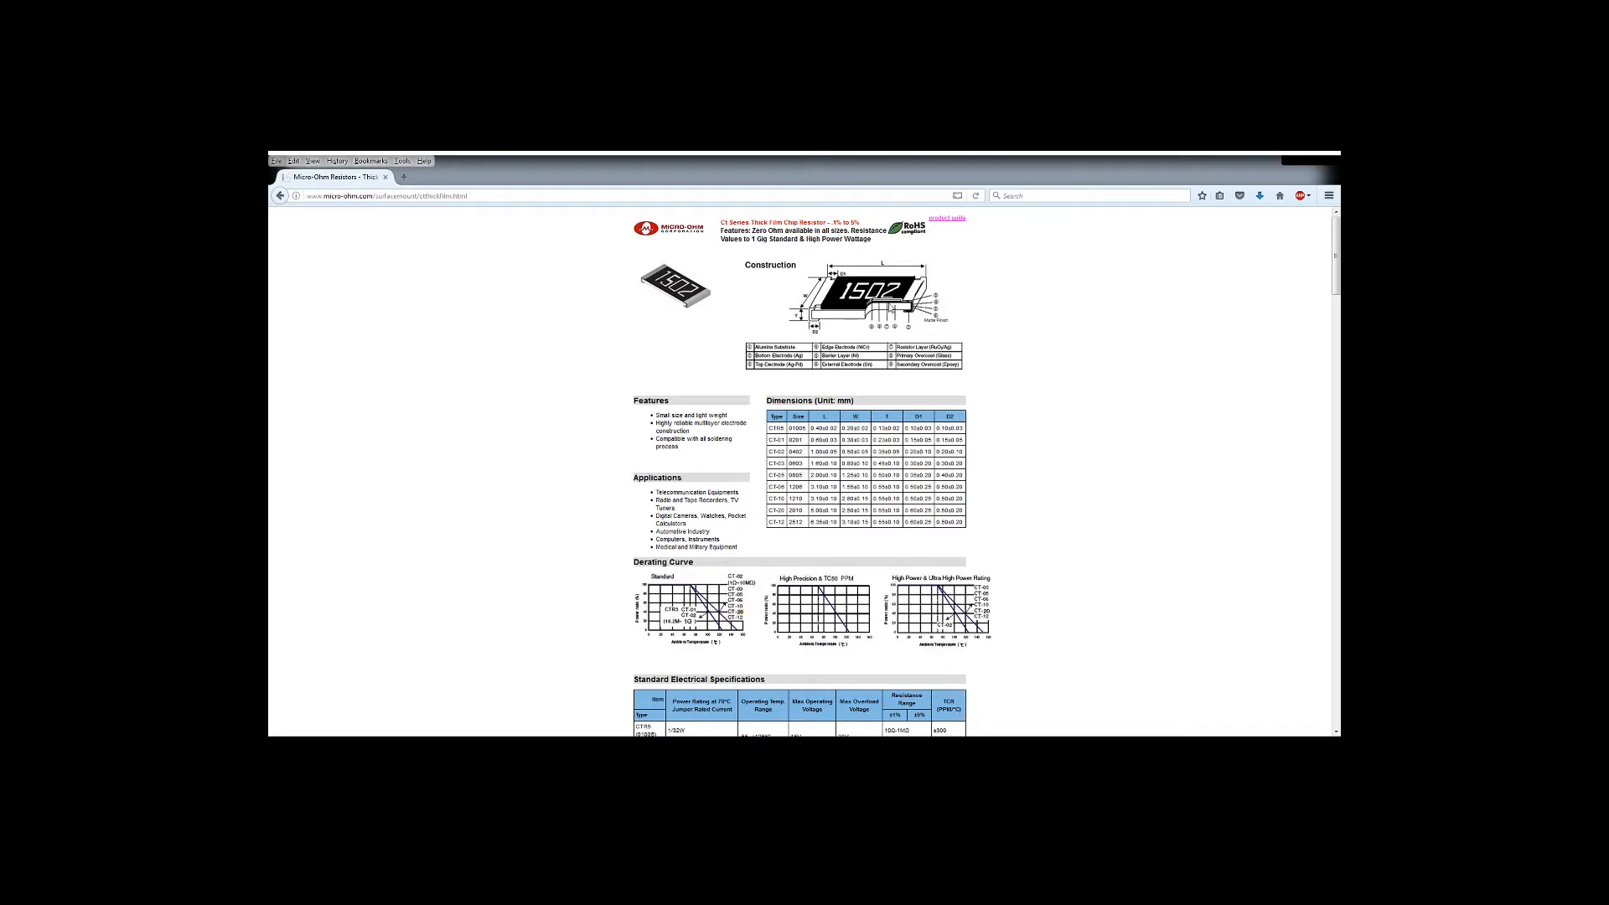
mouse_move(854, 321)
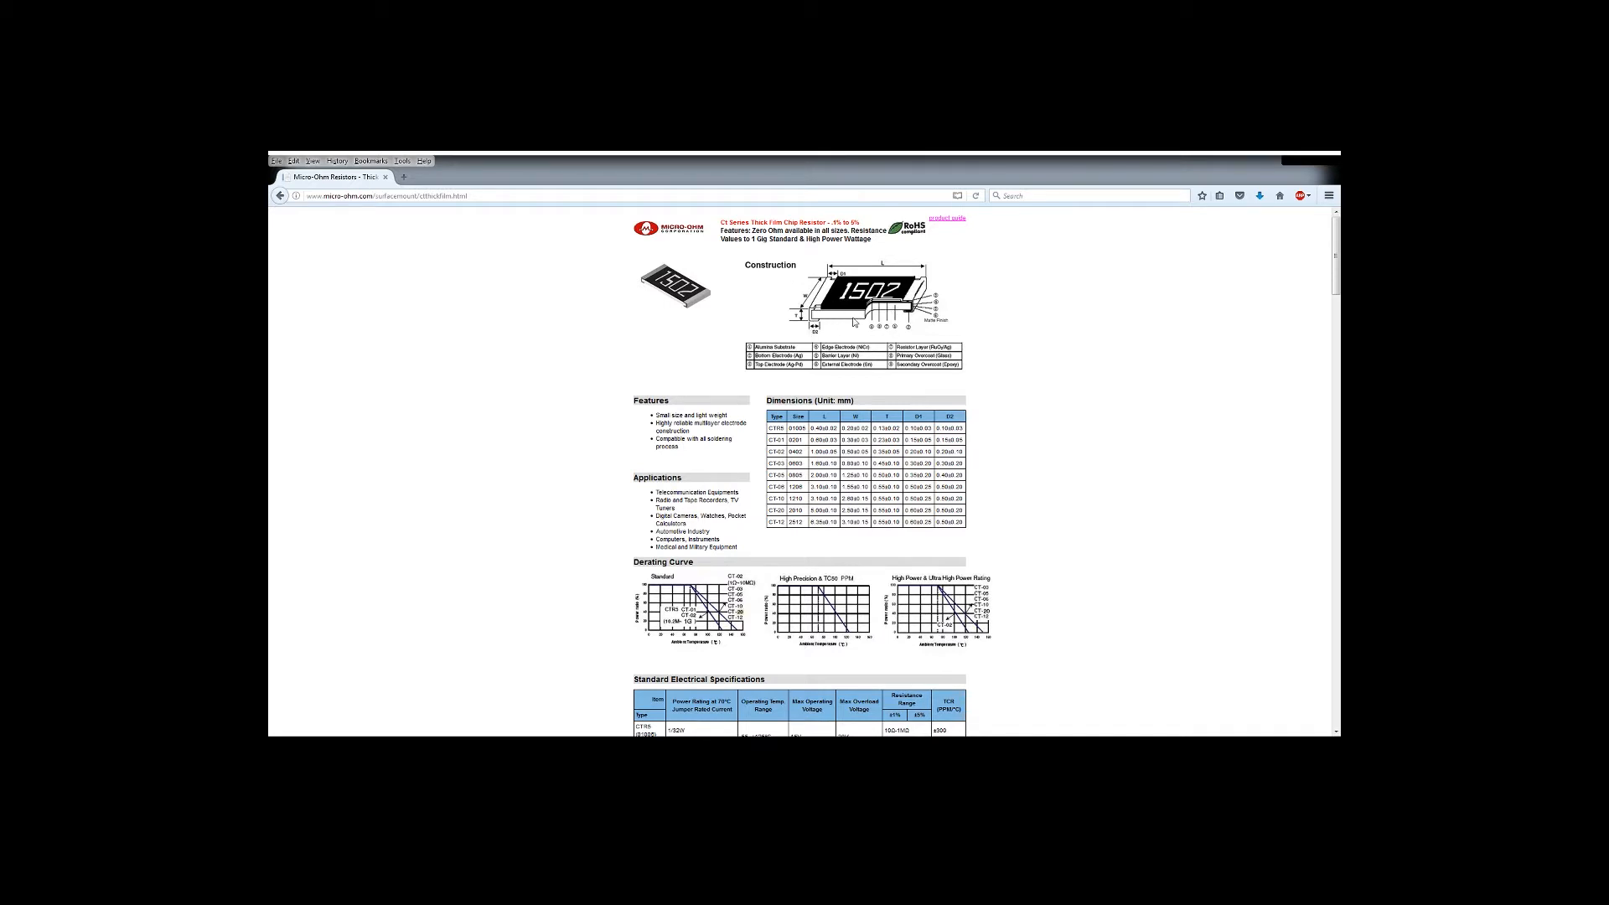
mouse_move(846, 326)
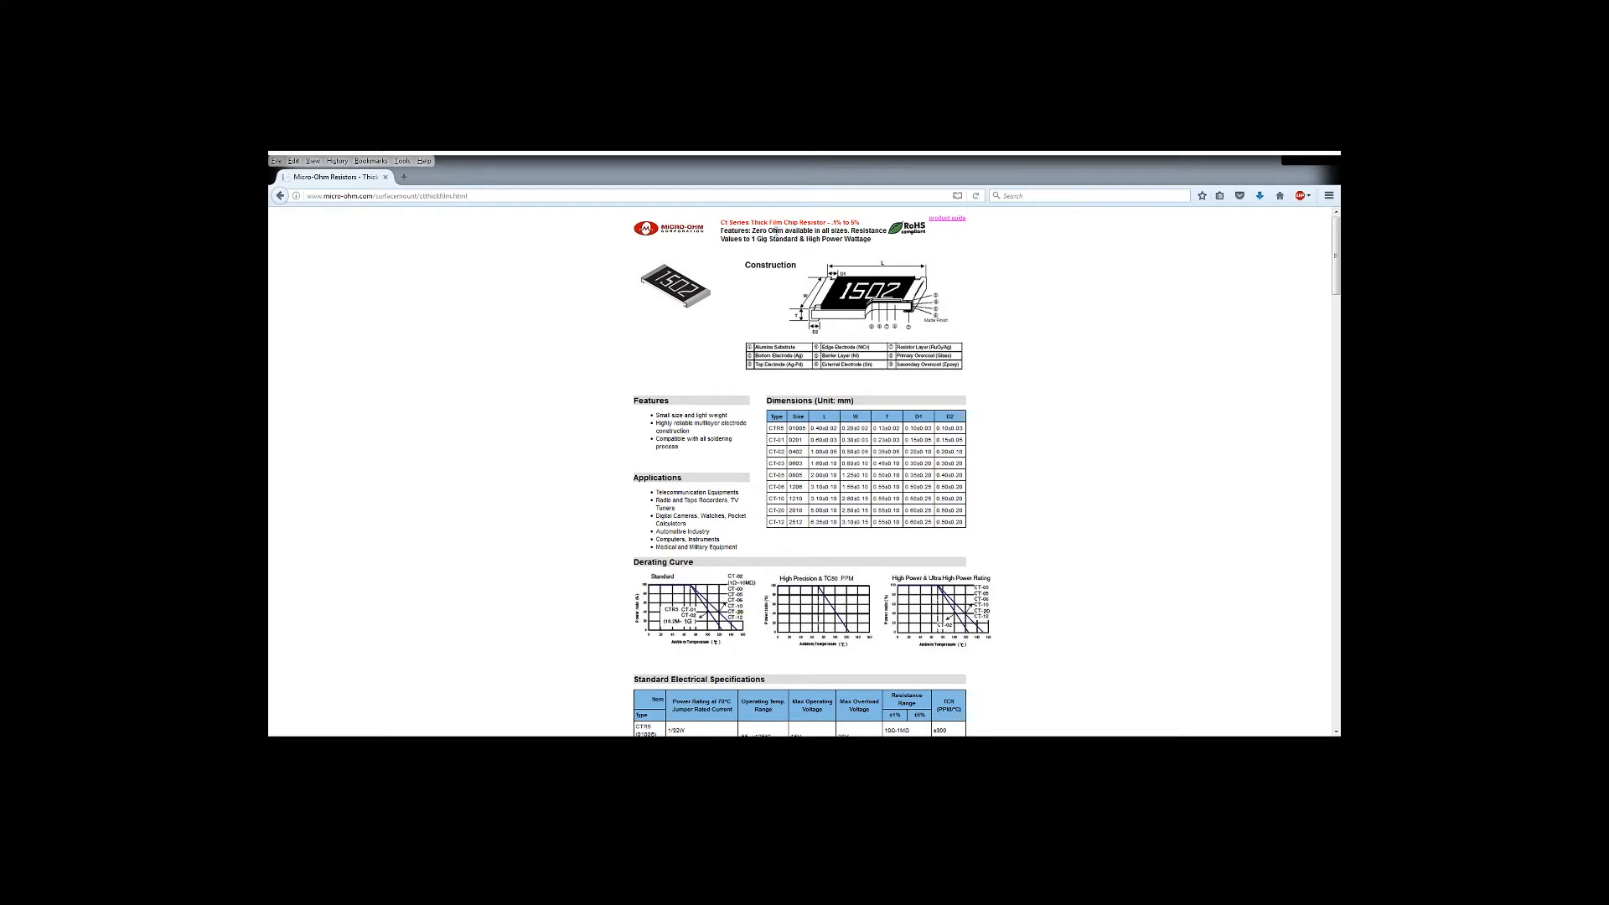
mouse_move(840, 335)
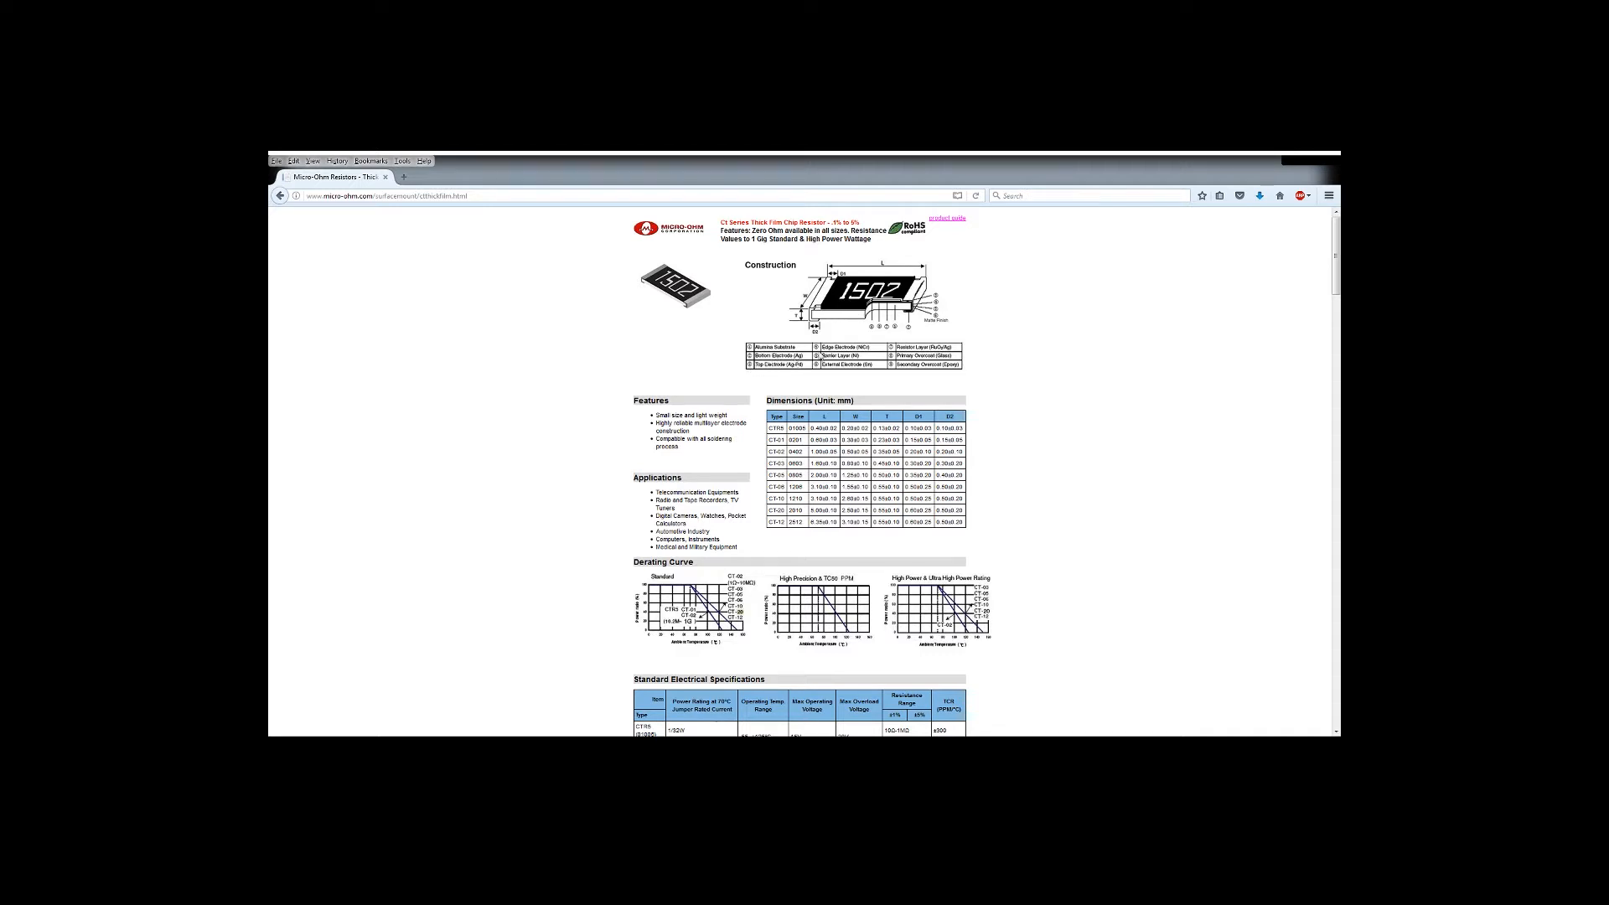
mouse_move(630, 249)
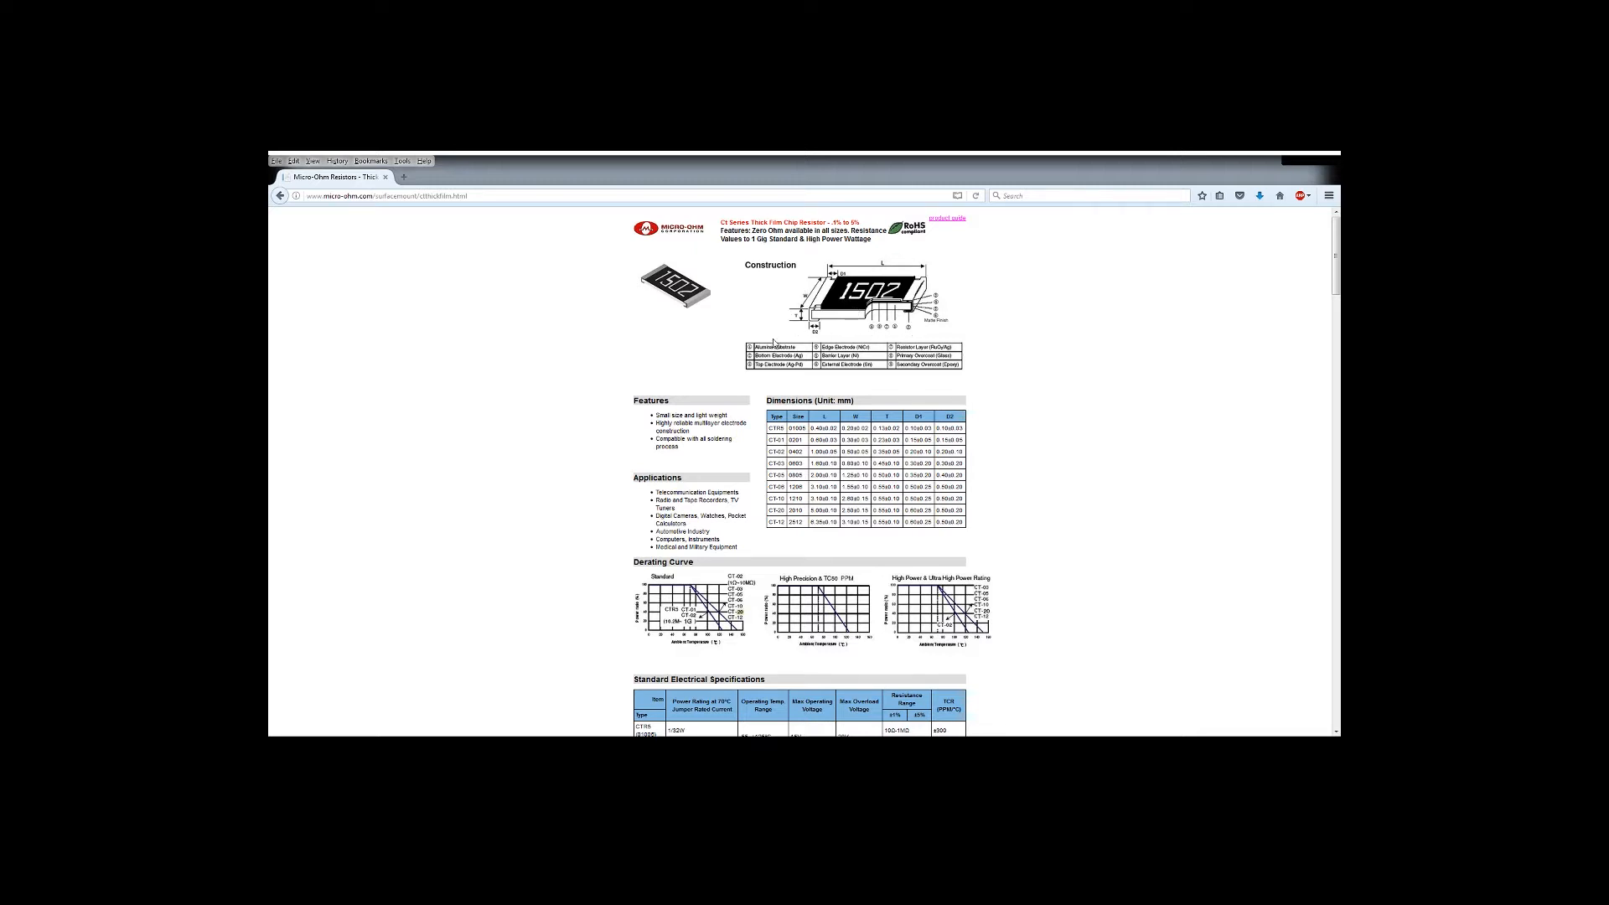
mouse_move(718, 274)
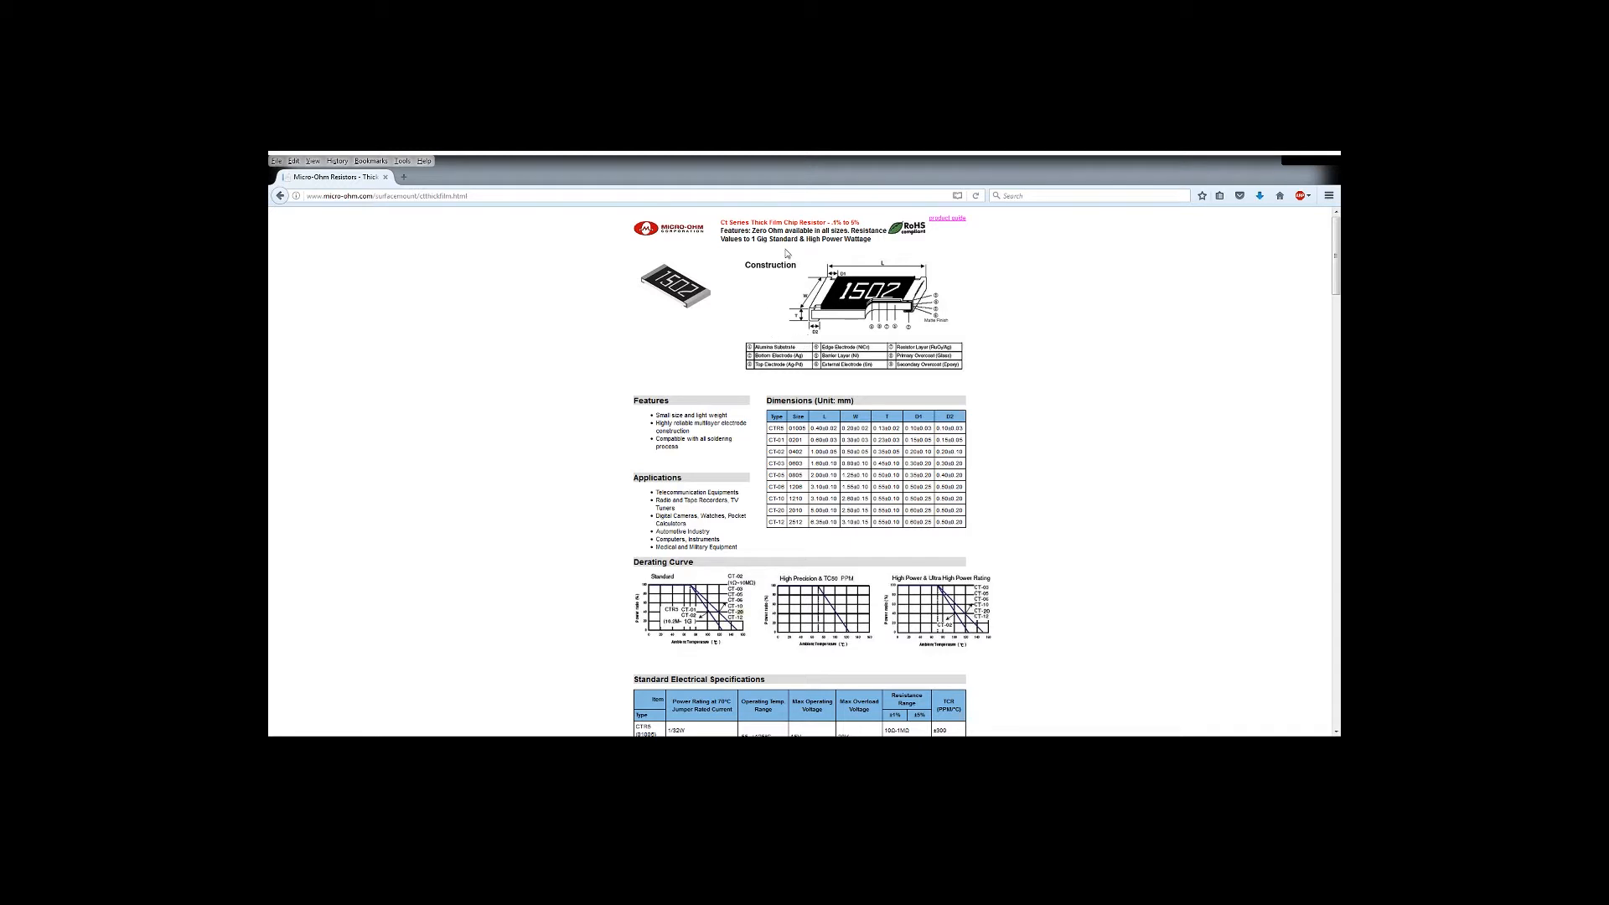
mouse_move(754, 339)
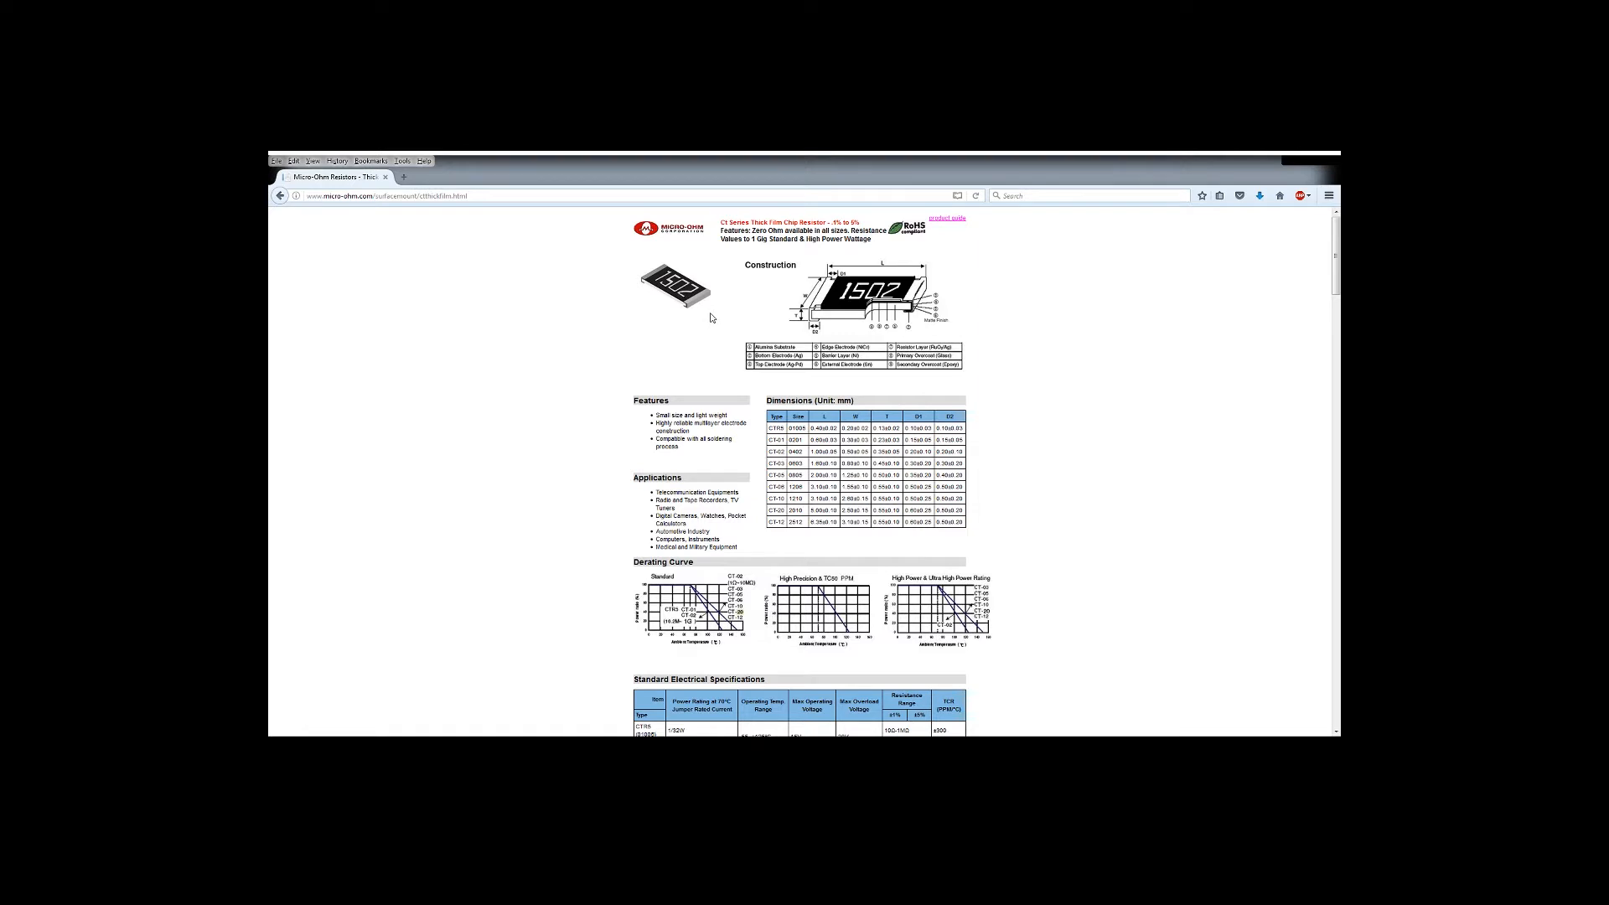
mouse_move(762, 338)
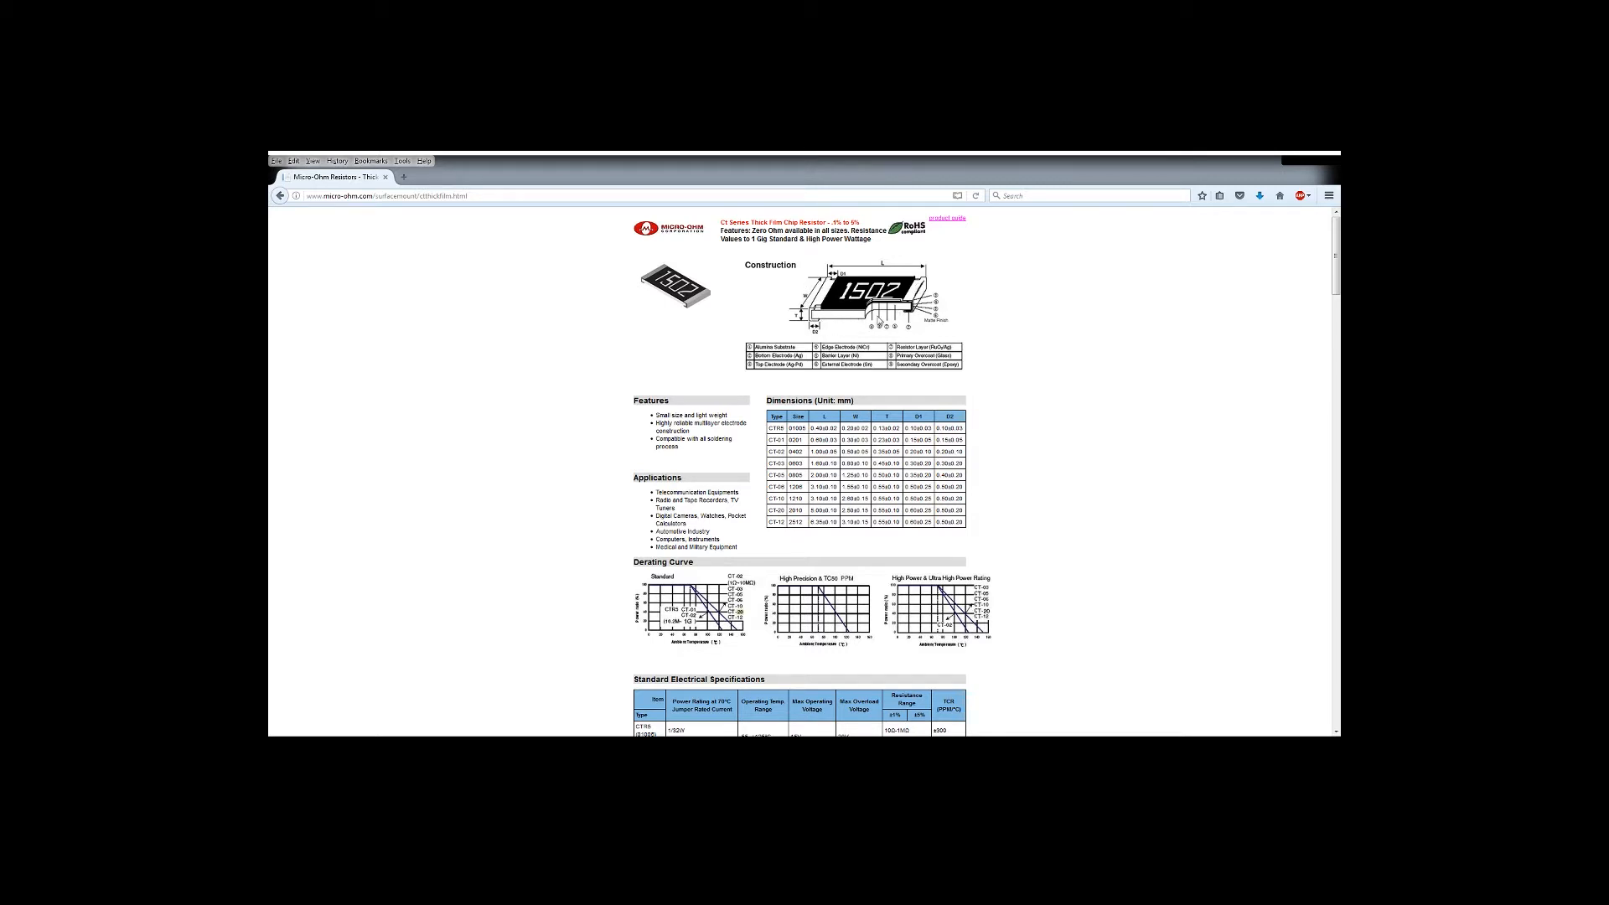
mouse_move(586, 586)
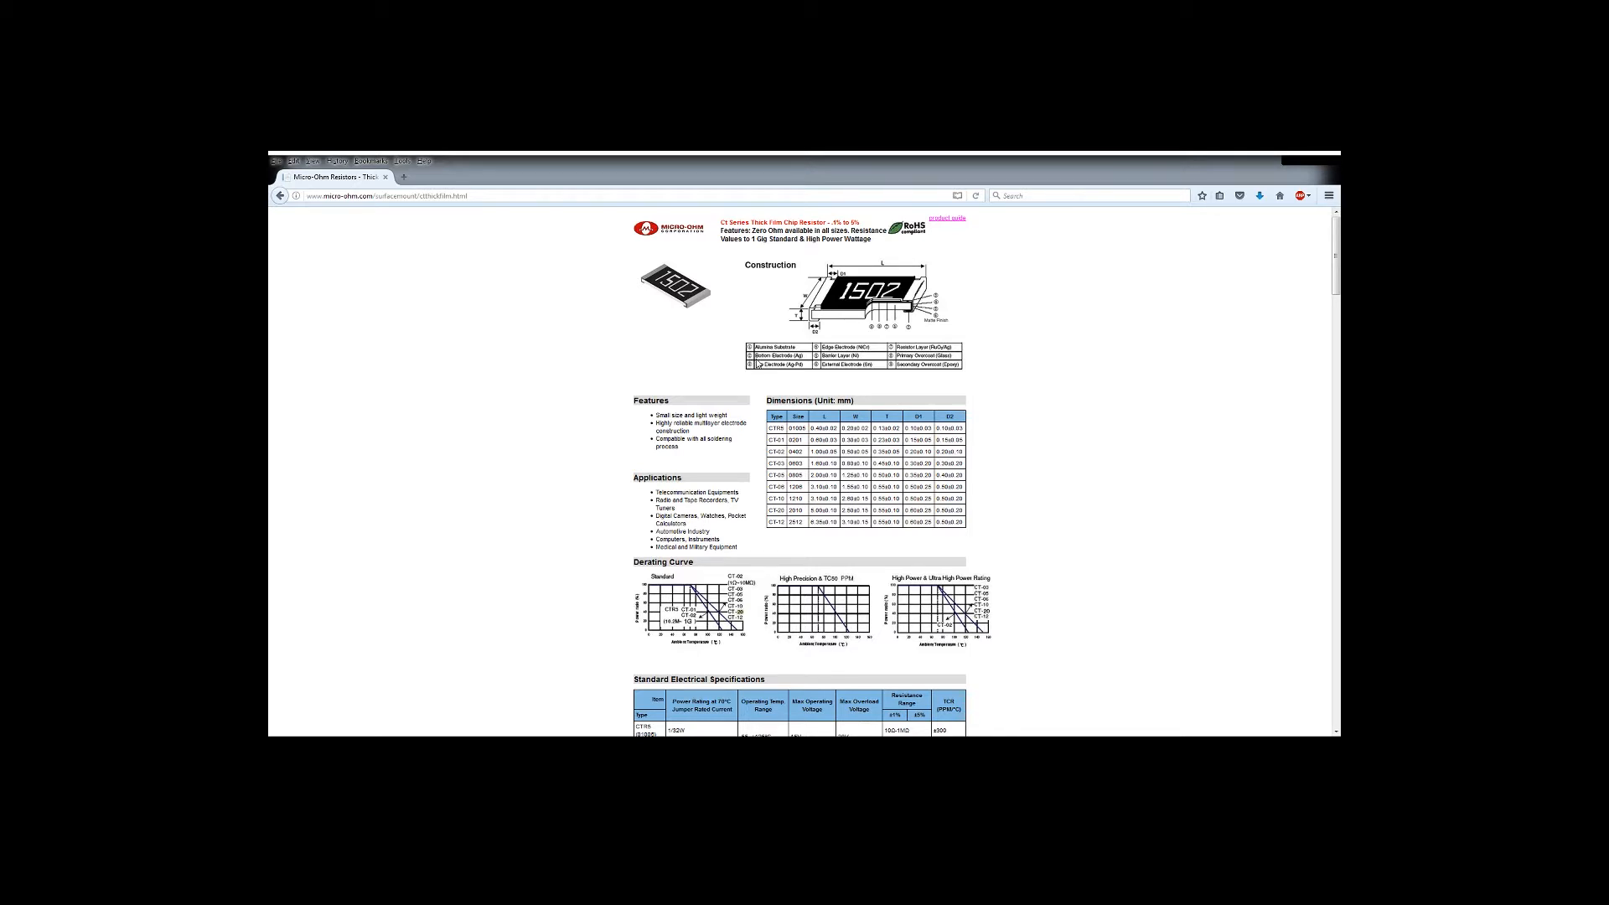
mouse_move(764, 361)
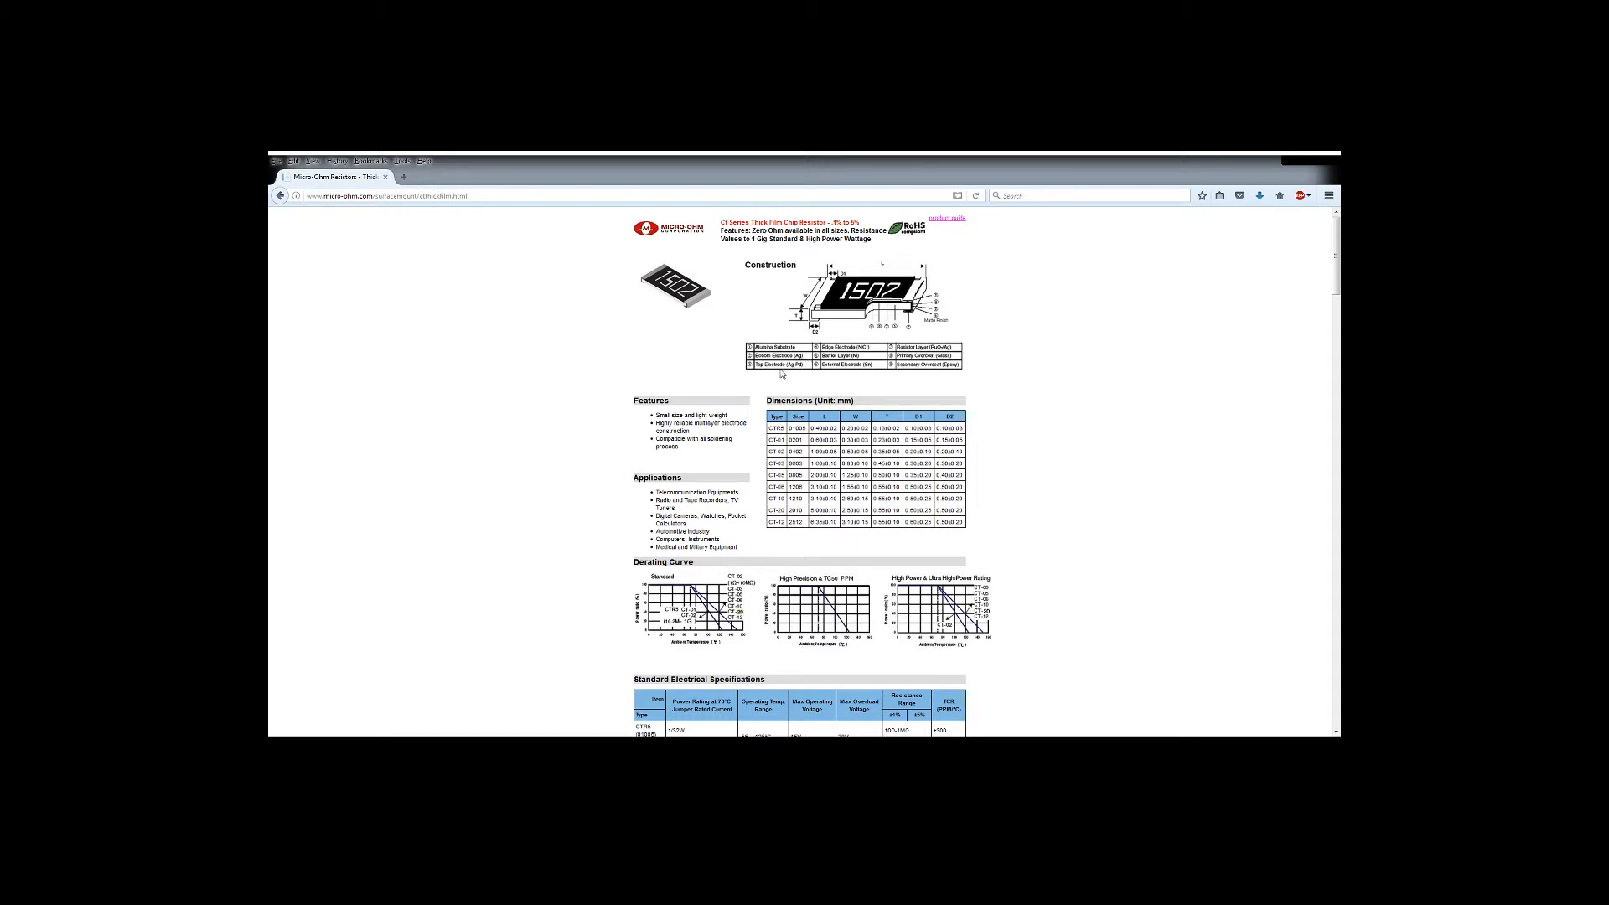
mouse_move(782, 374)
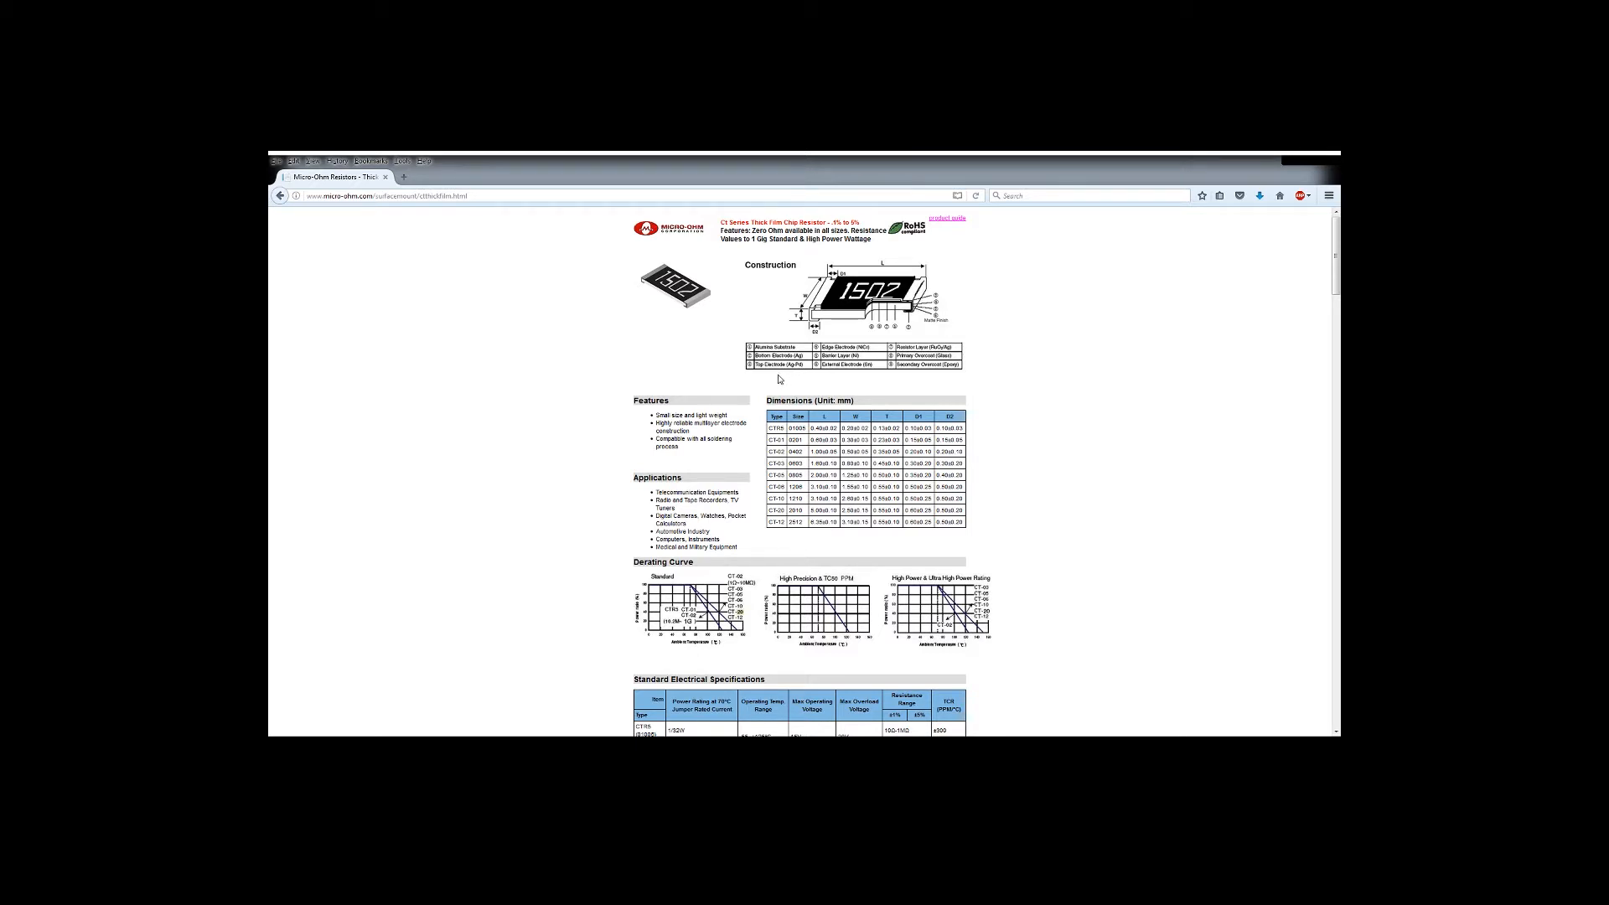
mouse_move(762, 383)
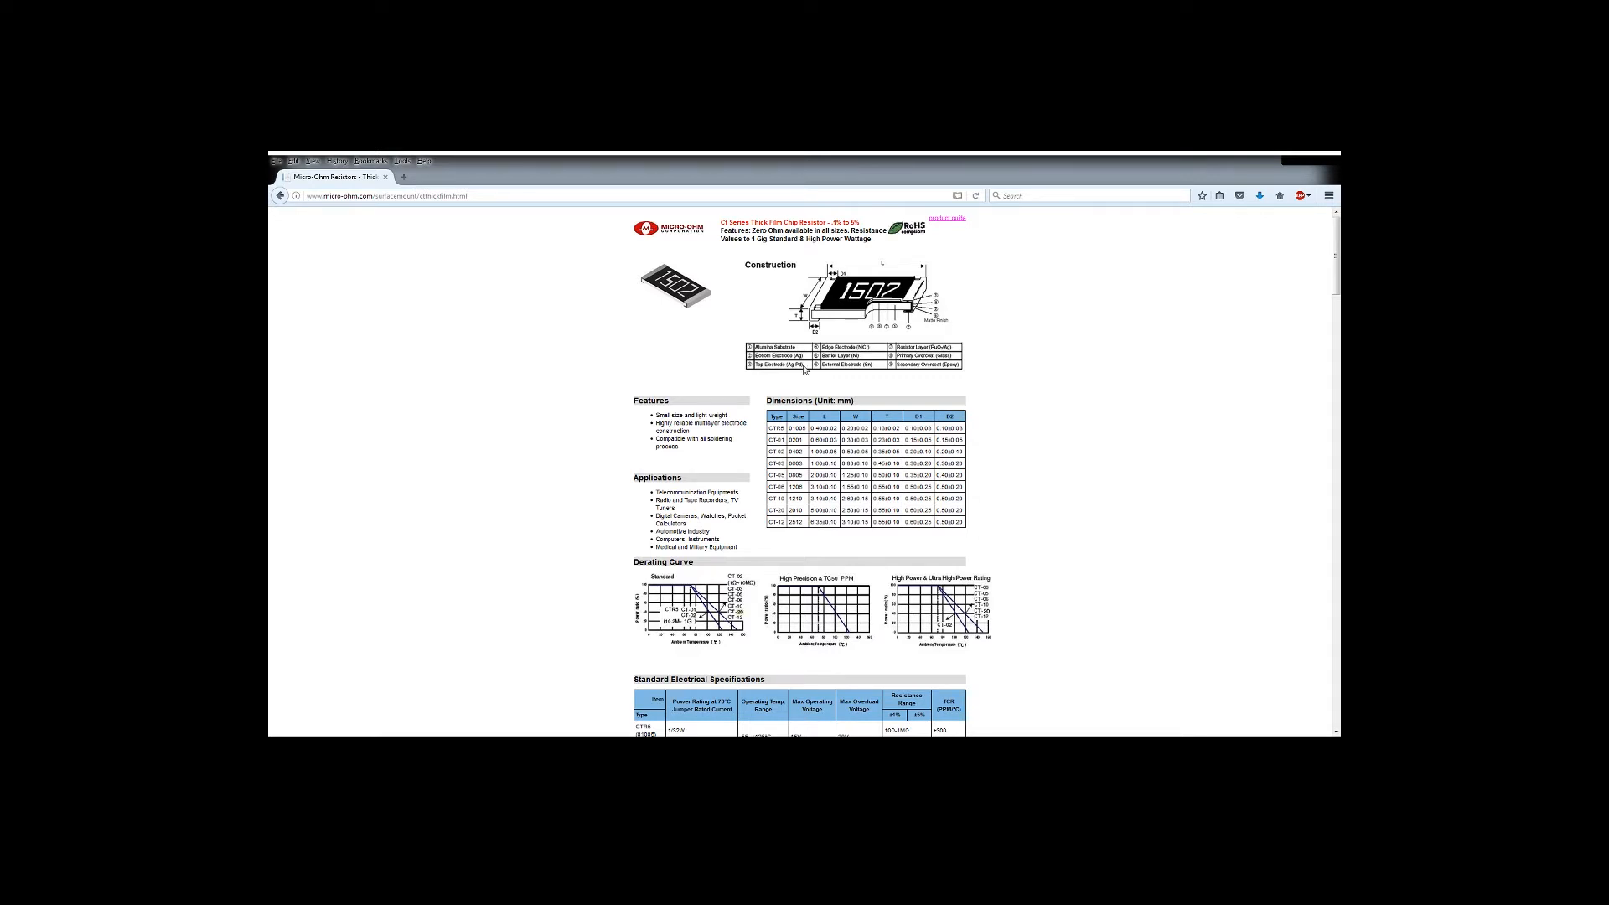
mouse_move(804, 370)
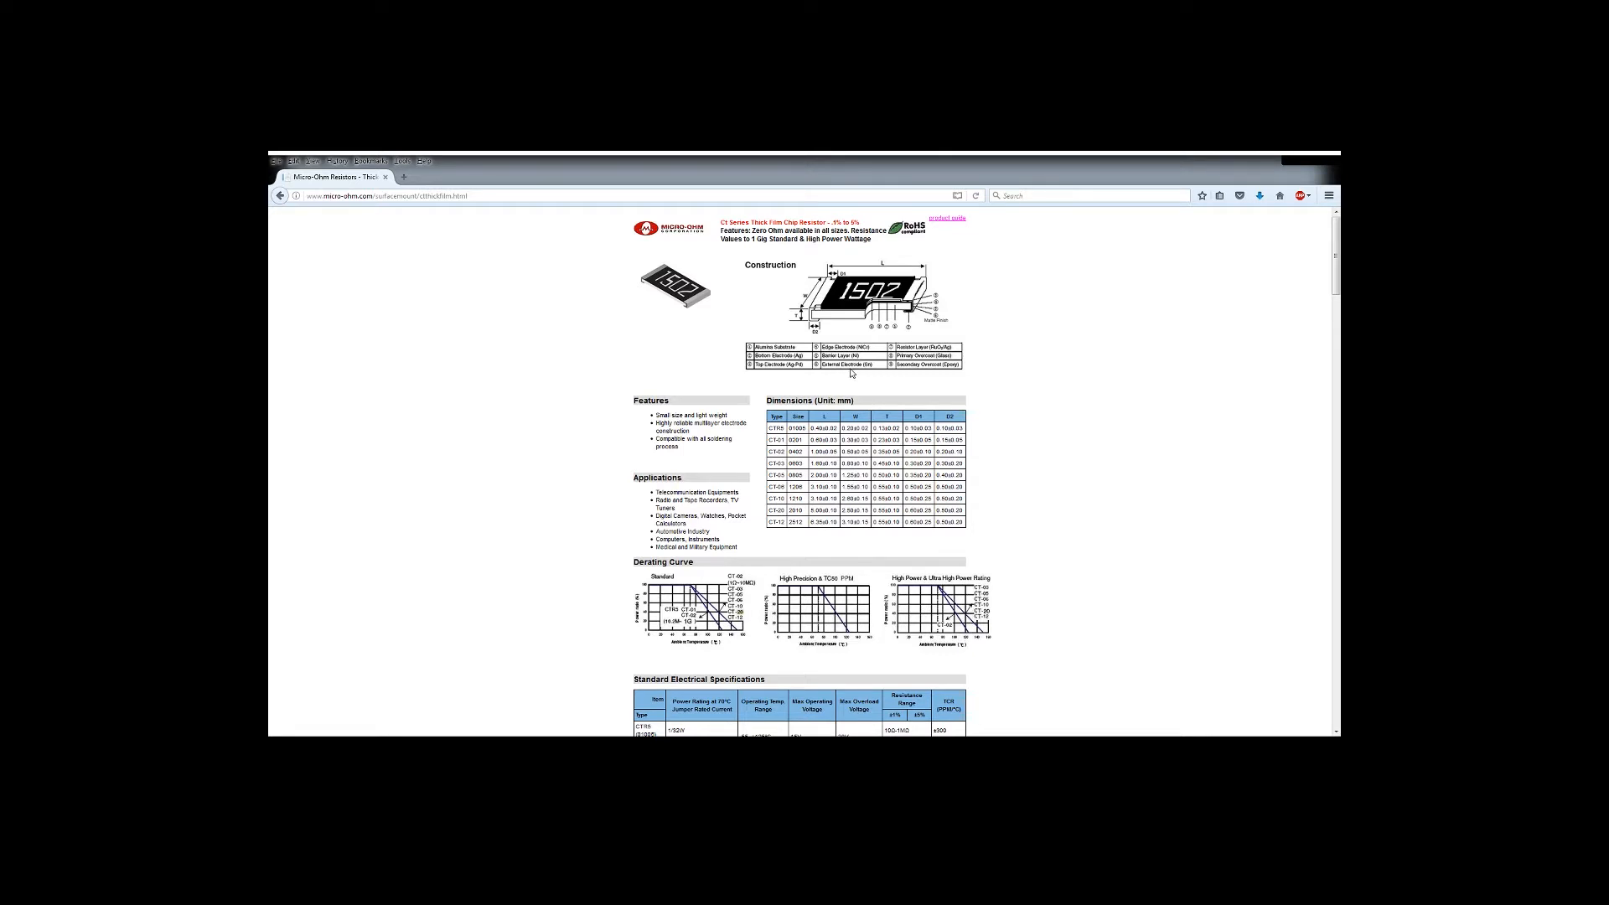
mouse_move(869, 370)
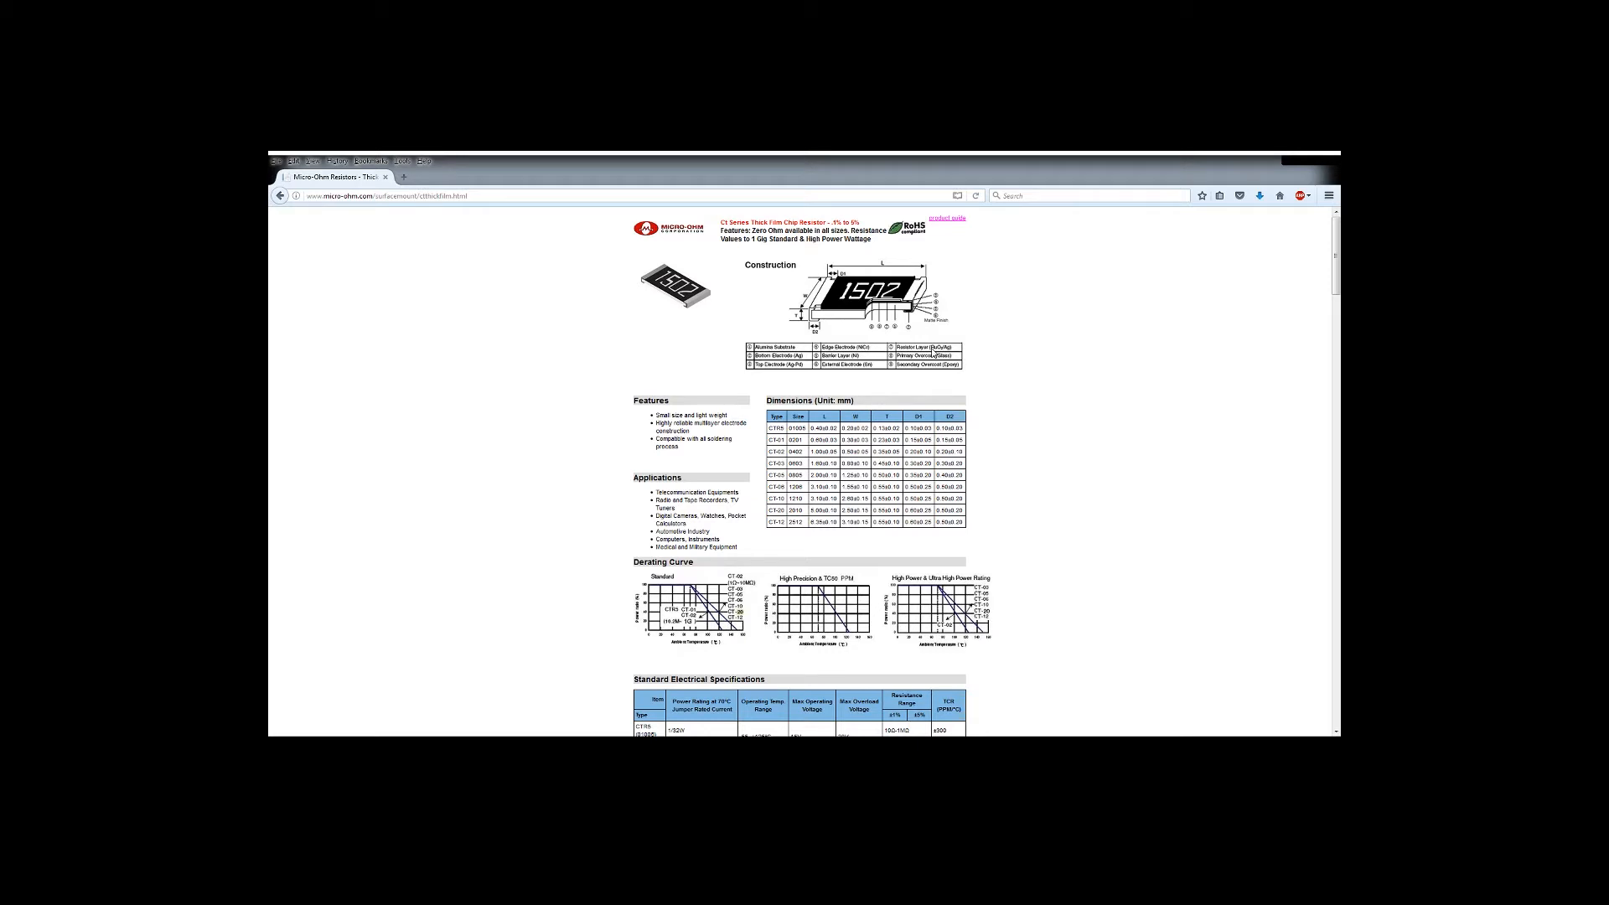
mouse_move(933, 354)
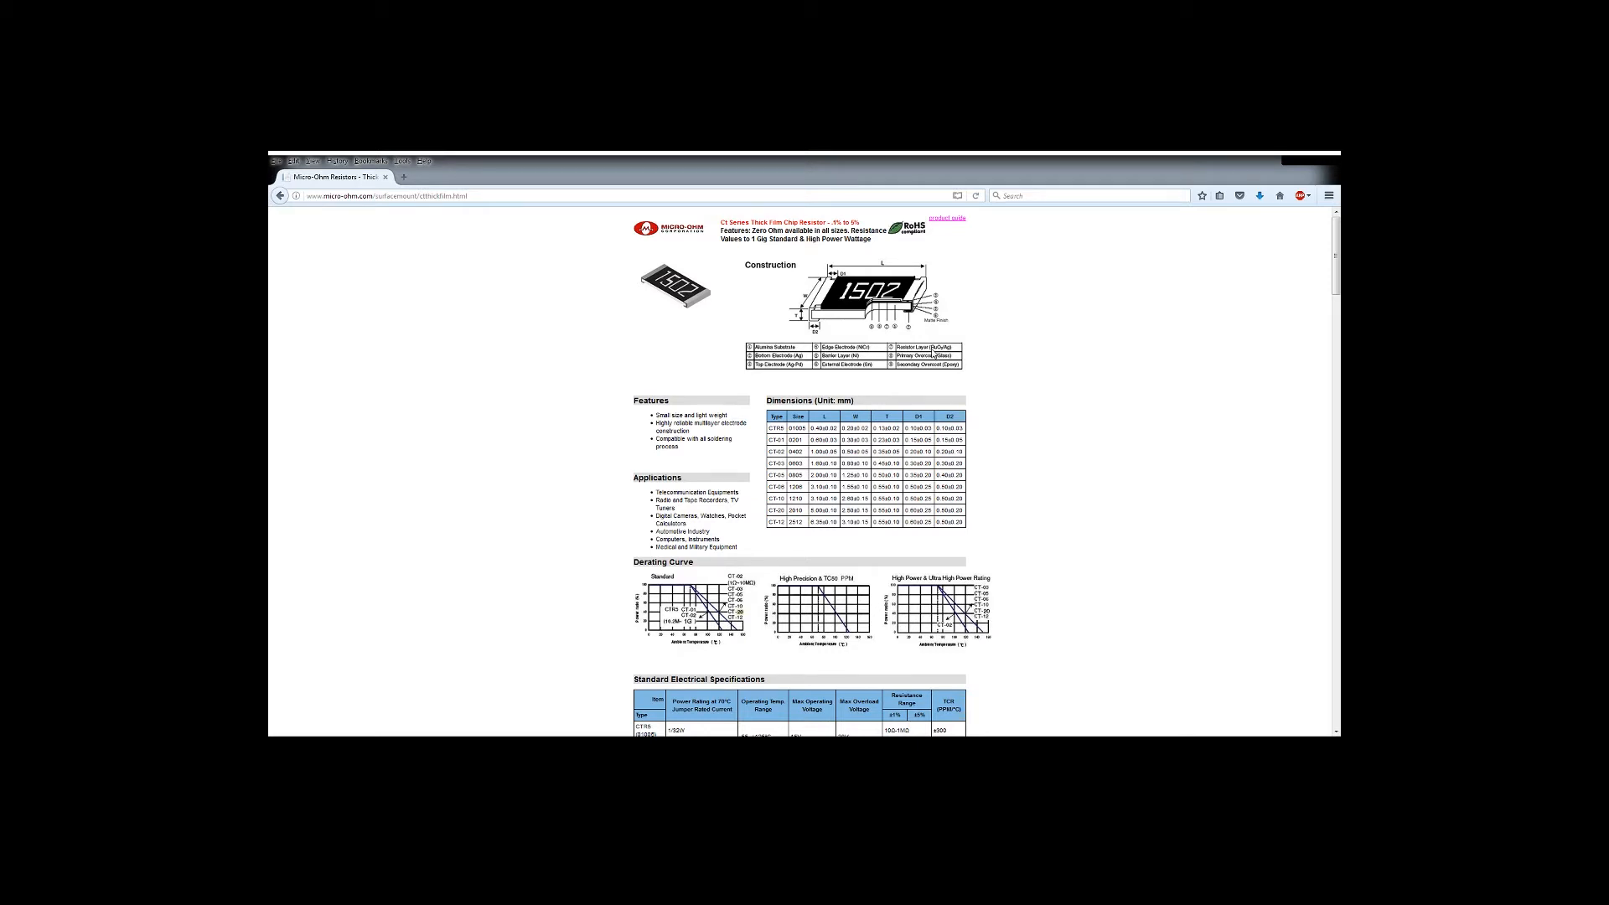
mouse_move(931, 353)
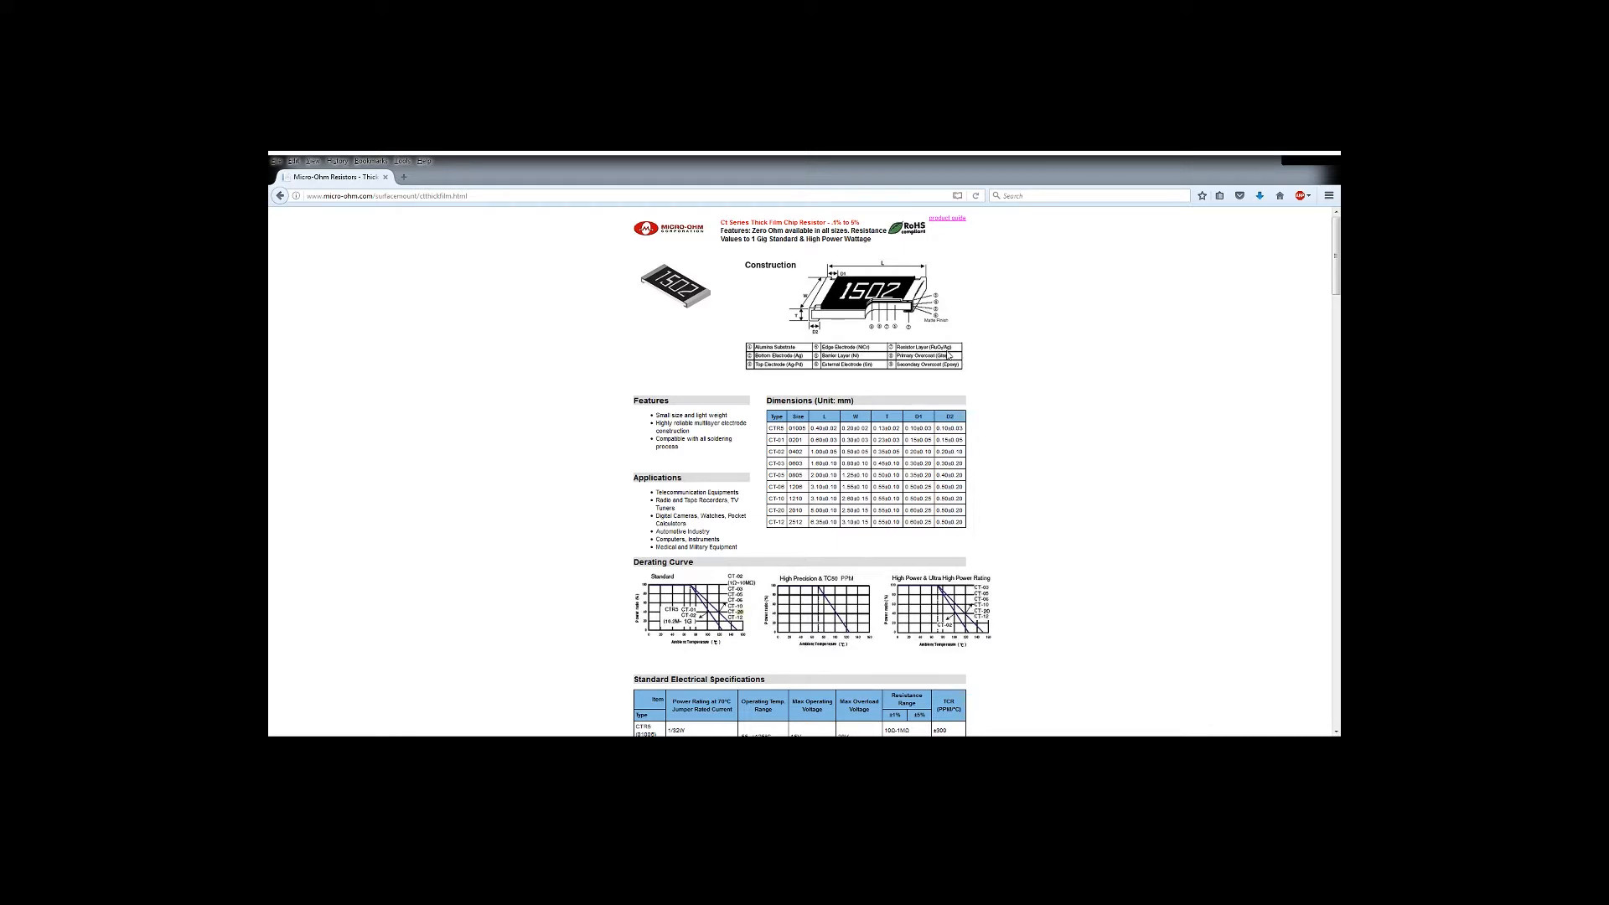
mouse_move(948, 355)
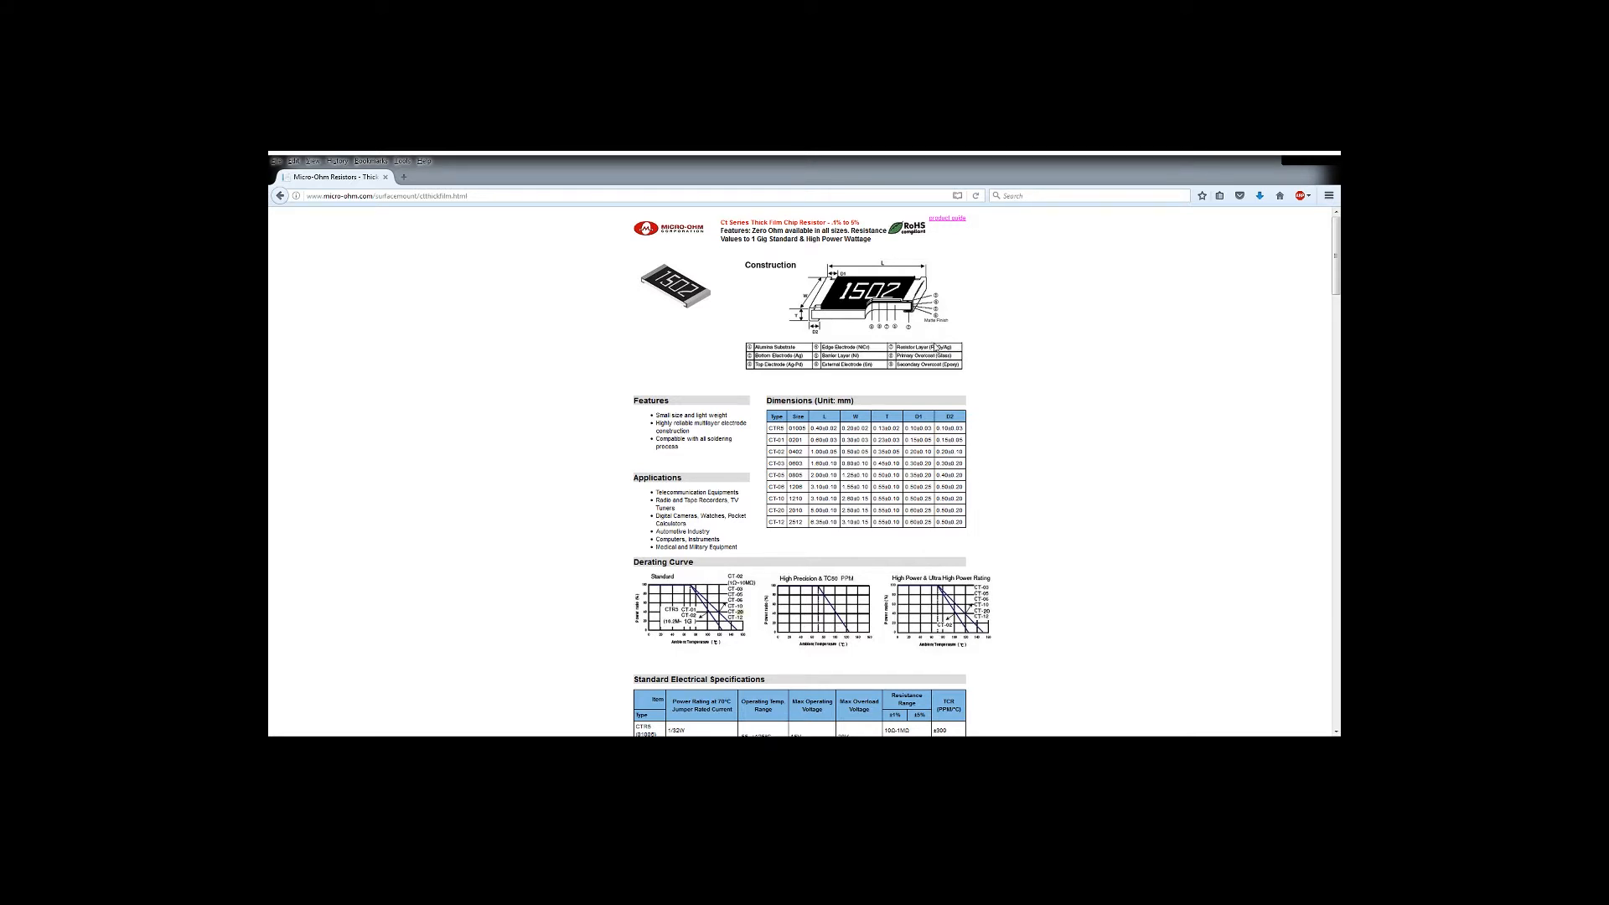
mouse_move(906, 374)
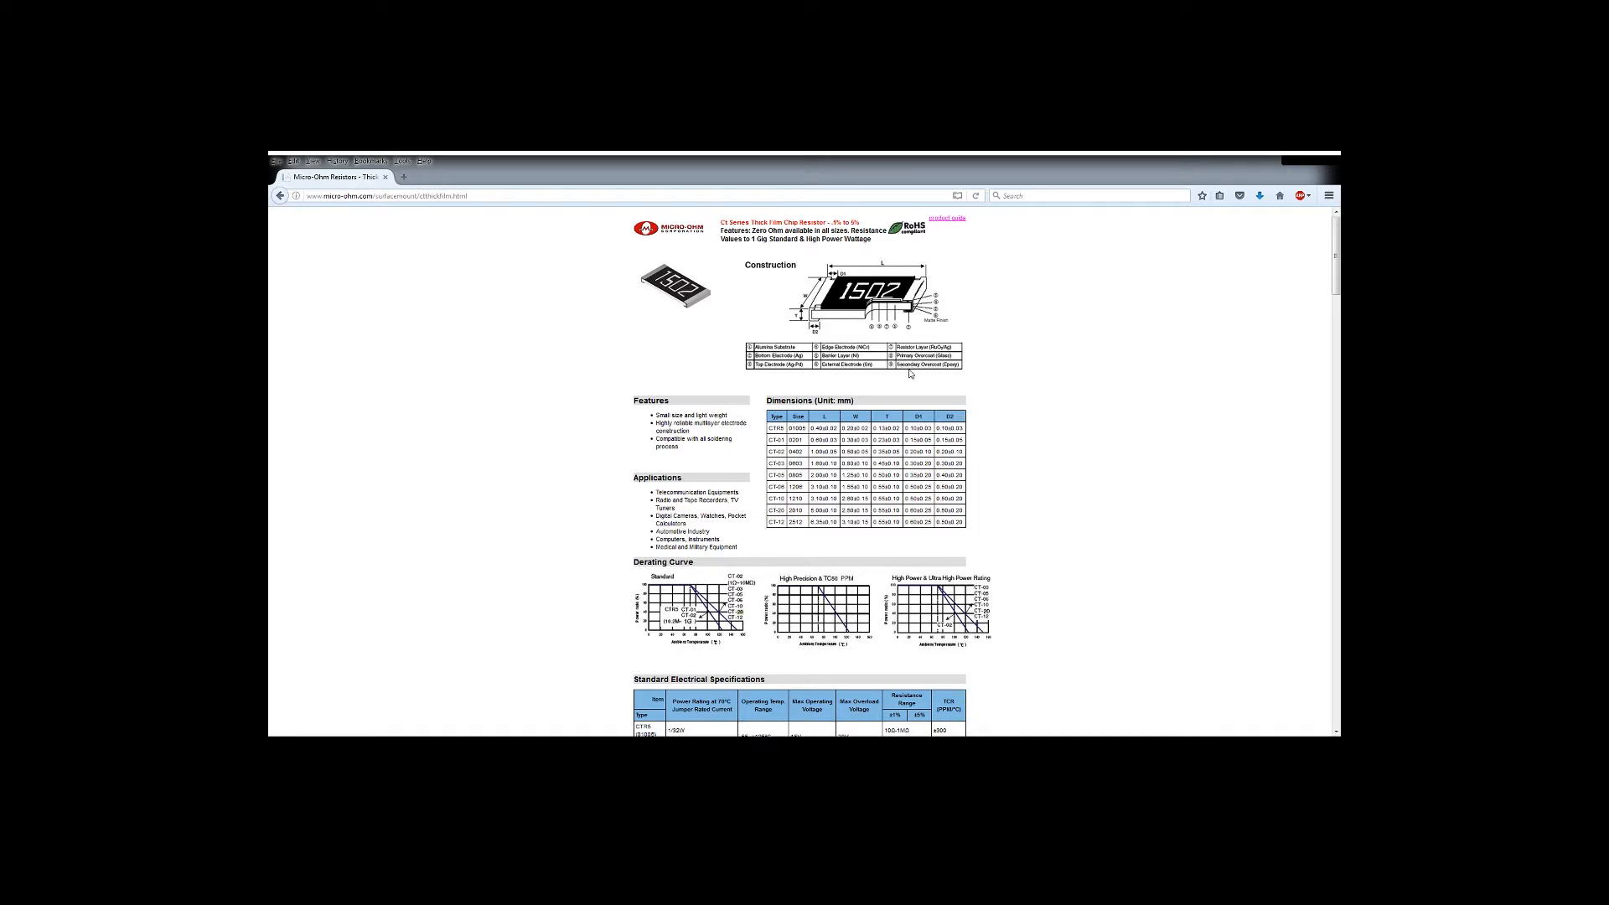
mouse_move(909, 375)
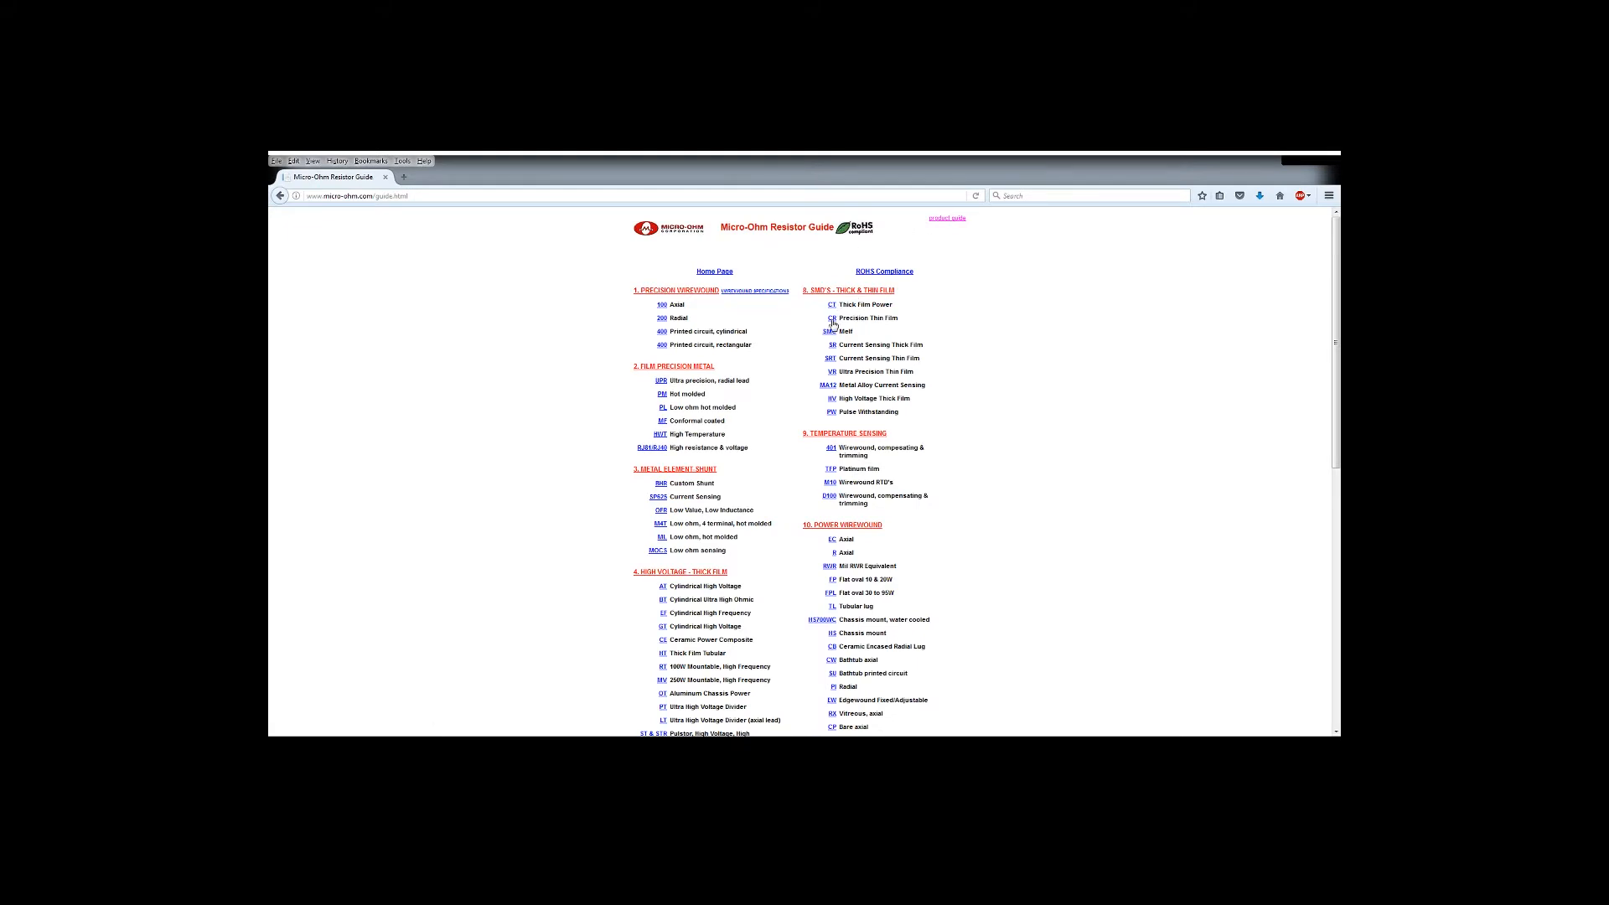
Open the HV Series high voltage thick film chip resistor datasheet from the SMD section.
left_click(831, 319)
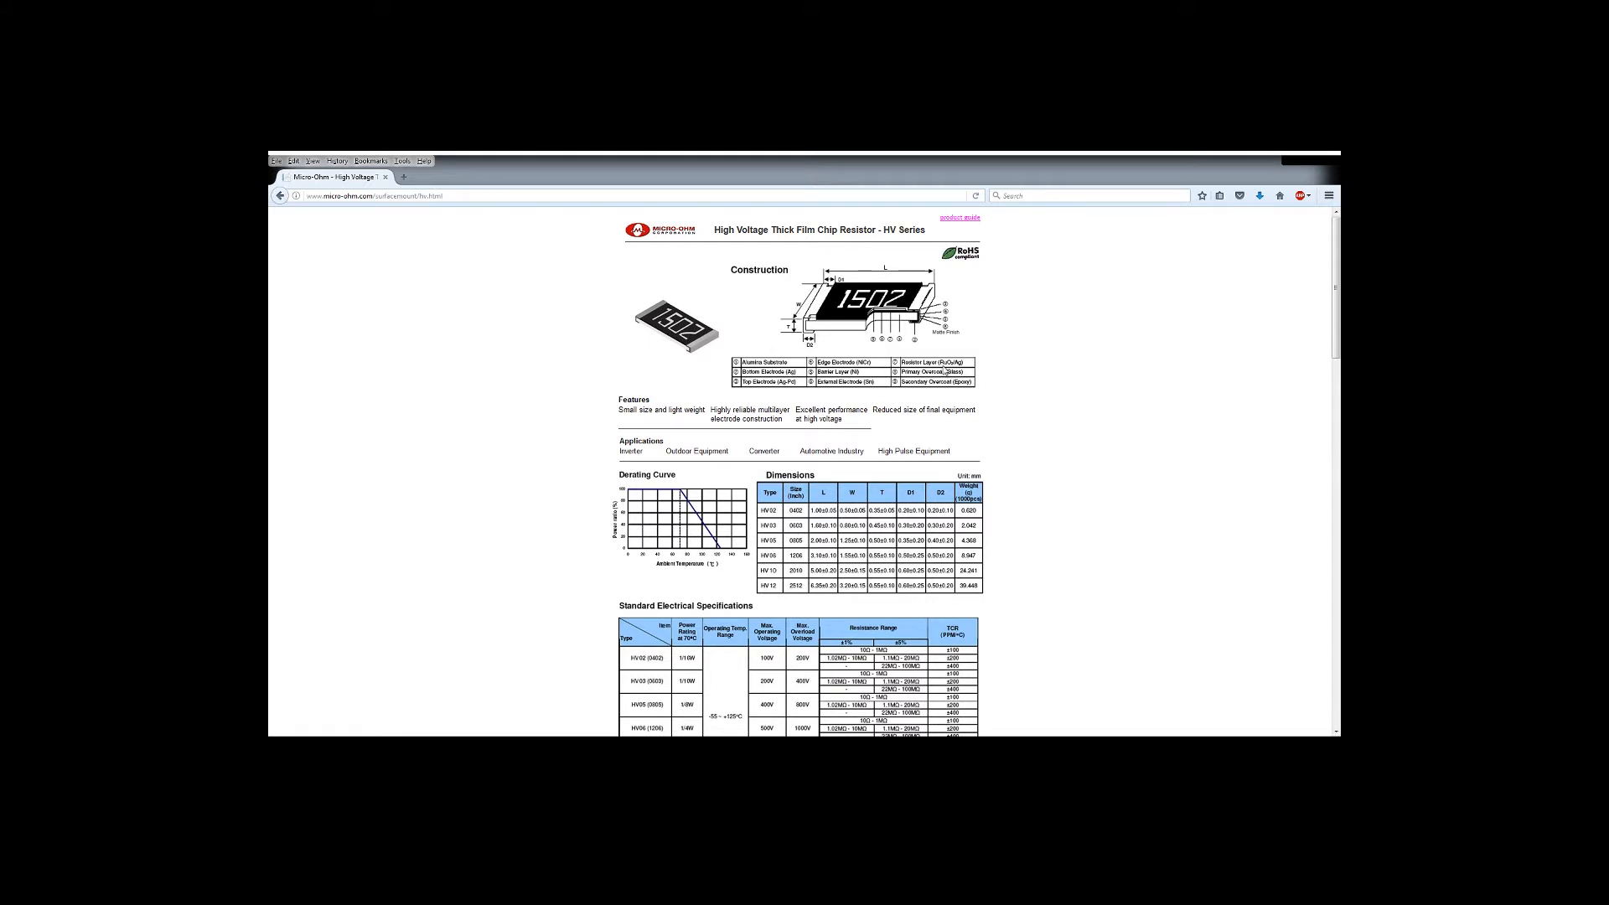
mouse_move(946, 371)
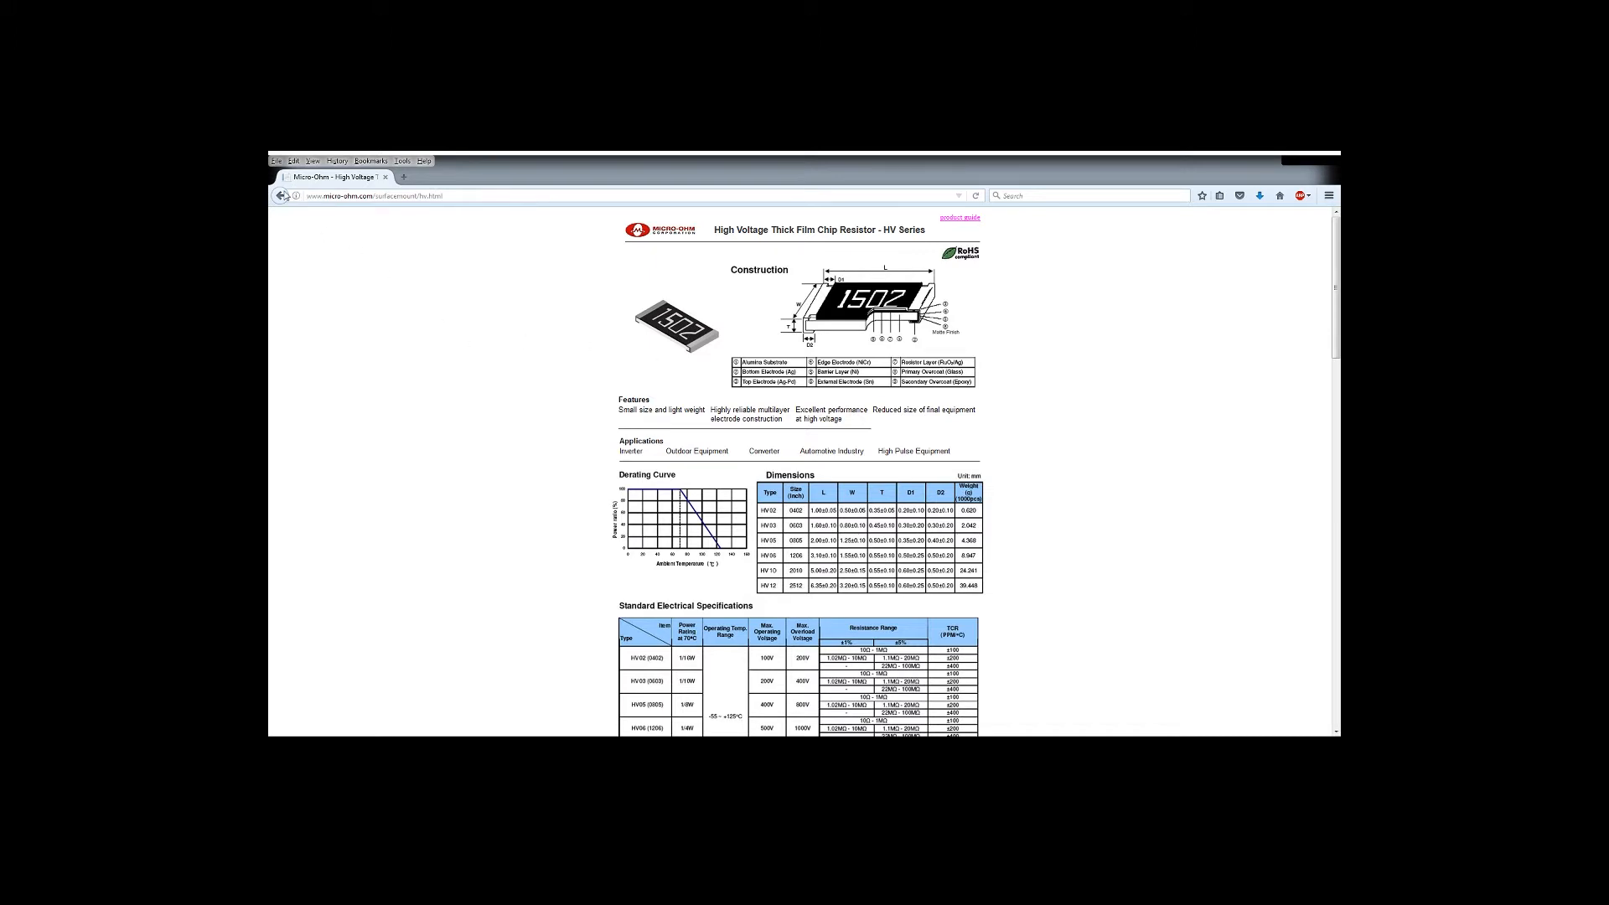
Go back from the VR ultra precision thin film datasheet to the Micro-Ohm Resistor Guide index.
left_click(956, 216)
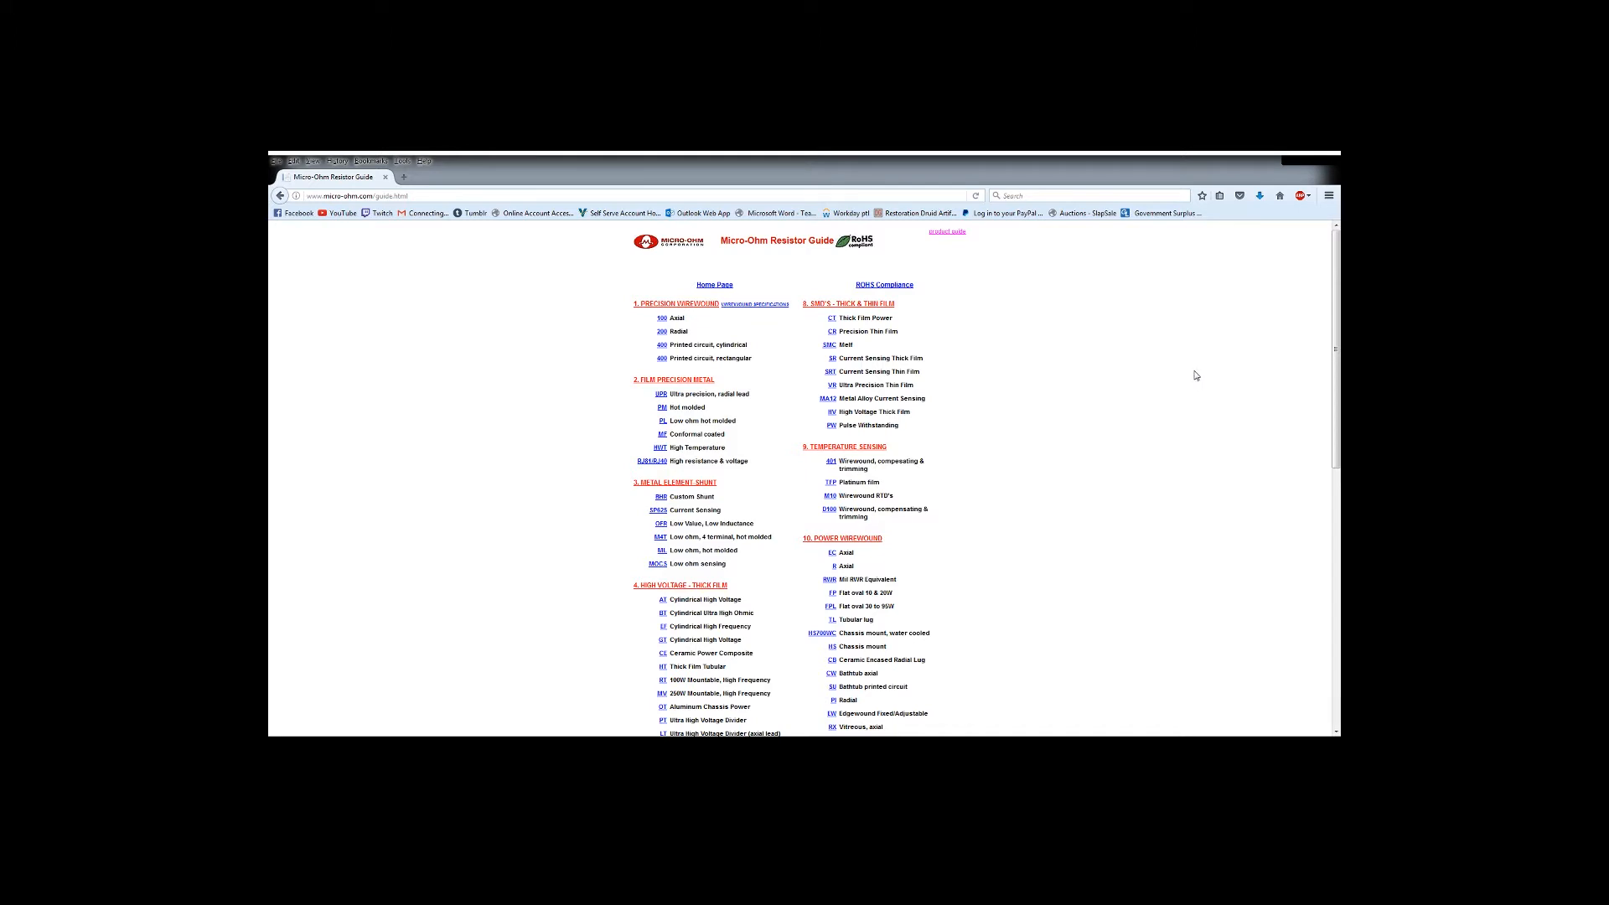
mouse_move(1167, 408)
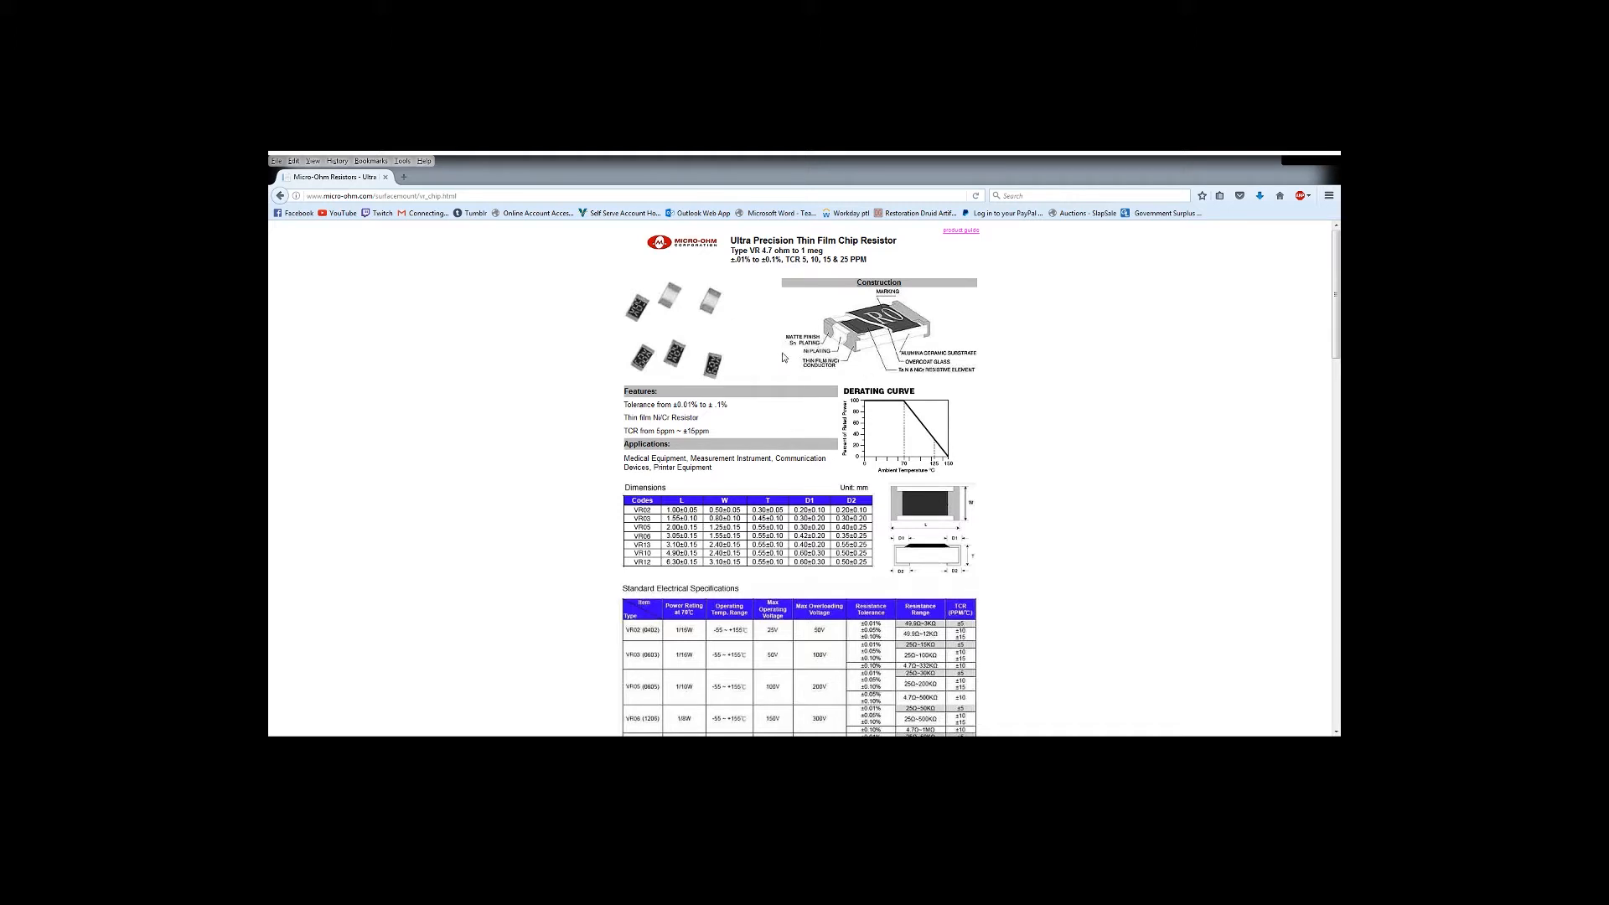
mouse_move(789, 352)
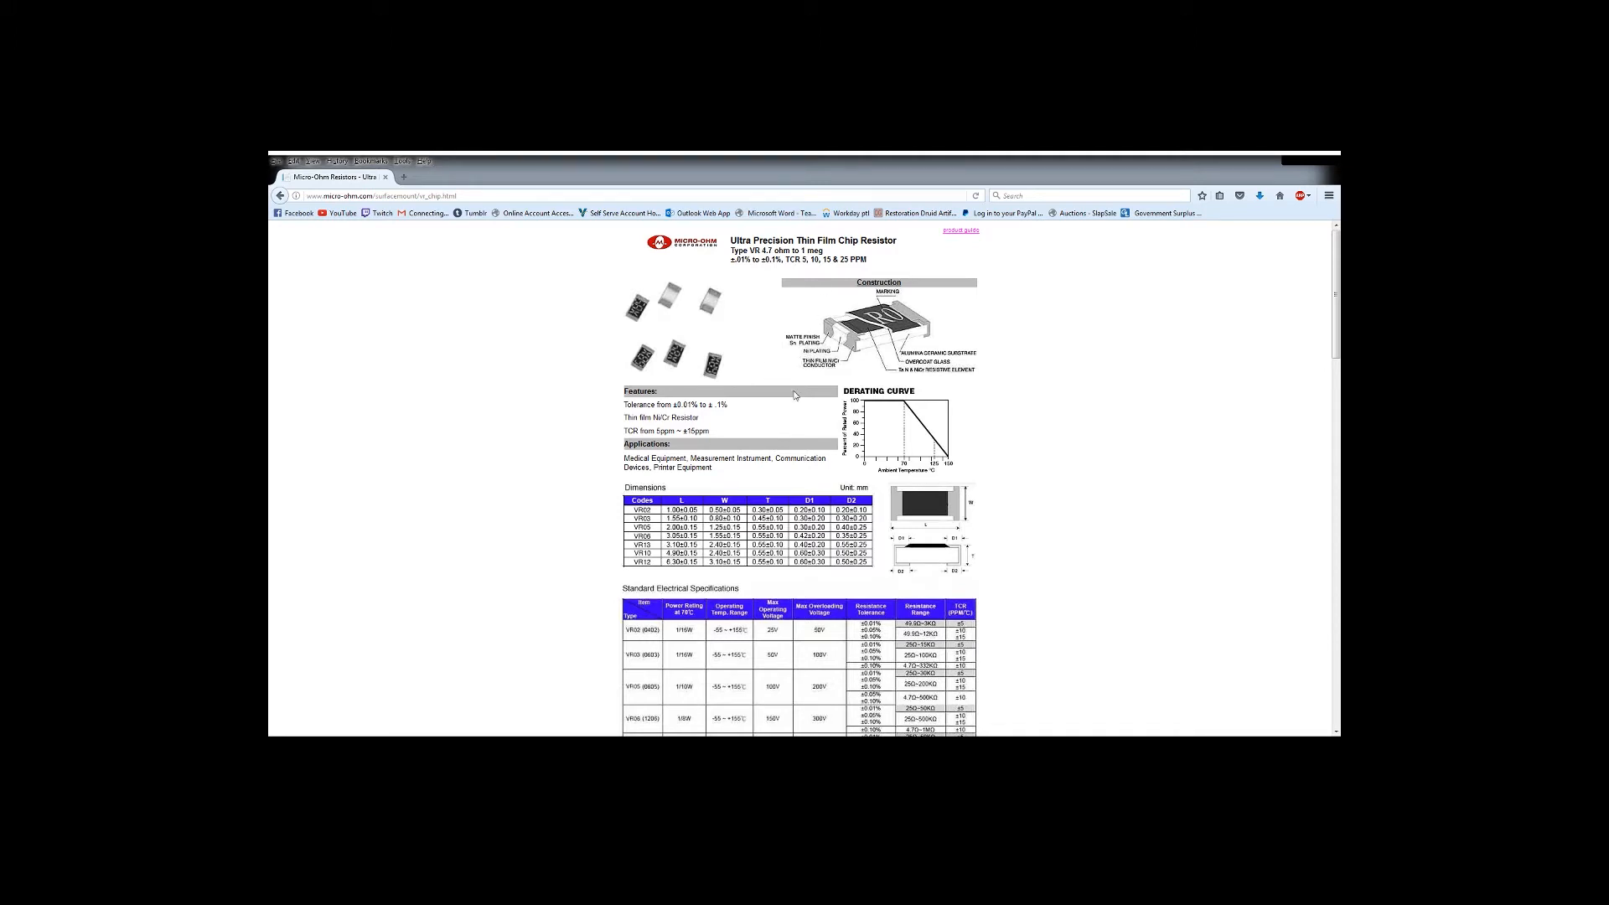
mouse_move(955, 488)
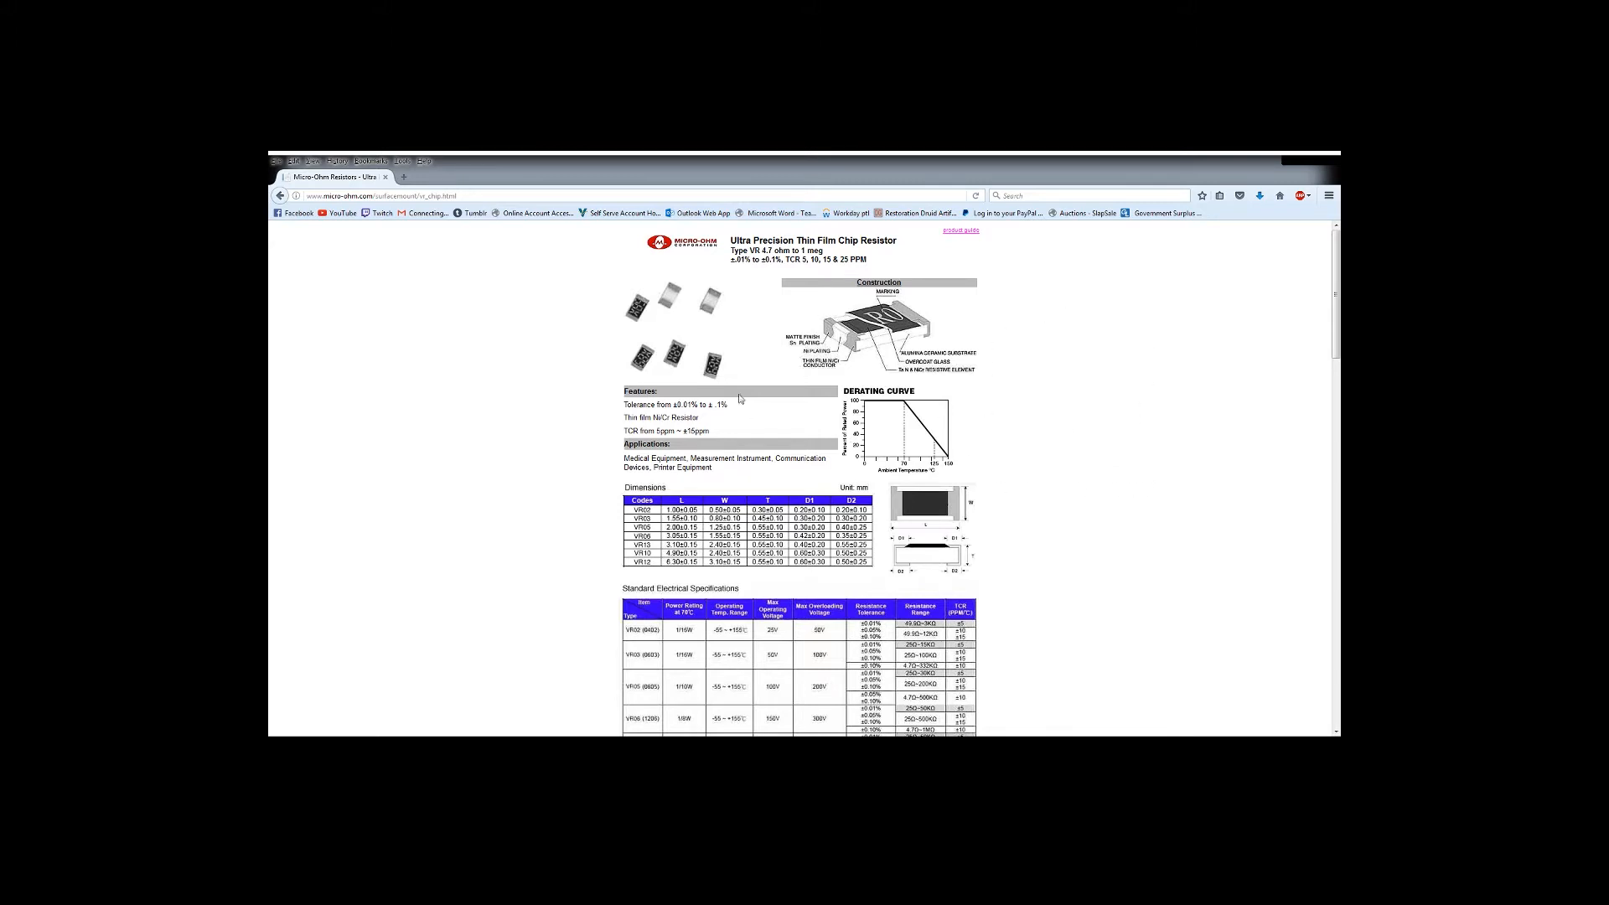
mouse_move(561, 378)
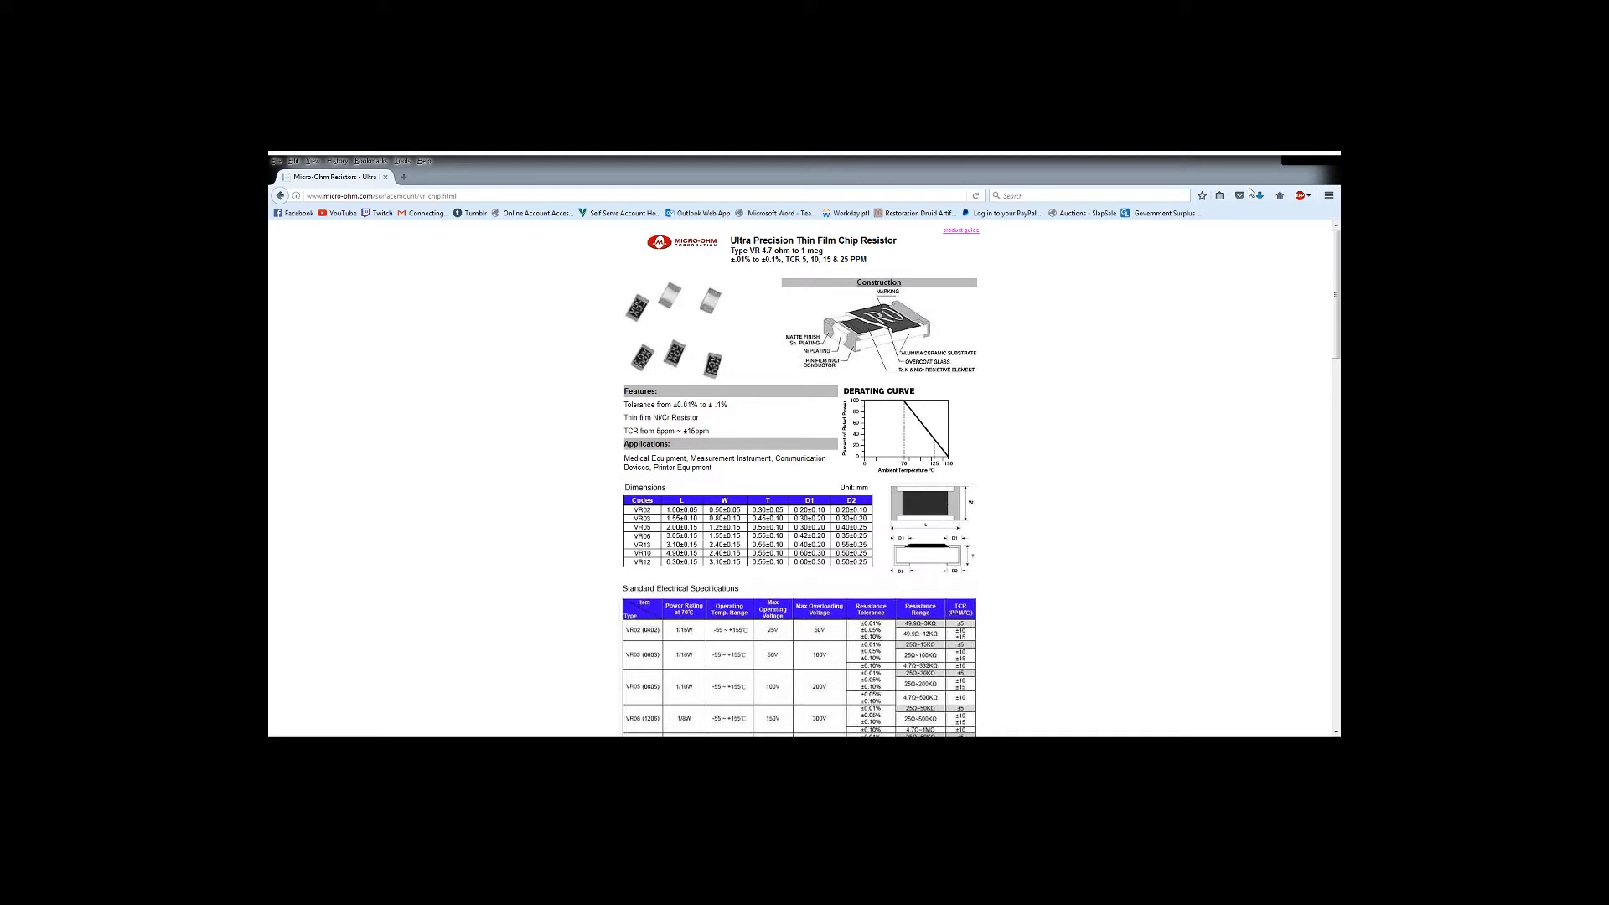
mouse_move(1009, 372)
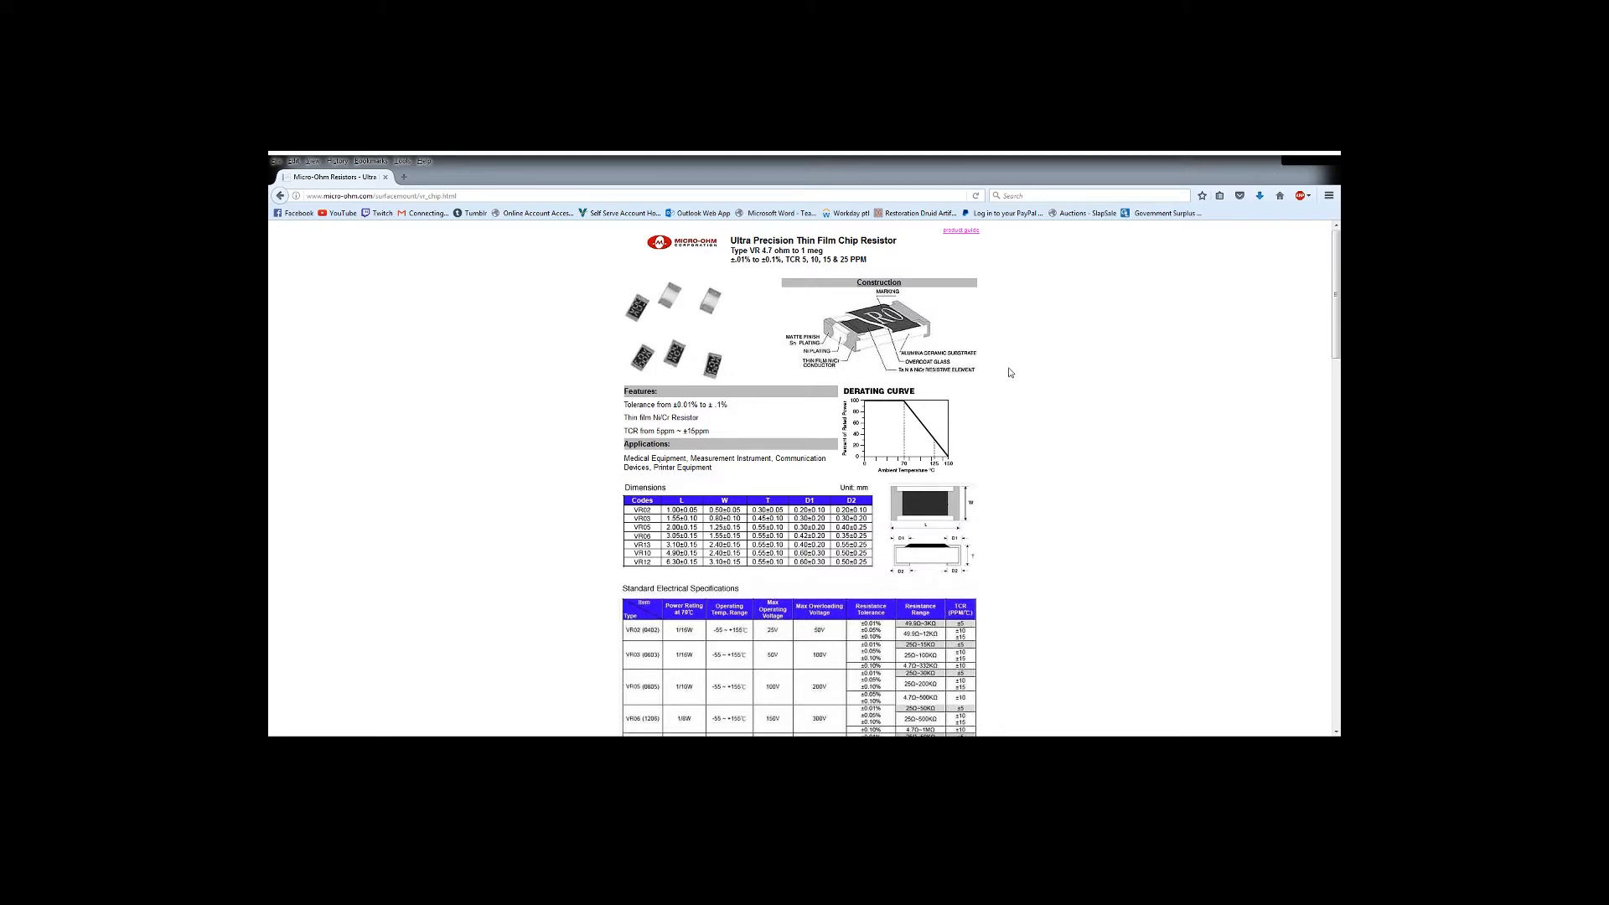
mouse_move(903, 372)
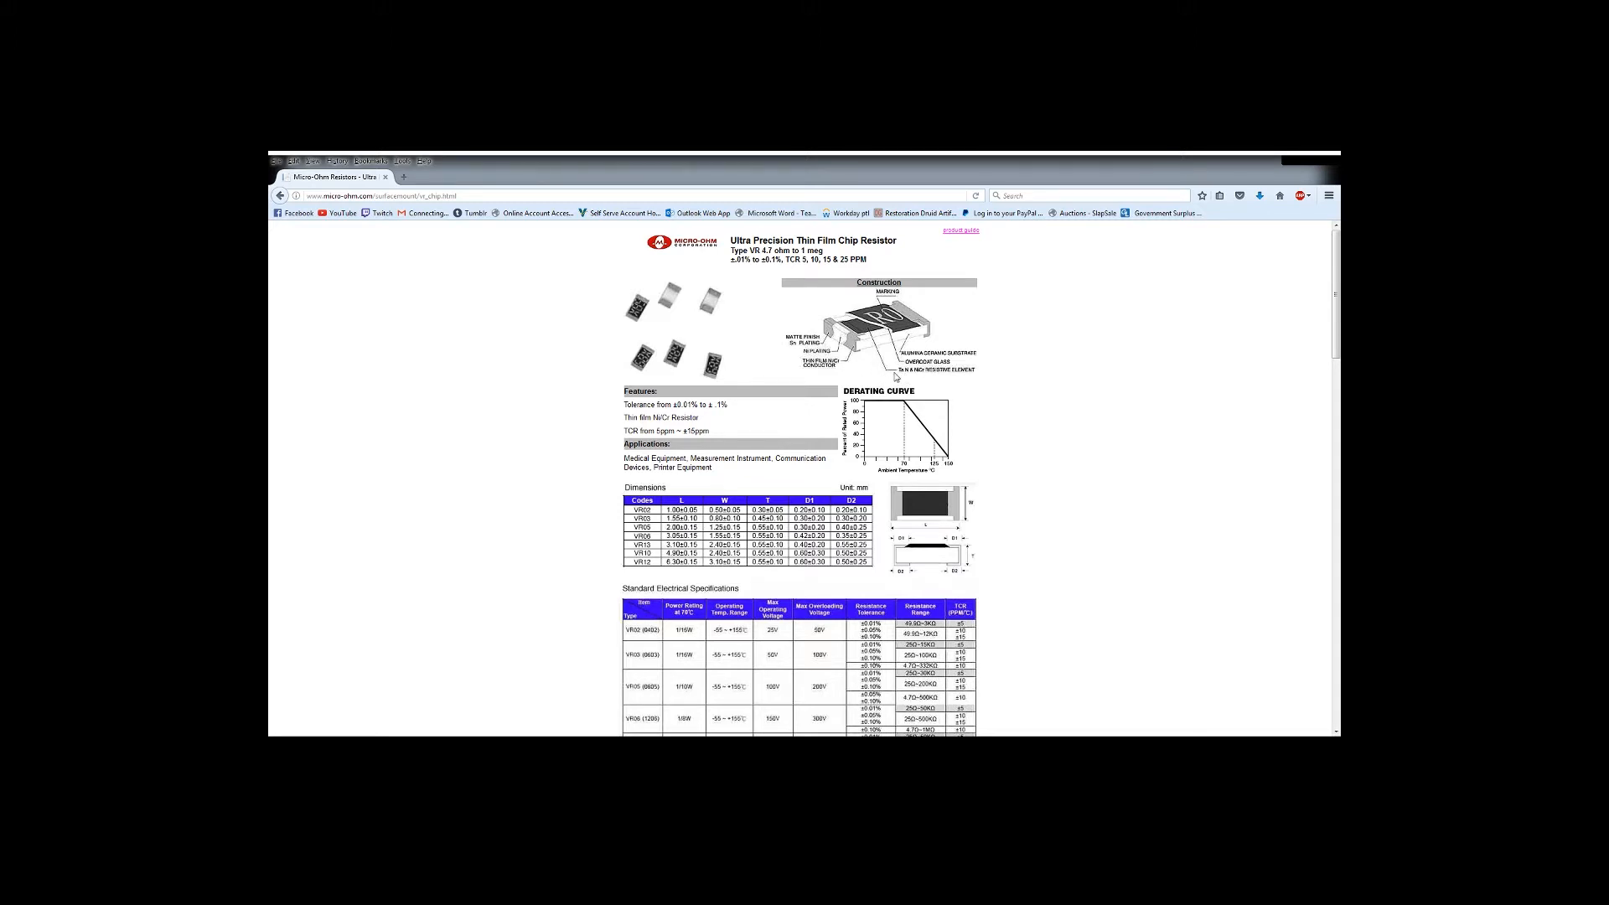
mouse_move(909, 377)
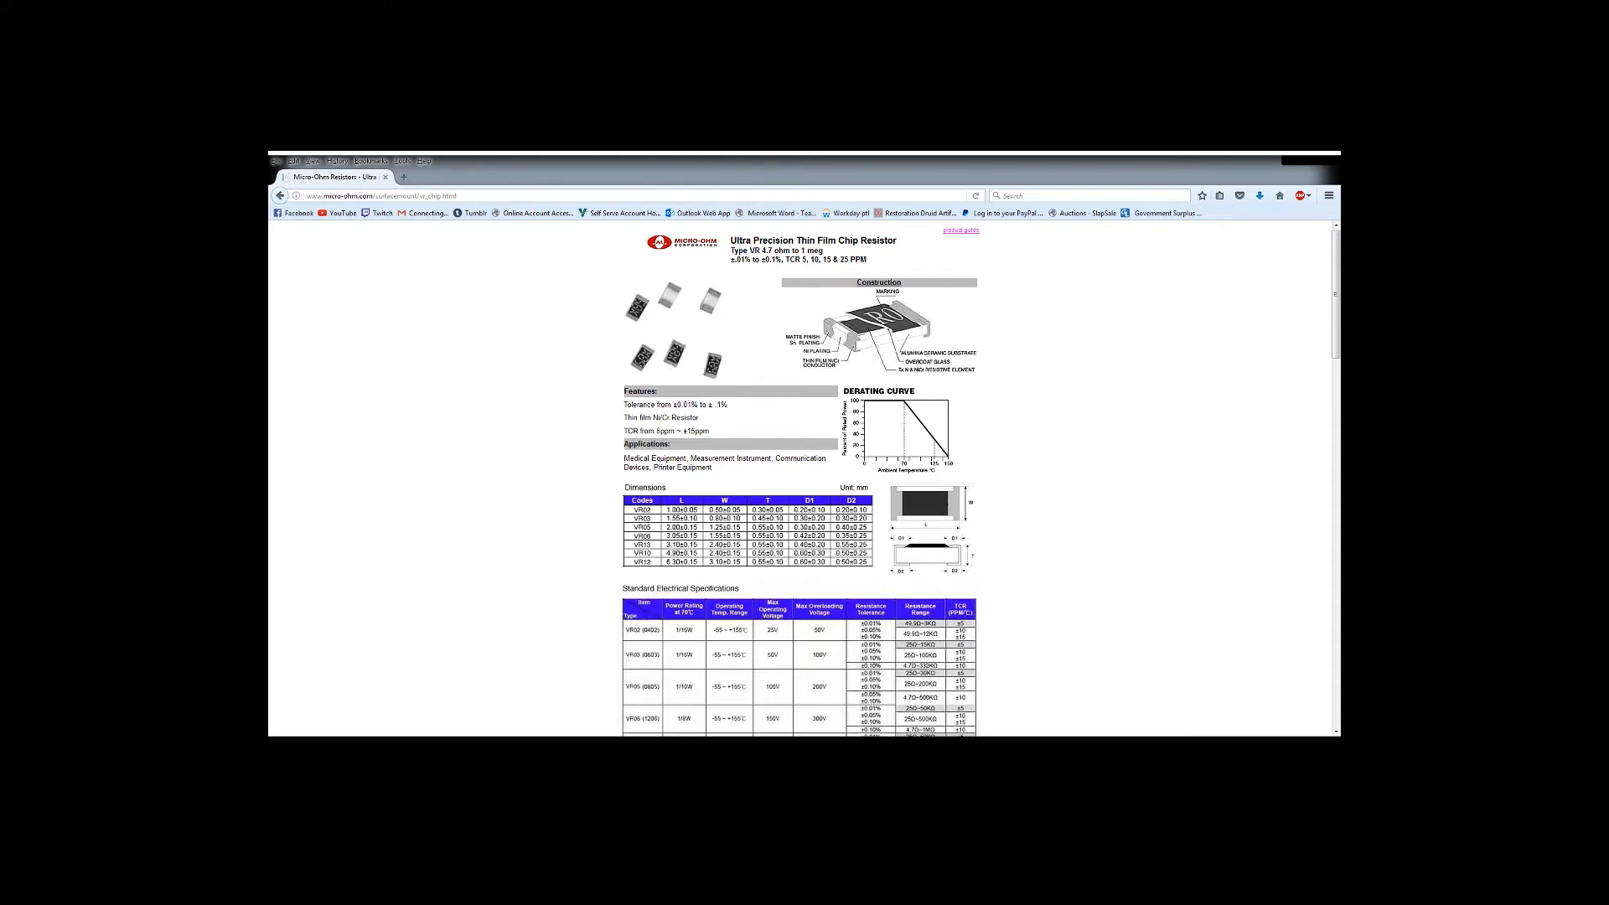
mouse_move(924, 393)
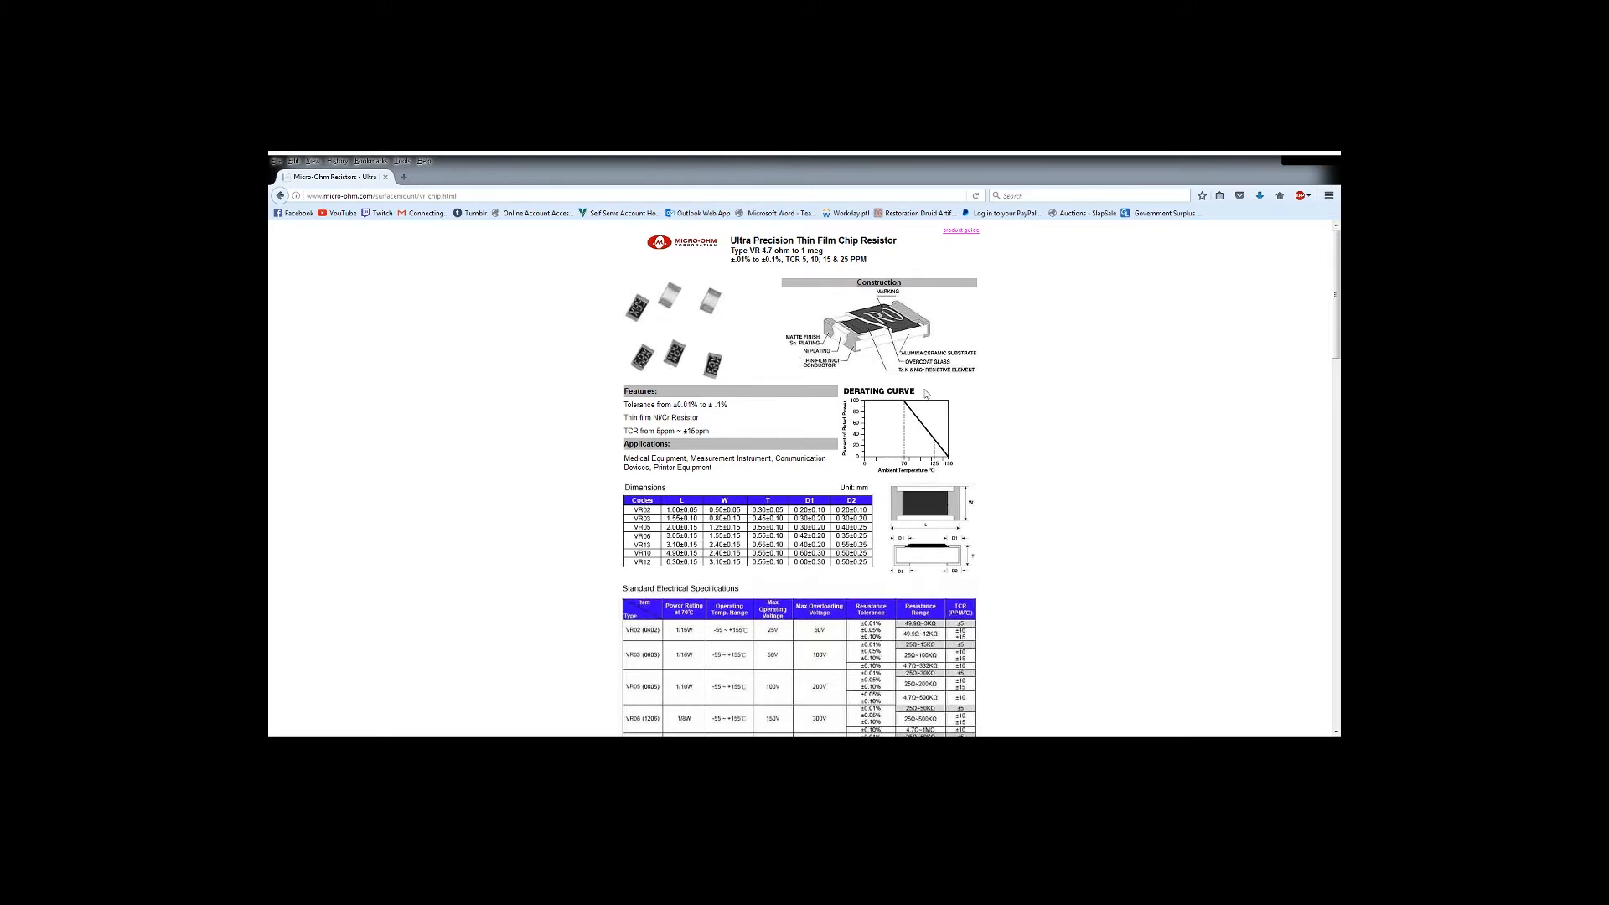
mouse_move(916, 380)
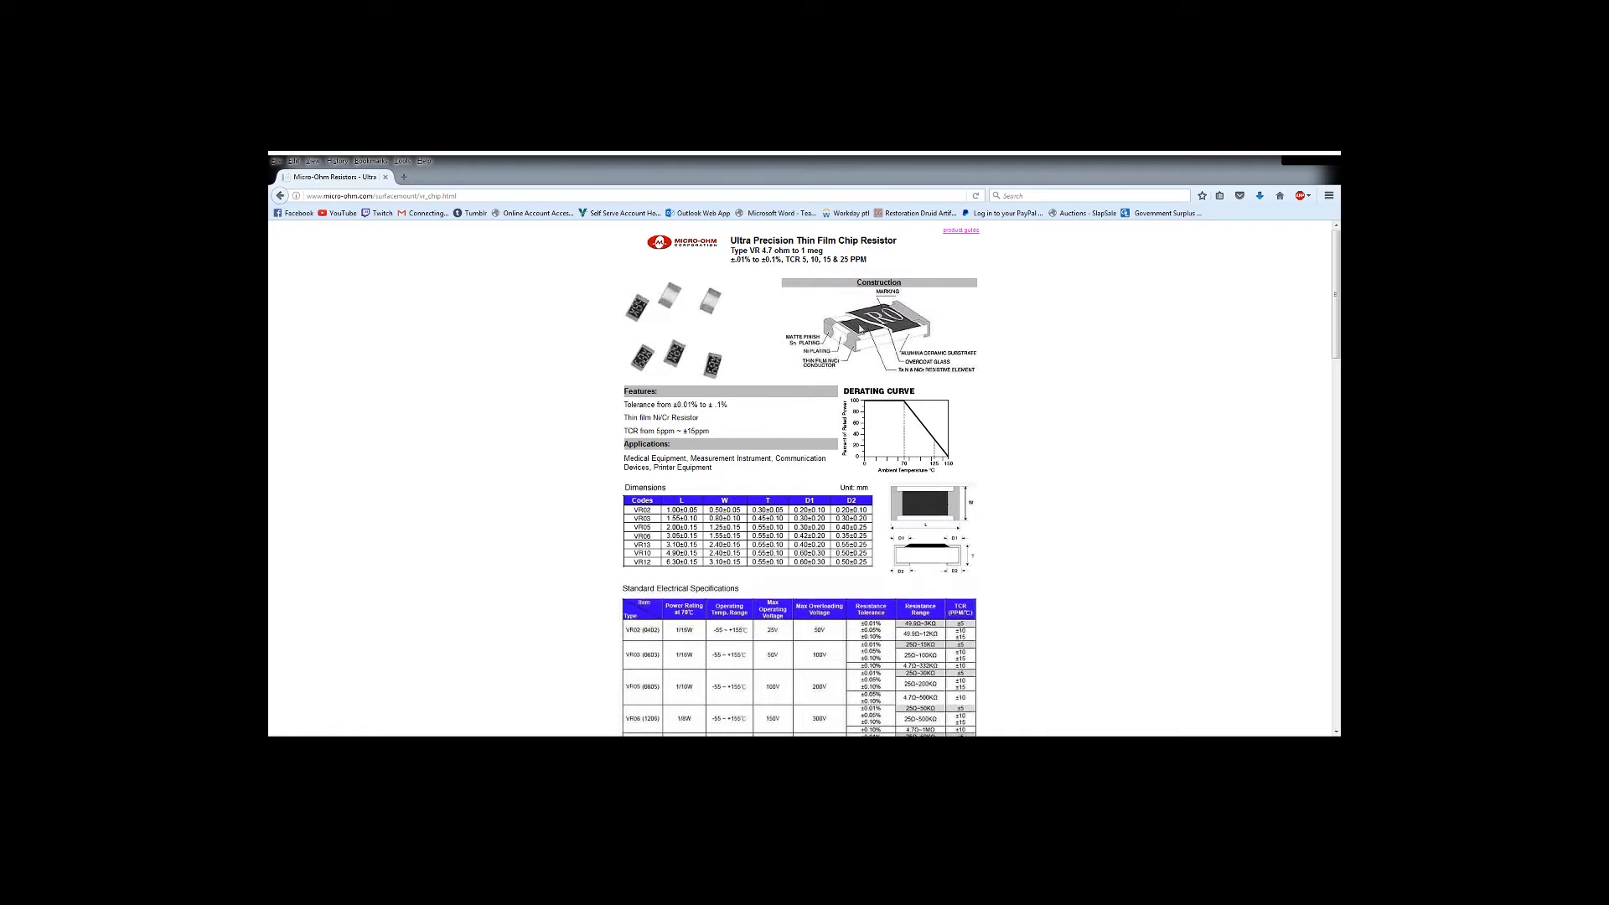
mouse_move(759, 270)
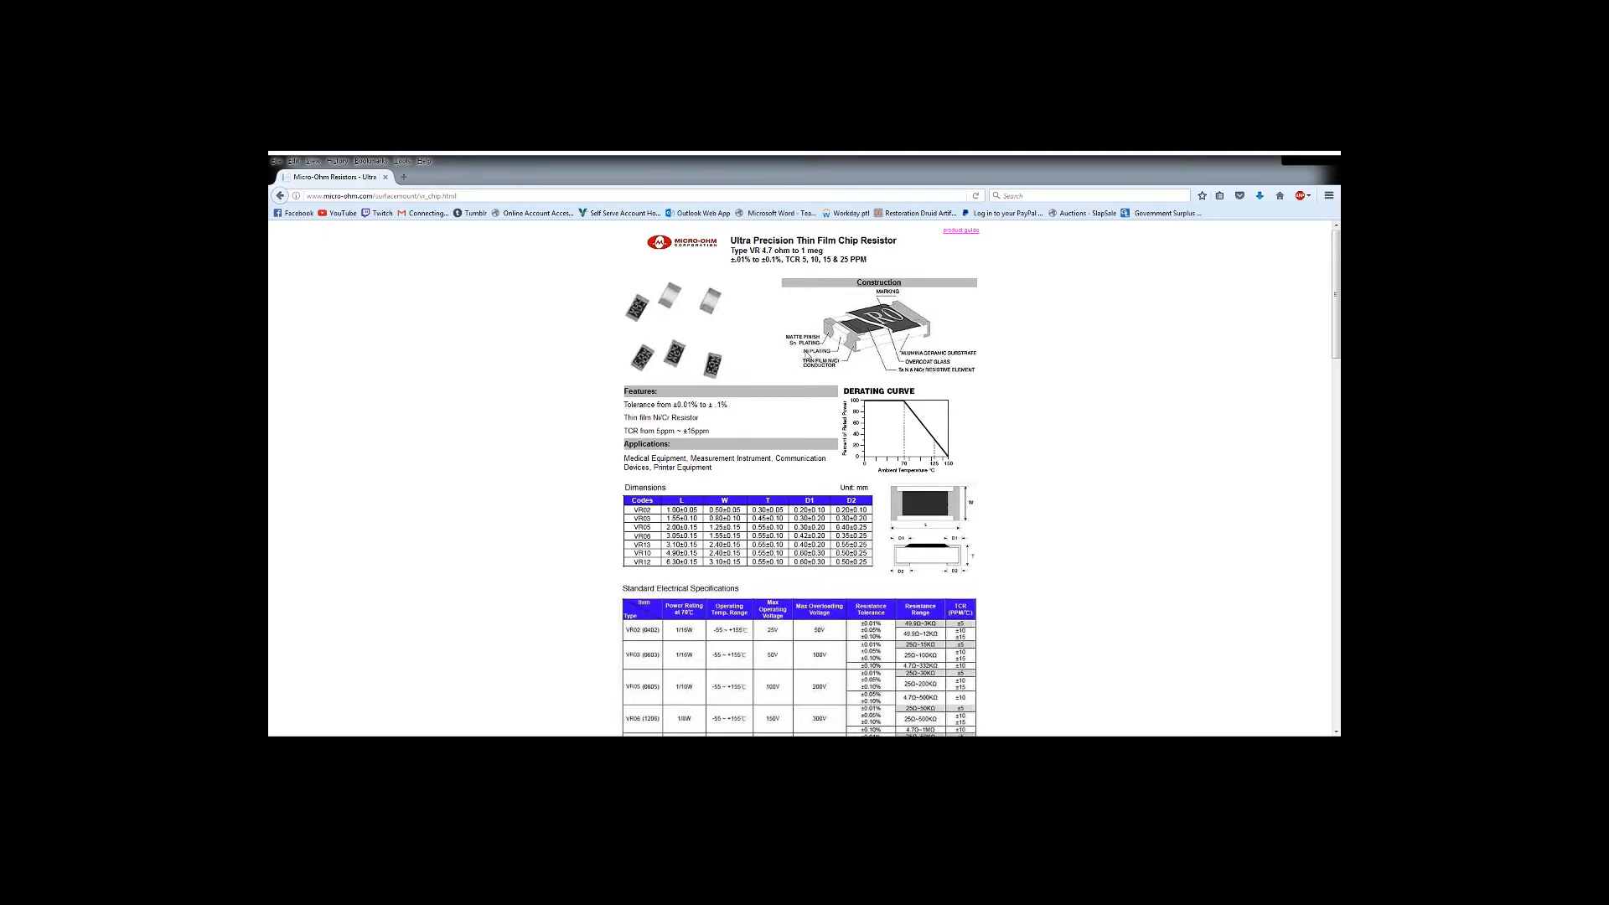
mouse_move(665, 359)
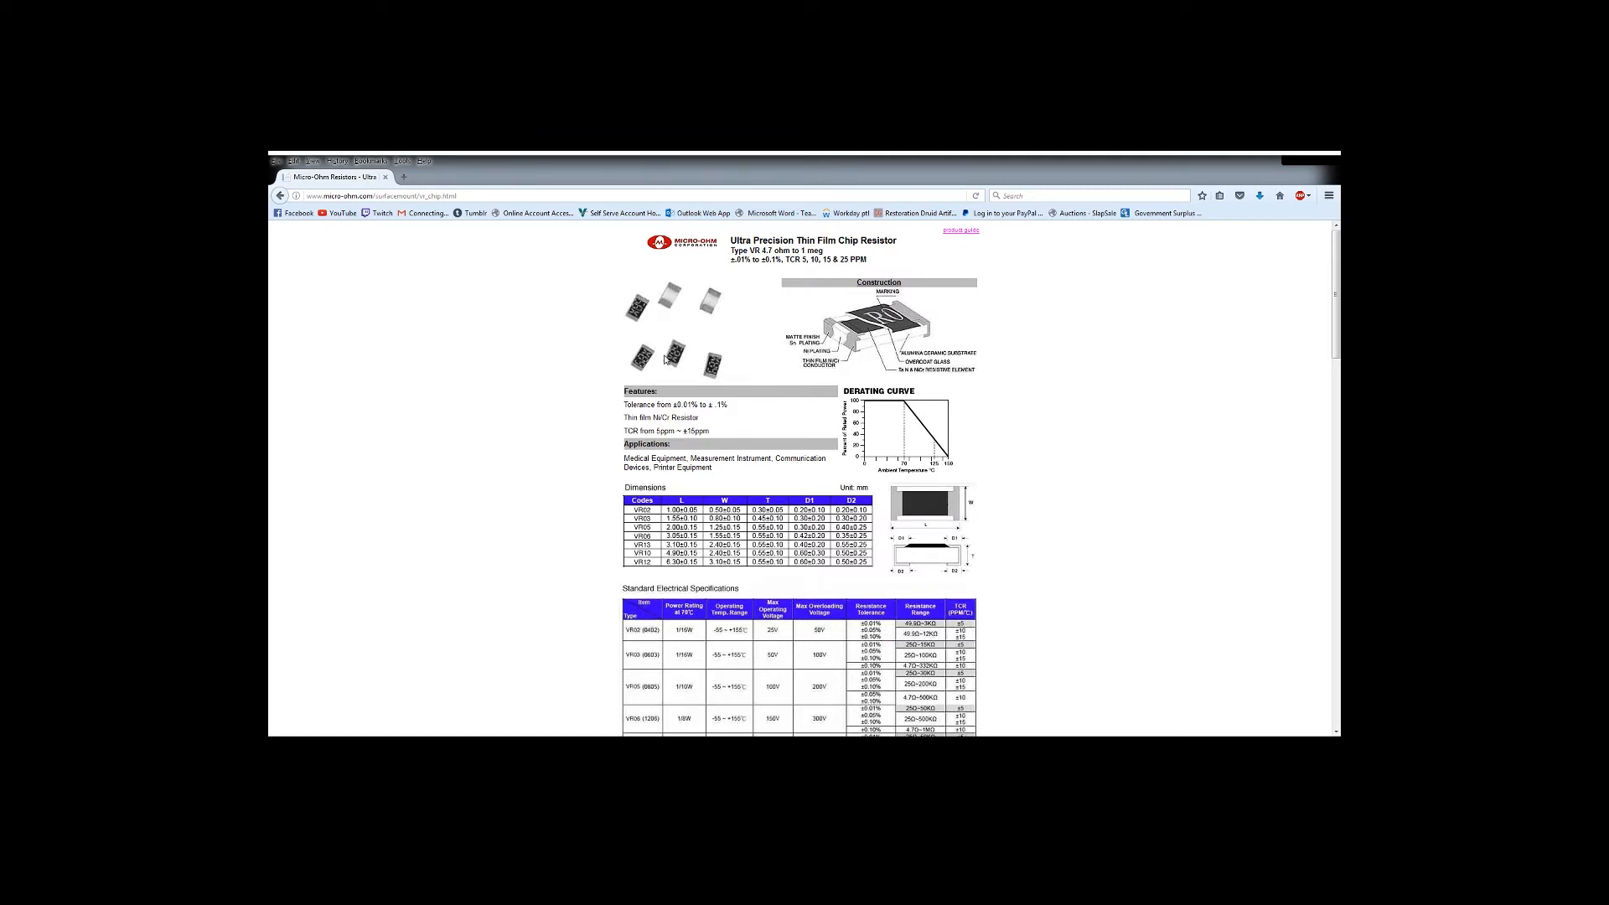
left_click(959, 229)
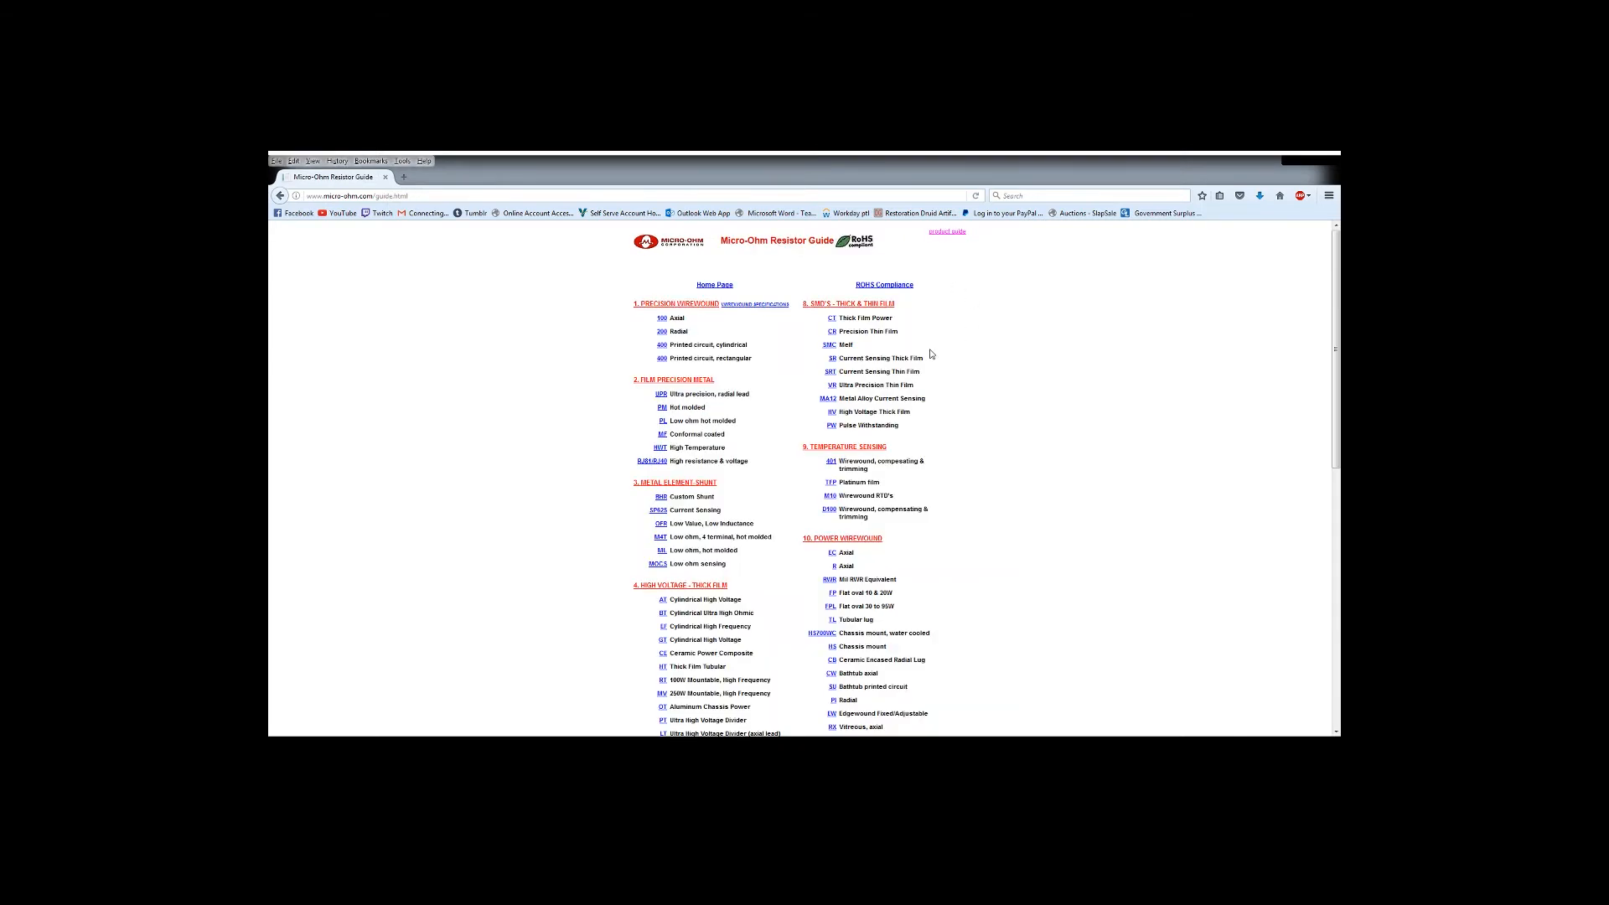
mouse_move(831, 384)
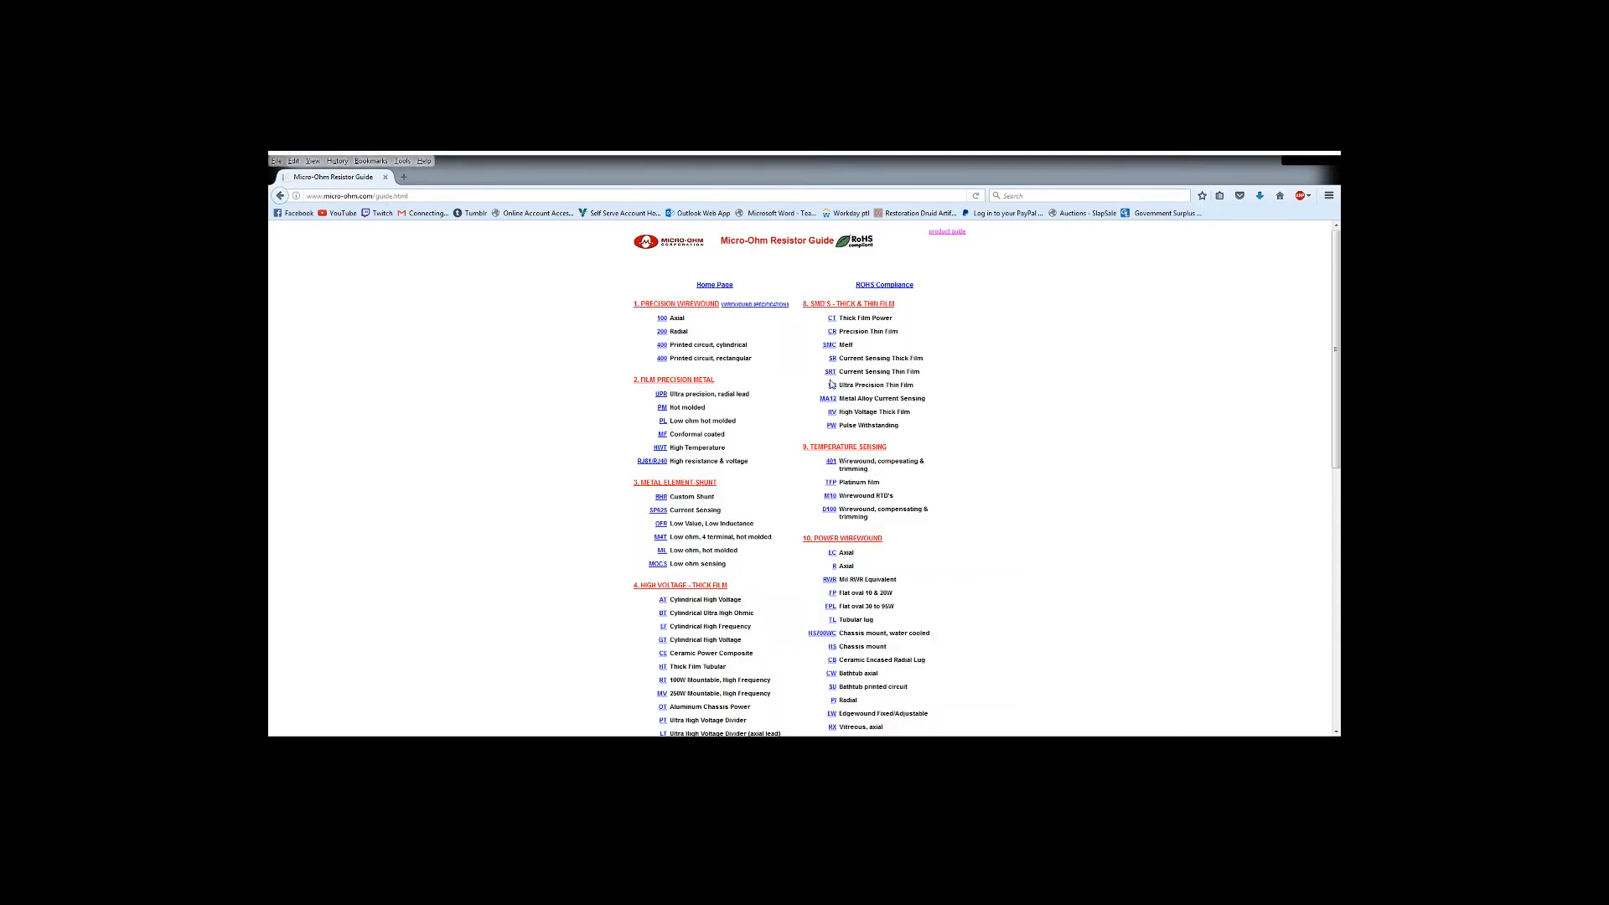
left_click(829, 371)
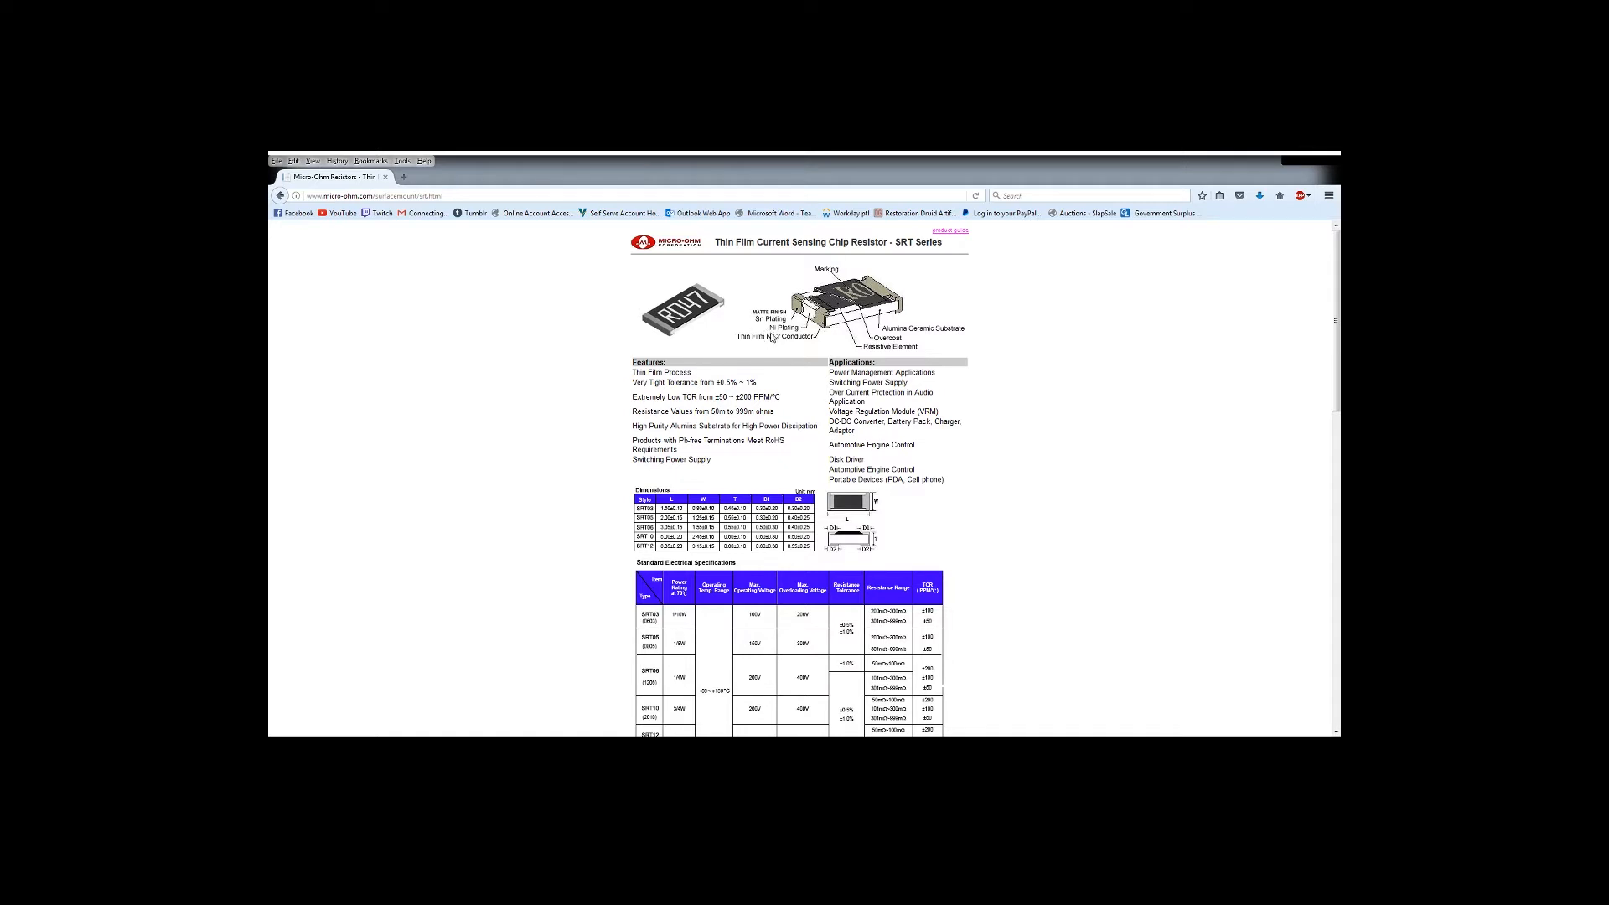
mouse_move(773, 344)
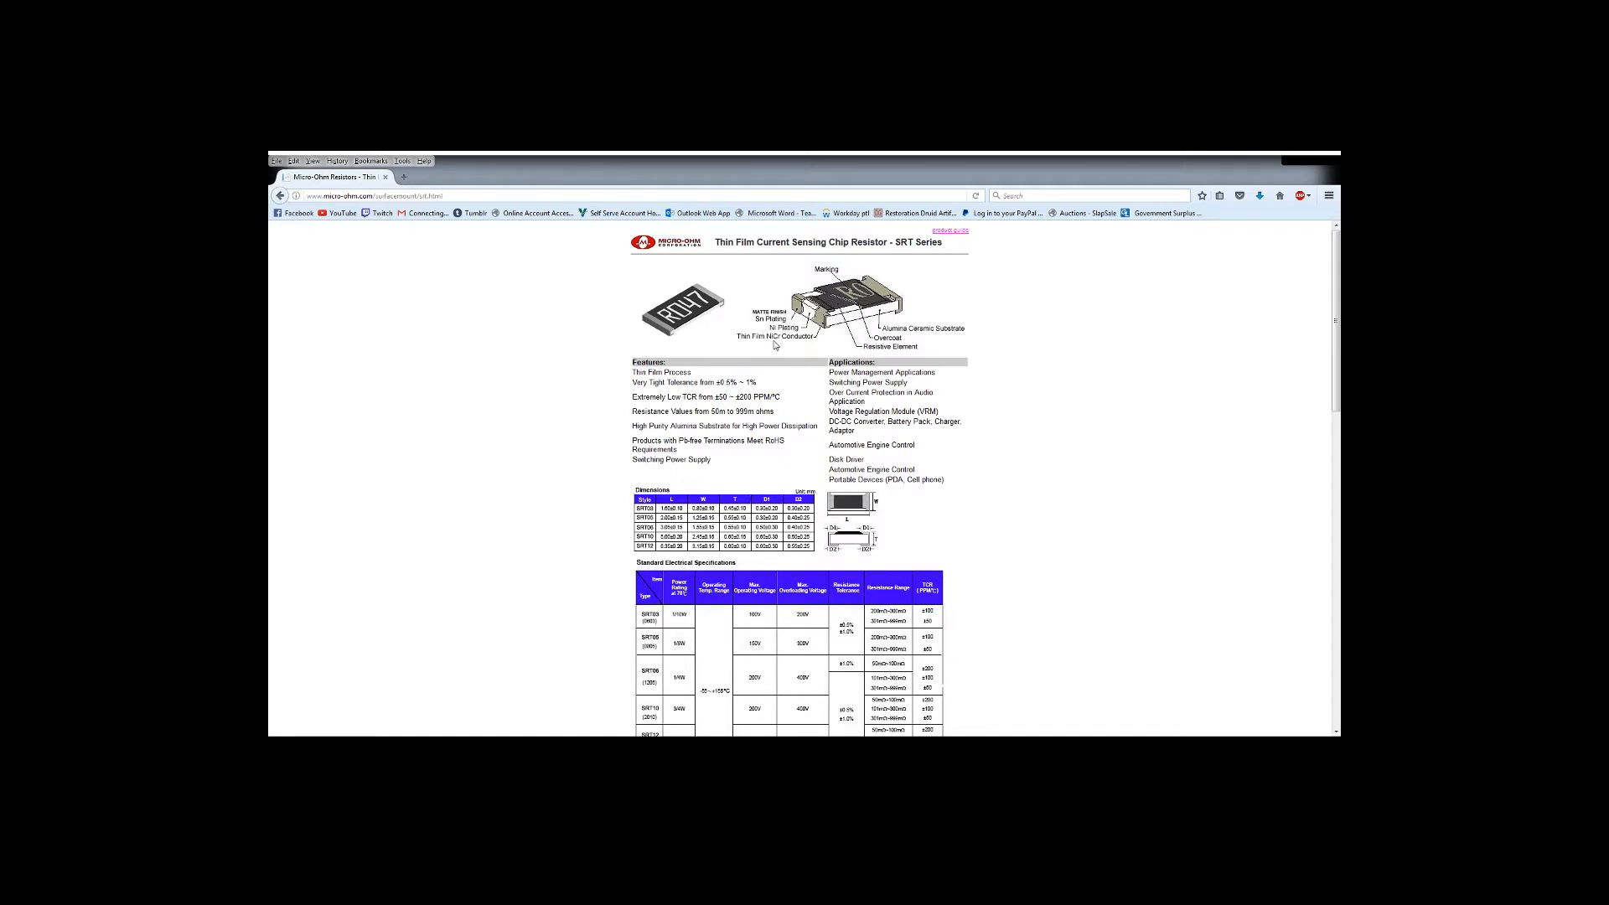
mouse_move(983, 333)
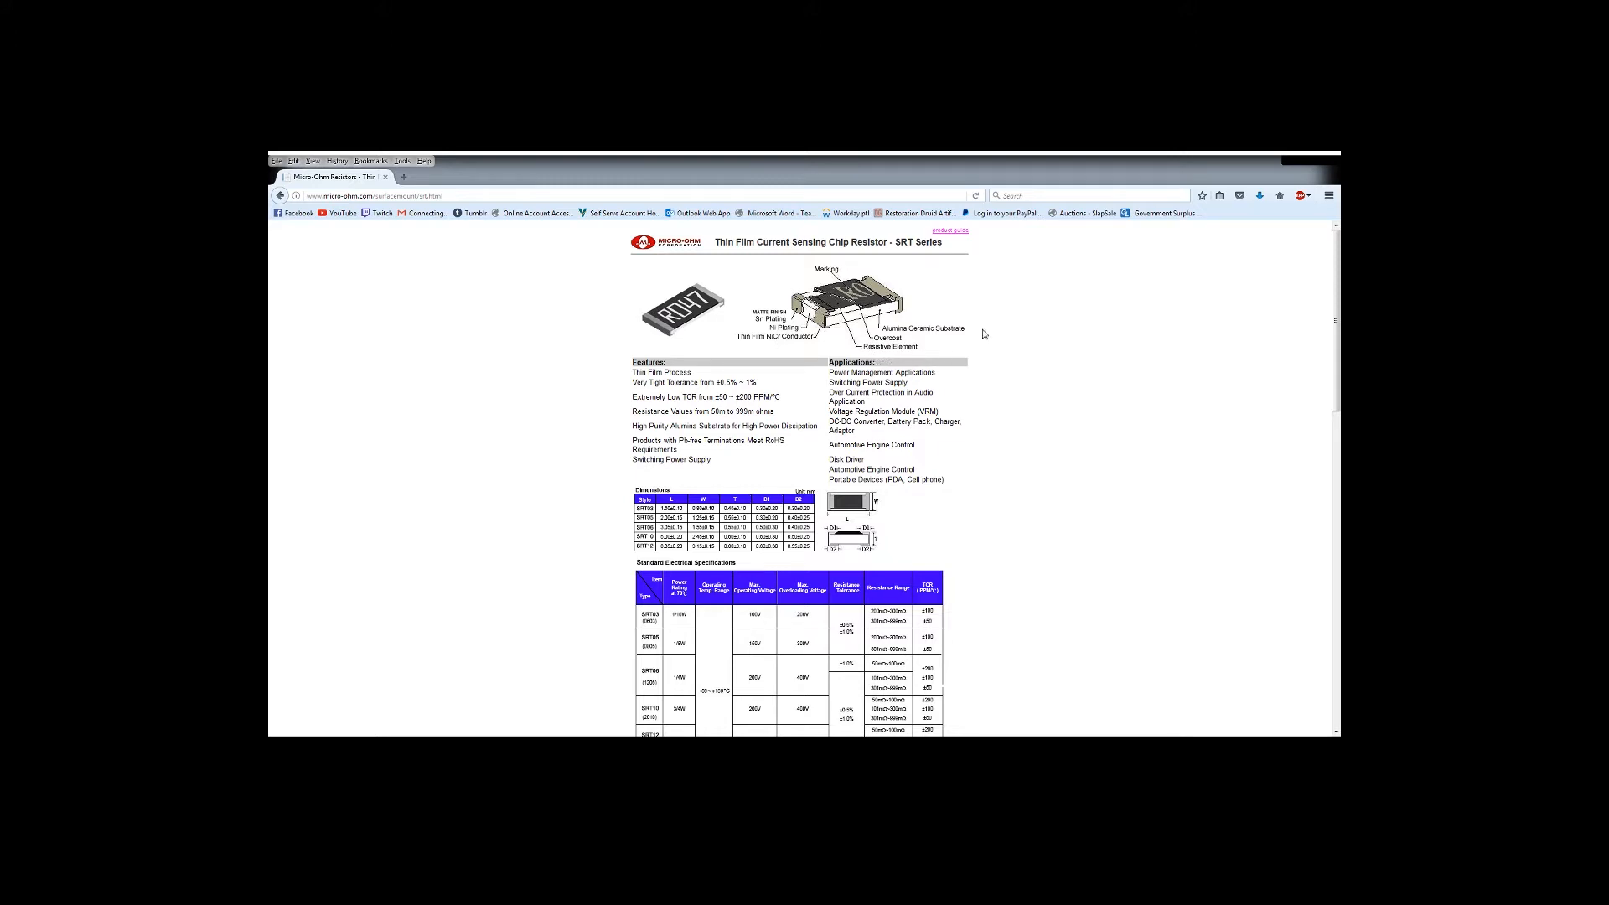
scroll("down", 3)
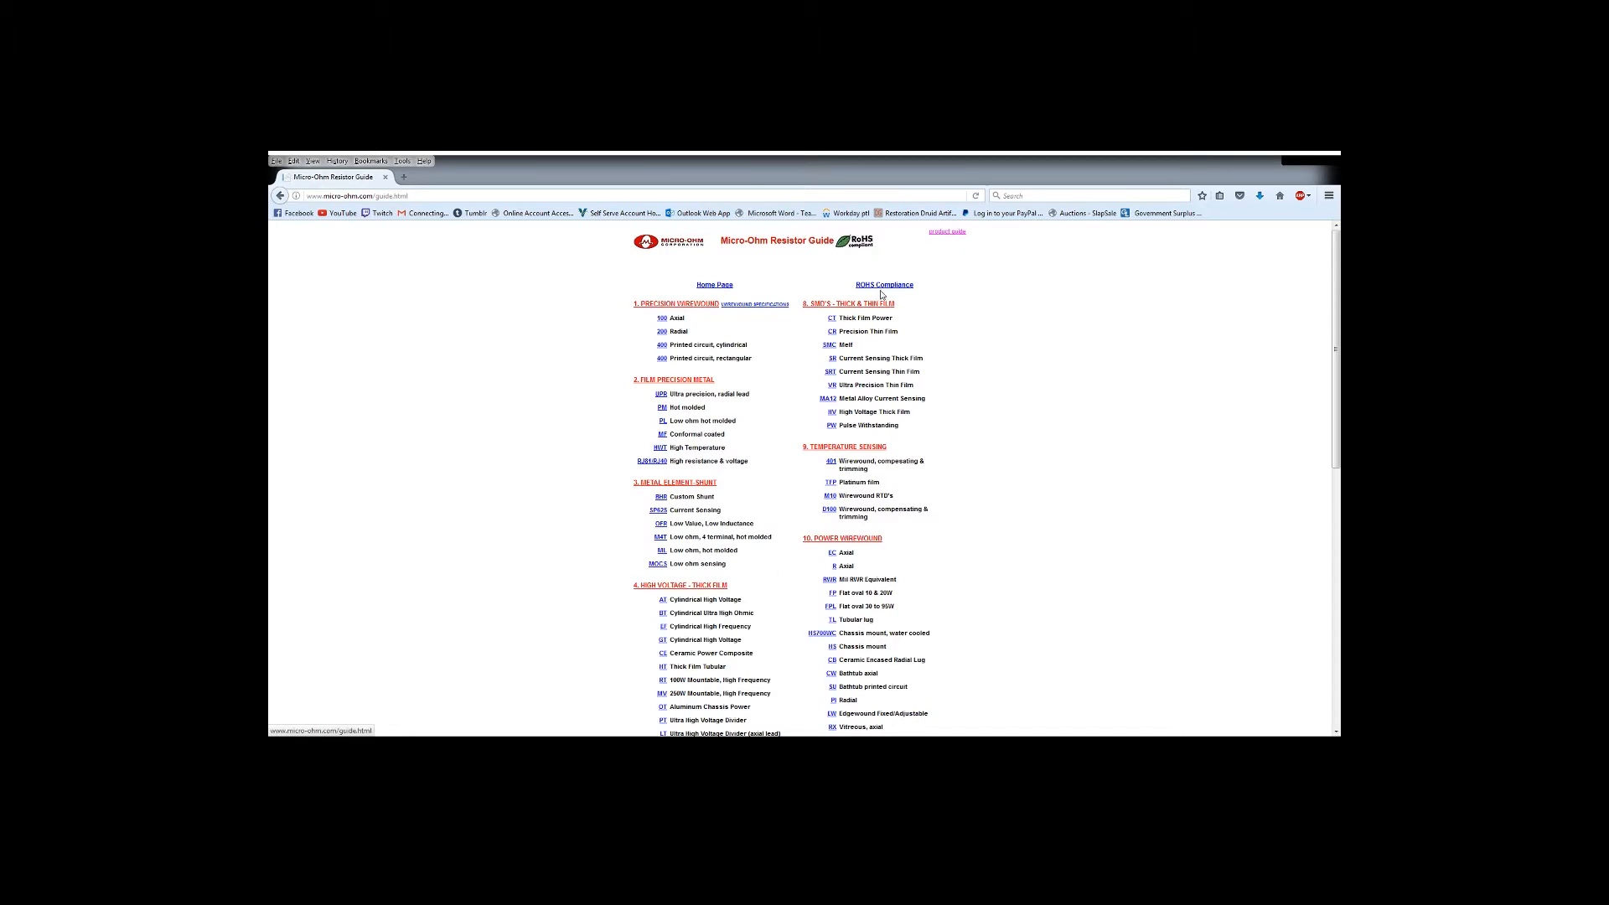
left_click(831, 357)
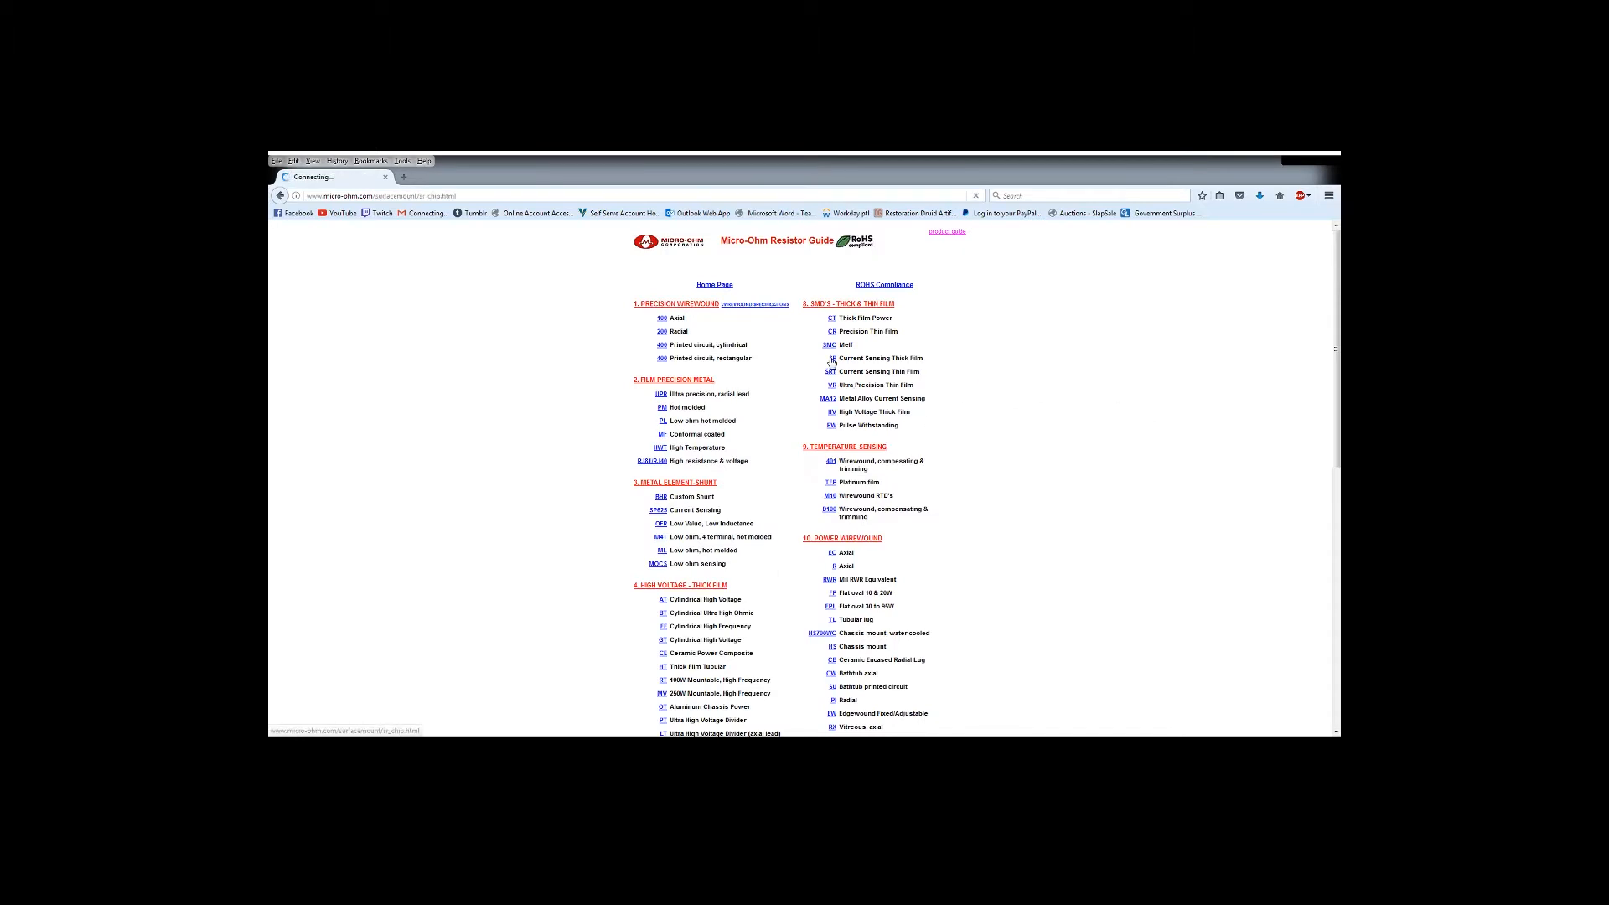
left_click(830, 357)
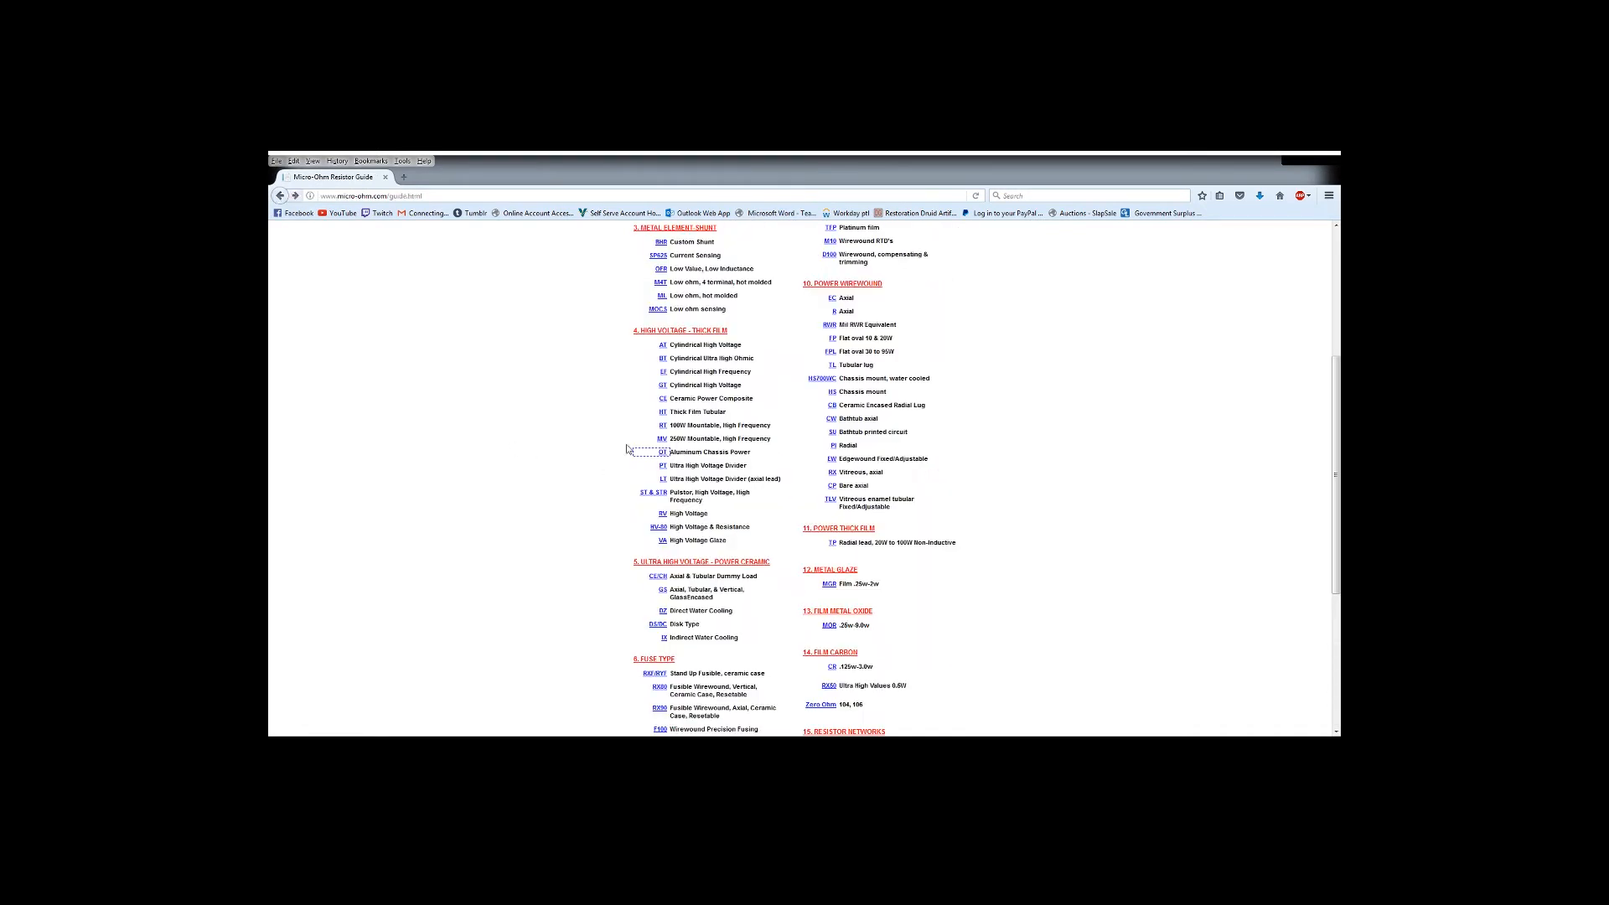
left_click(661, 438)
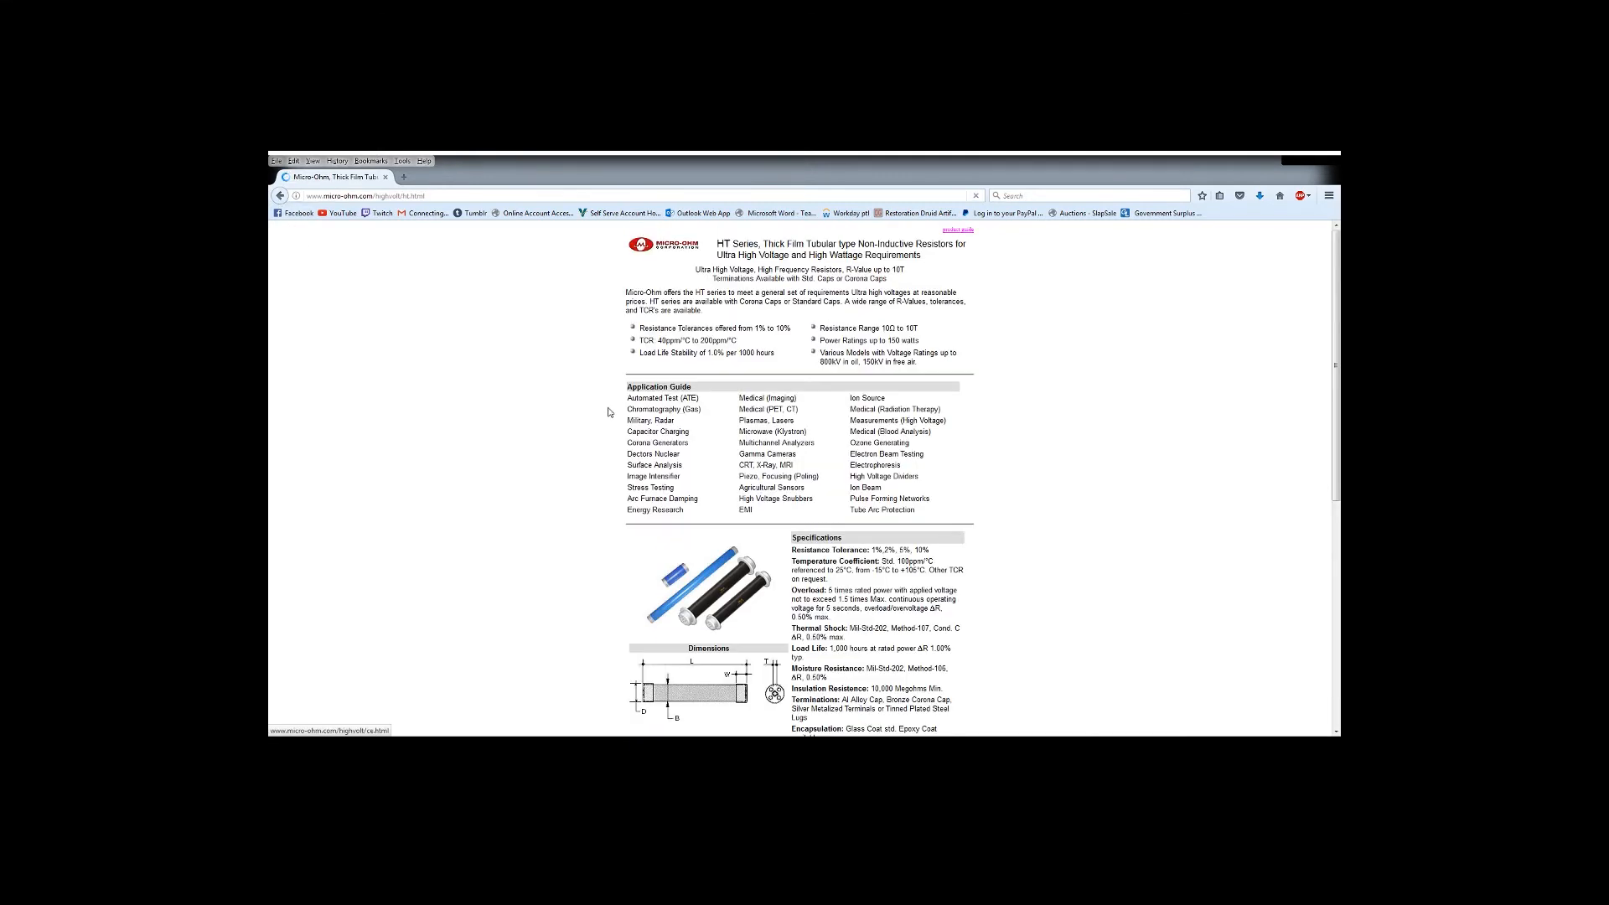
scroll("down", 3)
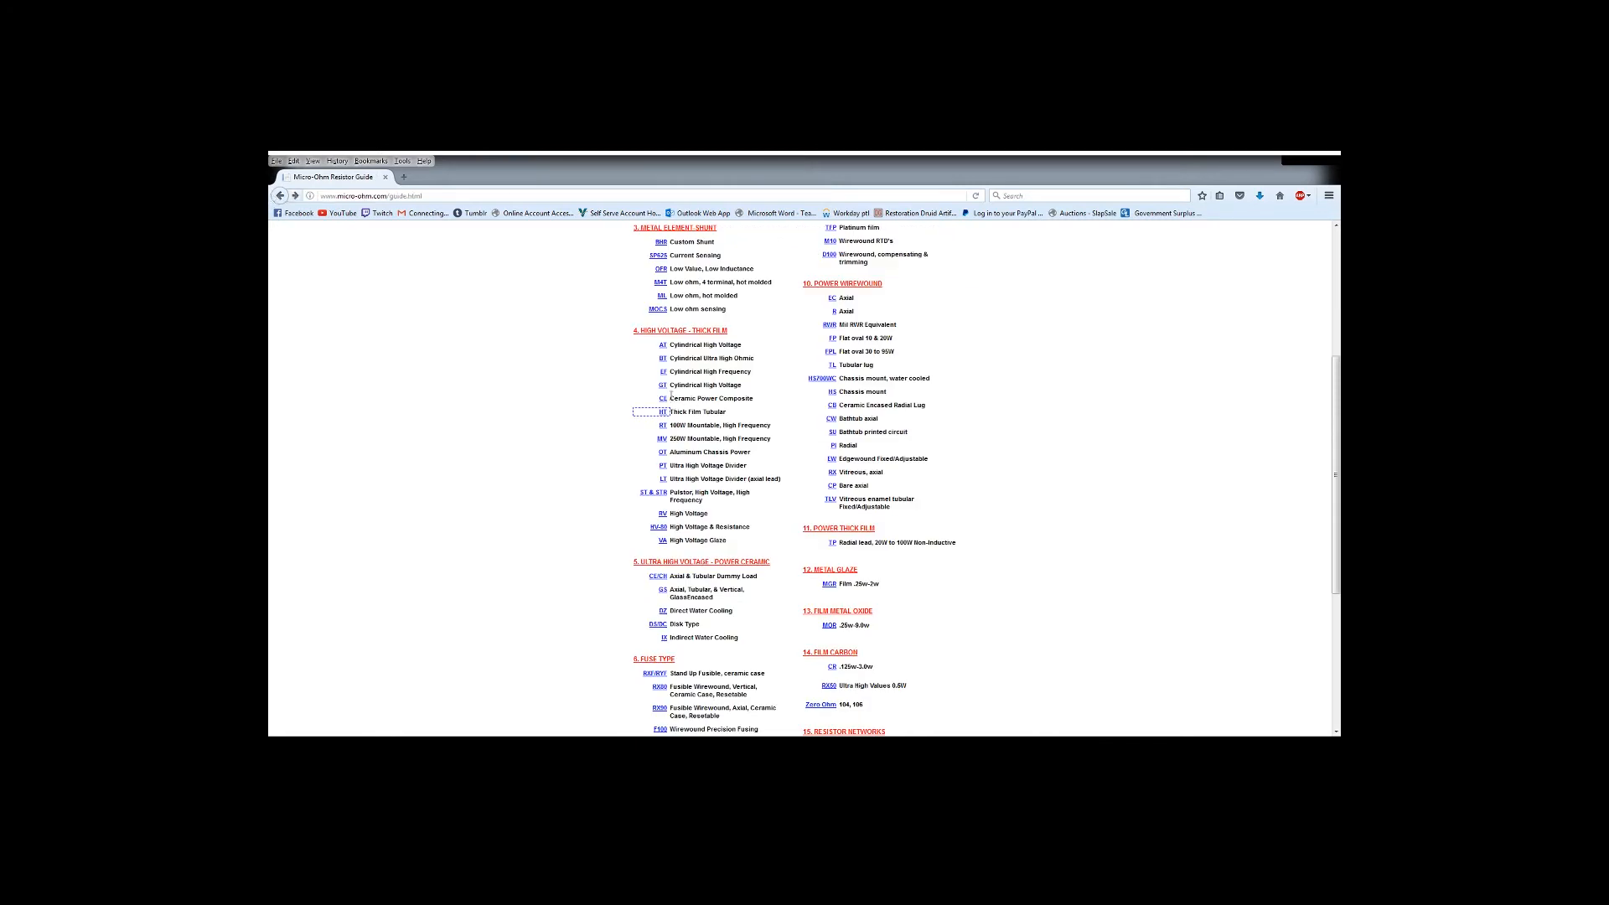
left_click(662, 384)
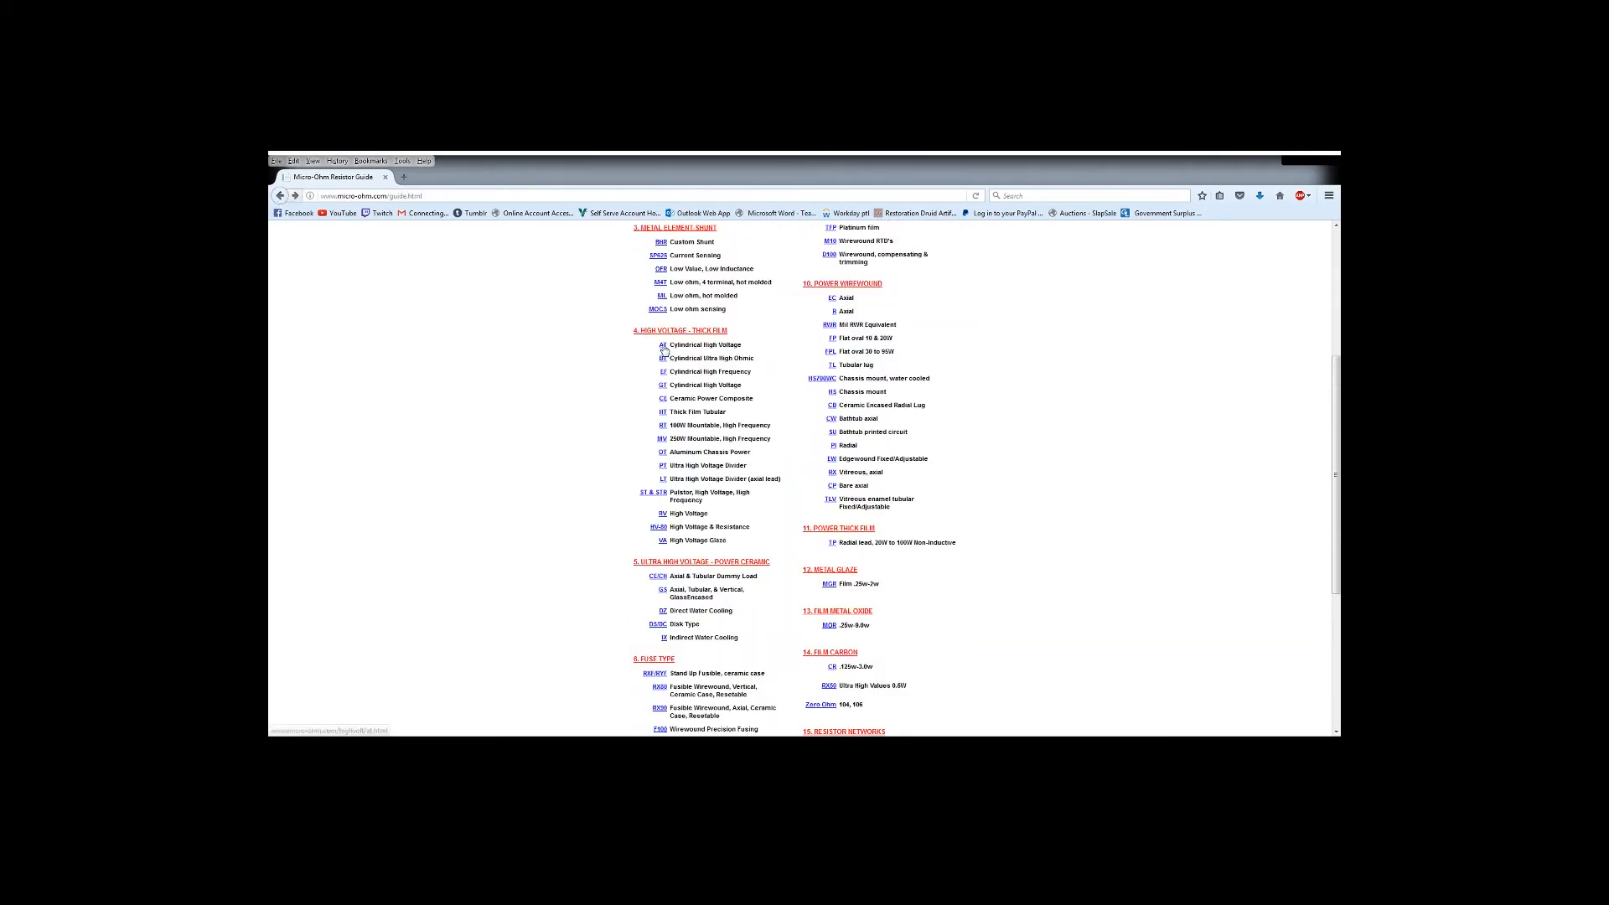
left_click(662, 343)
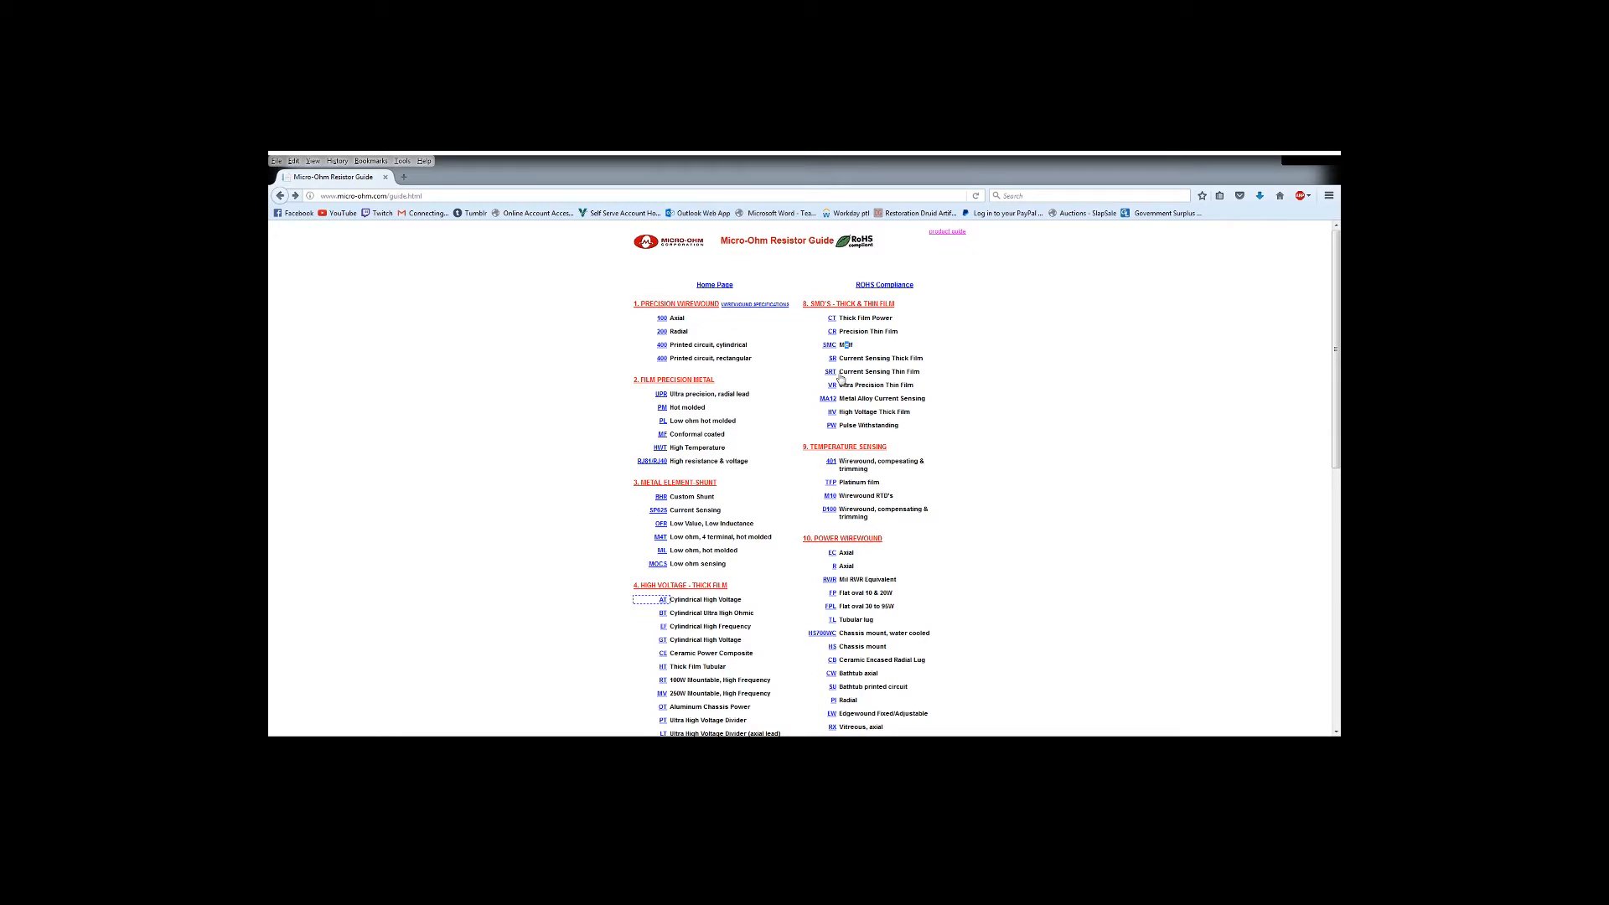
left_click(829, 425)
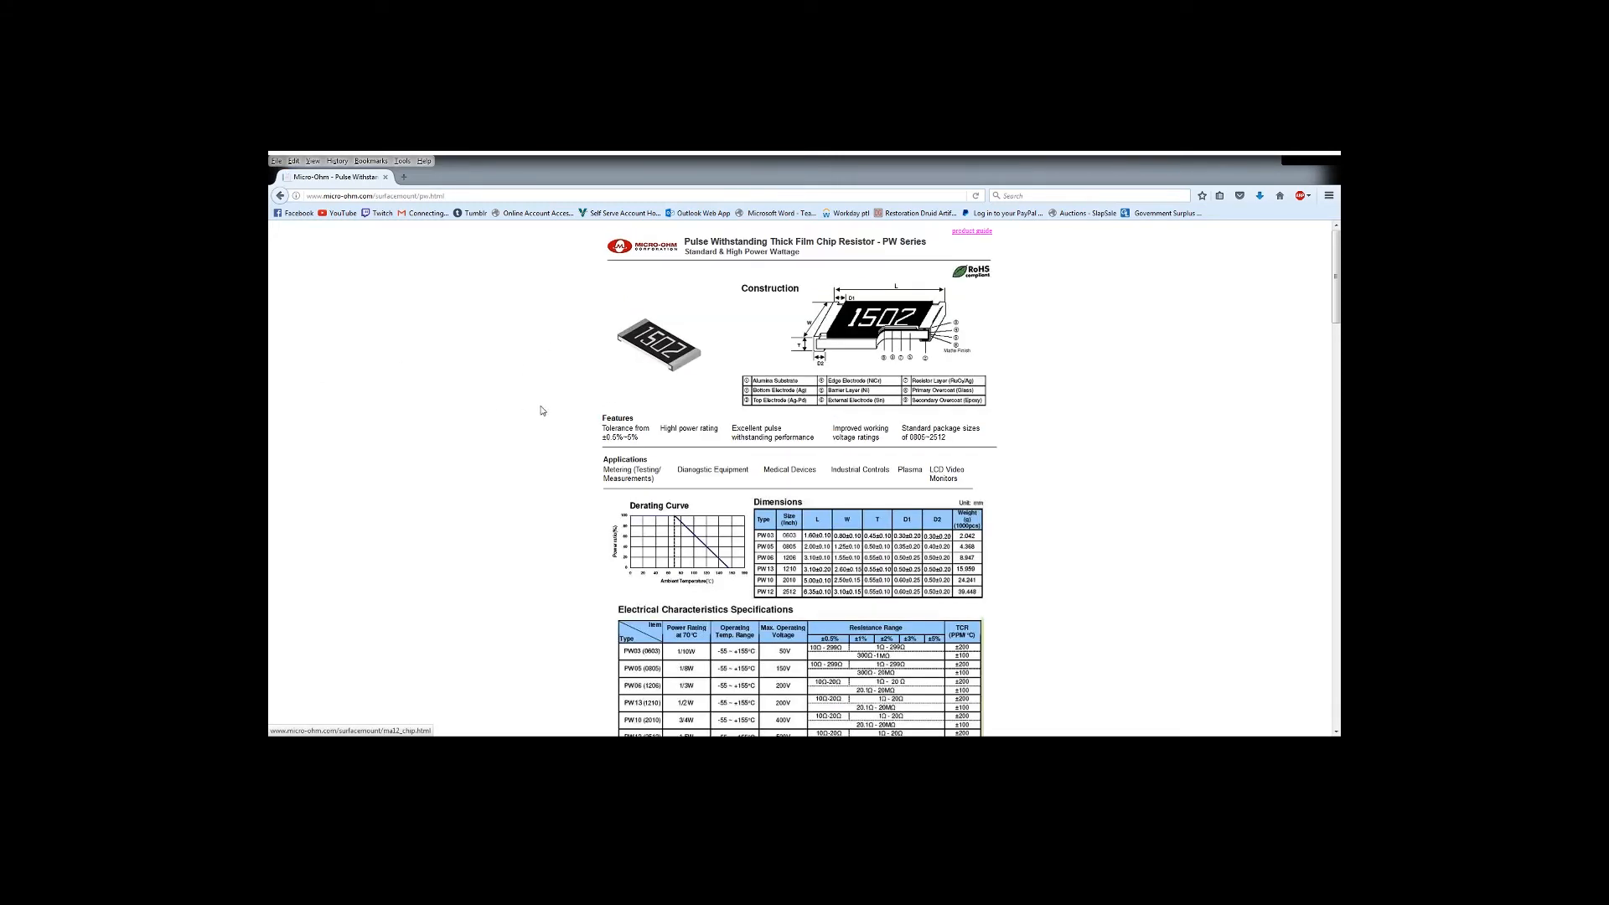
mouse_move(295, 273)
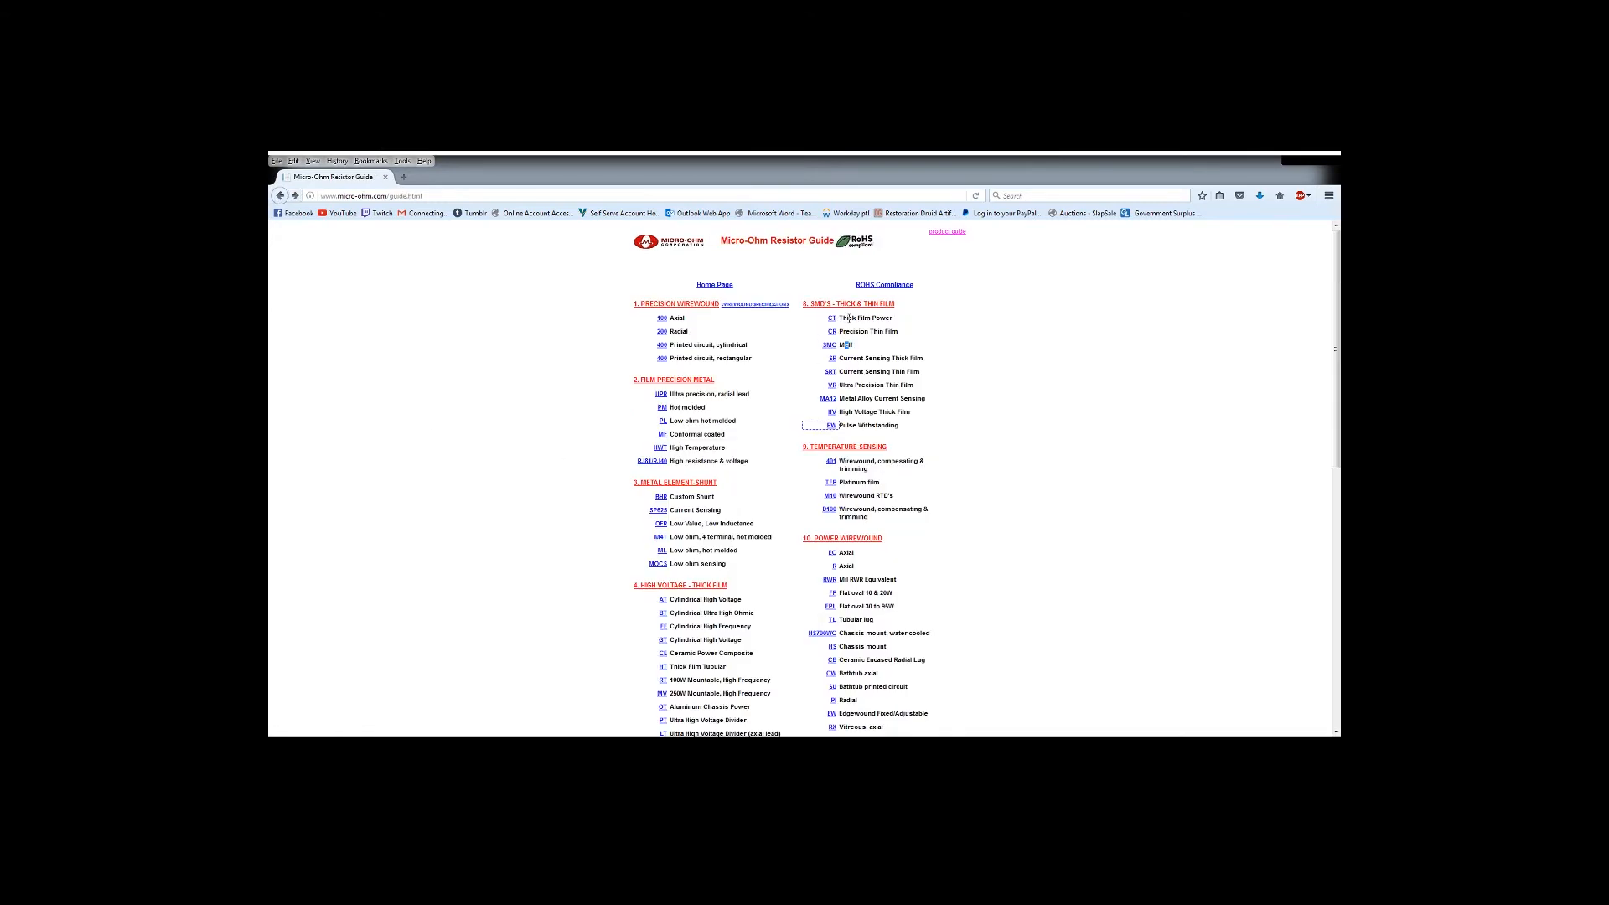
left_click(830, 316)
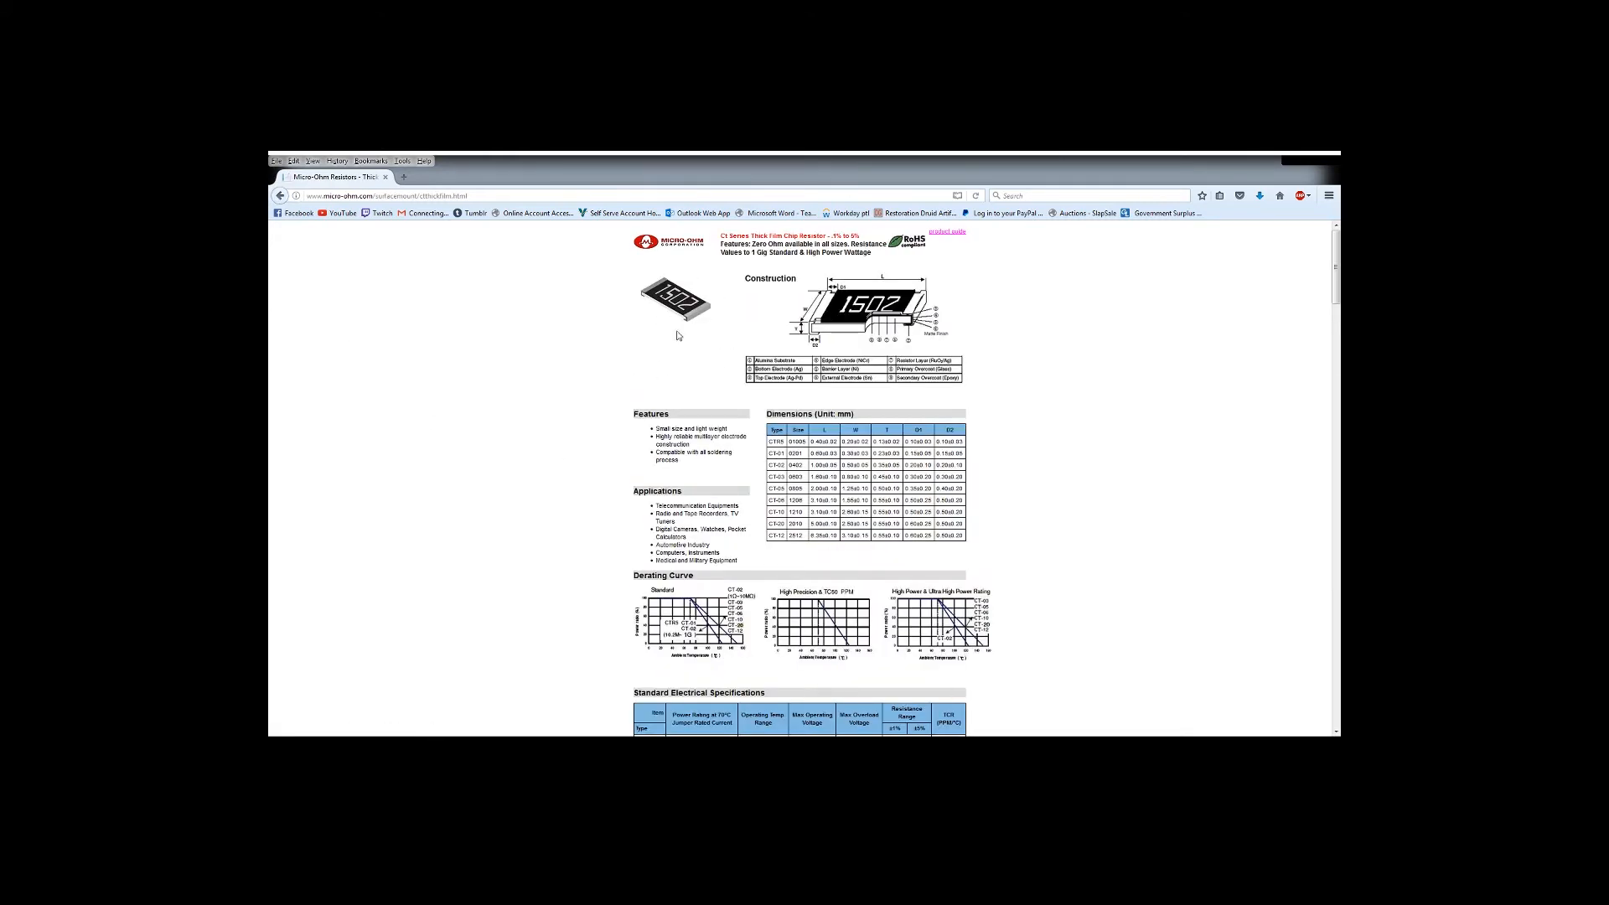
mouse_move(966, 337)
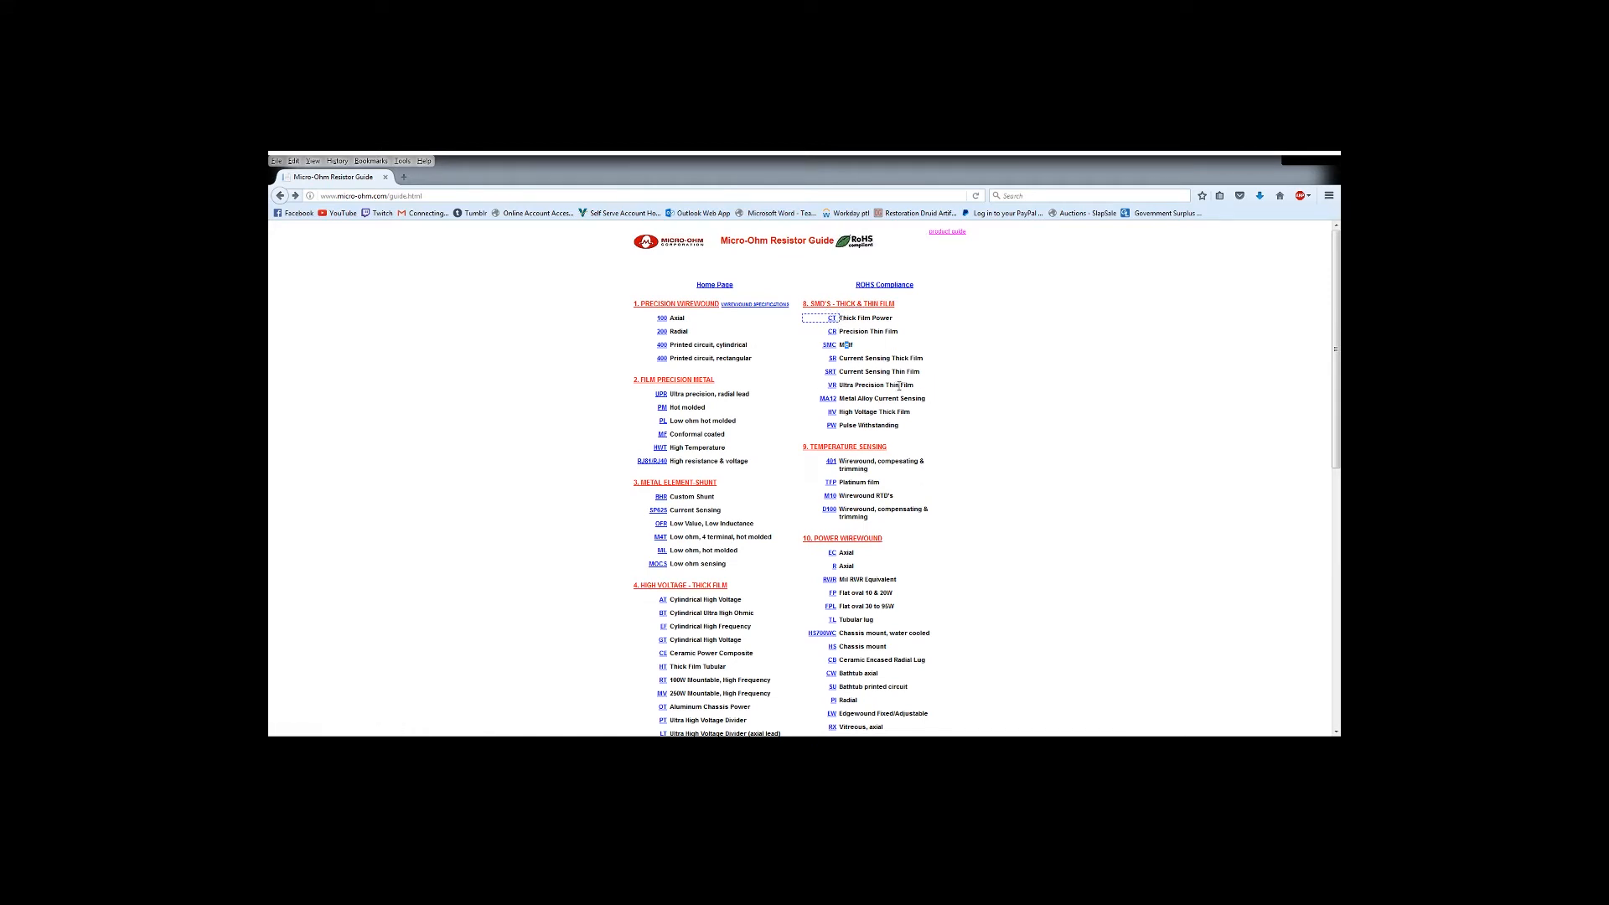
mouse_move(978, 372)
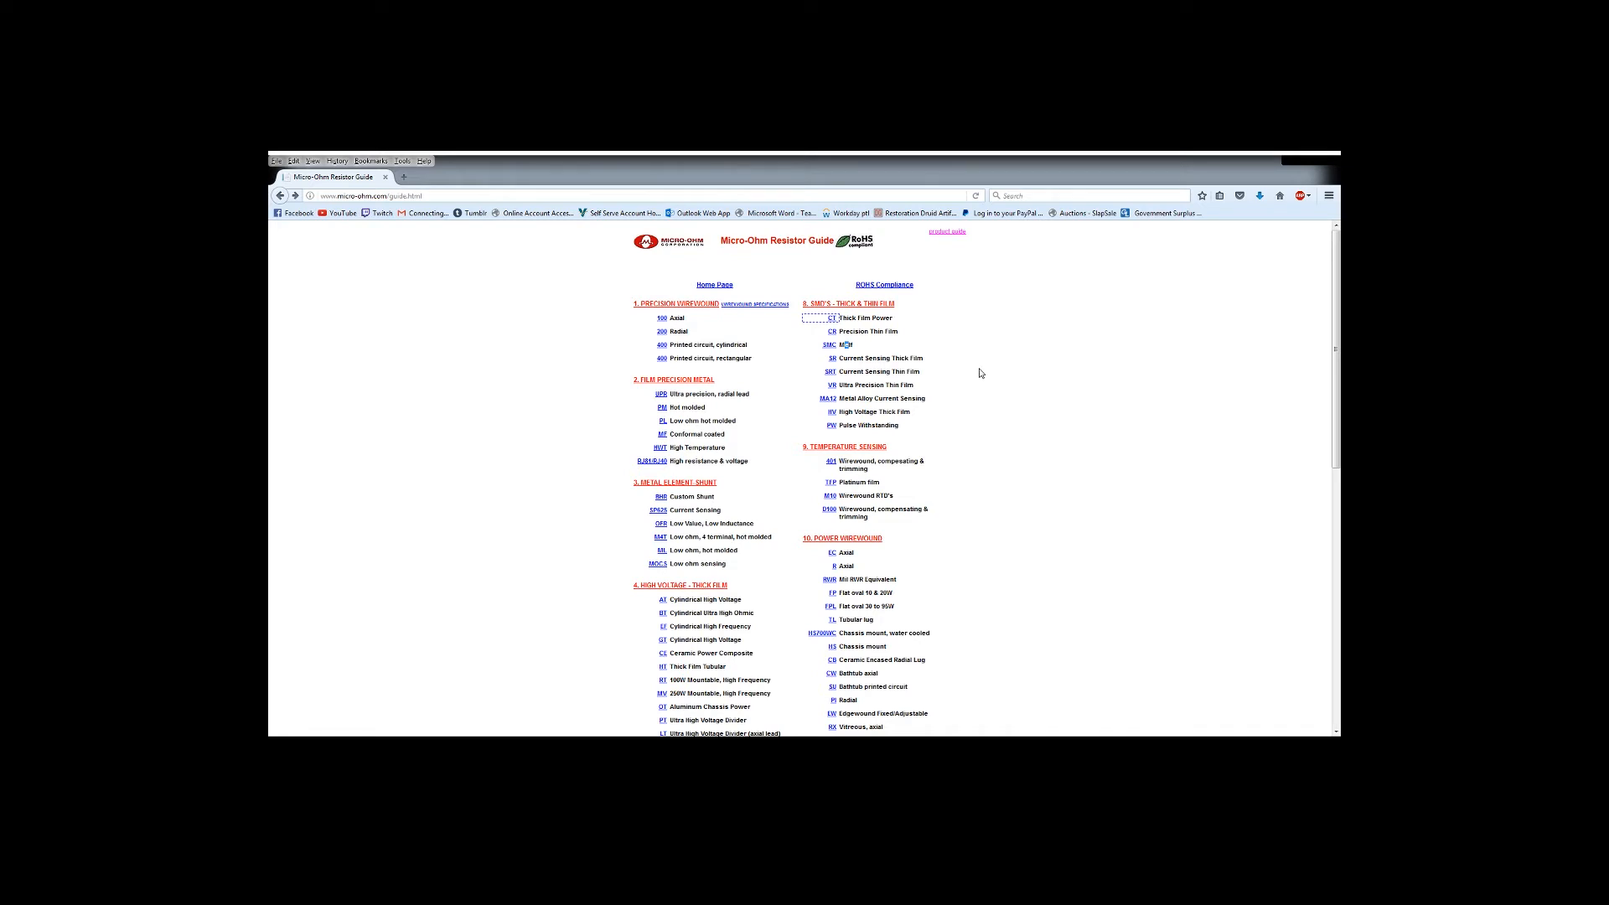
mouse_move(982, 385)
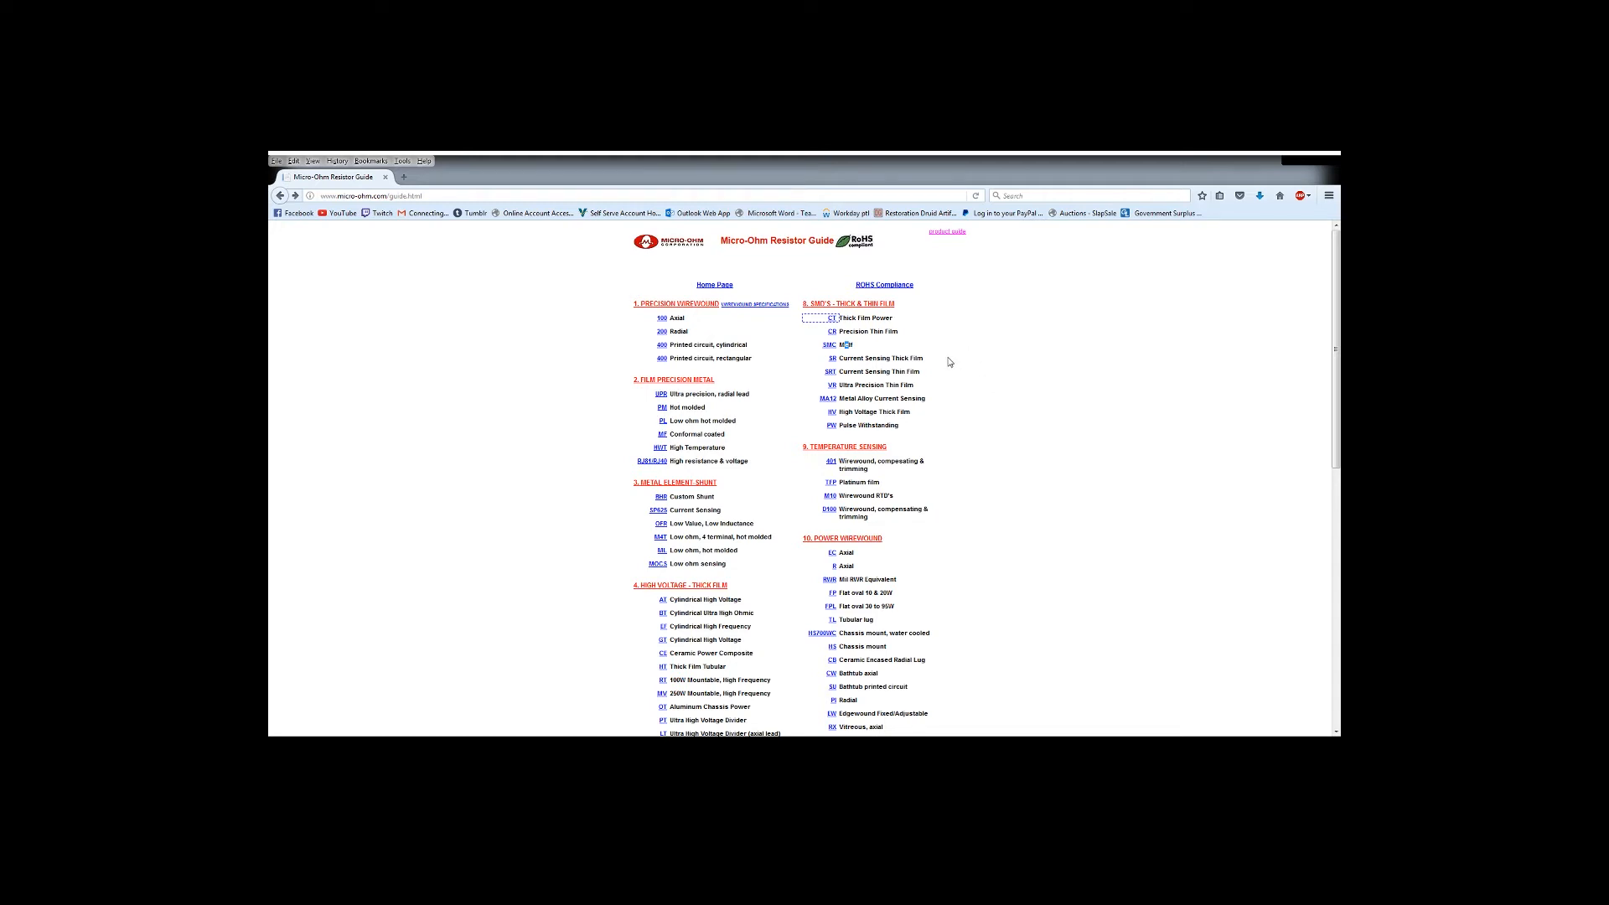
left_click(826, 343)
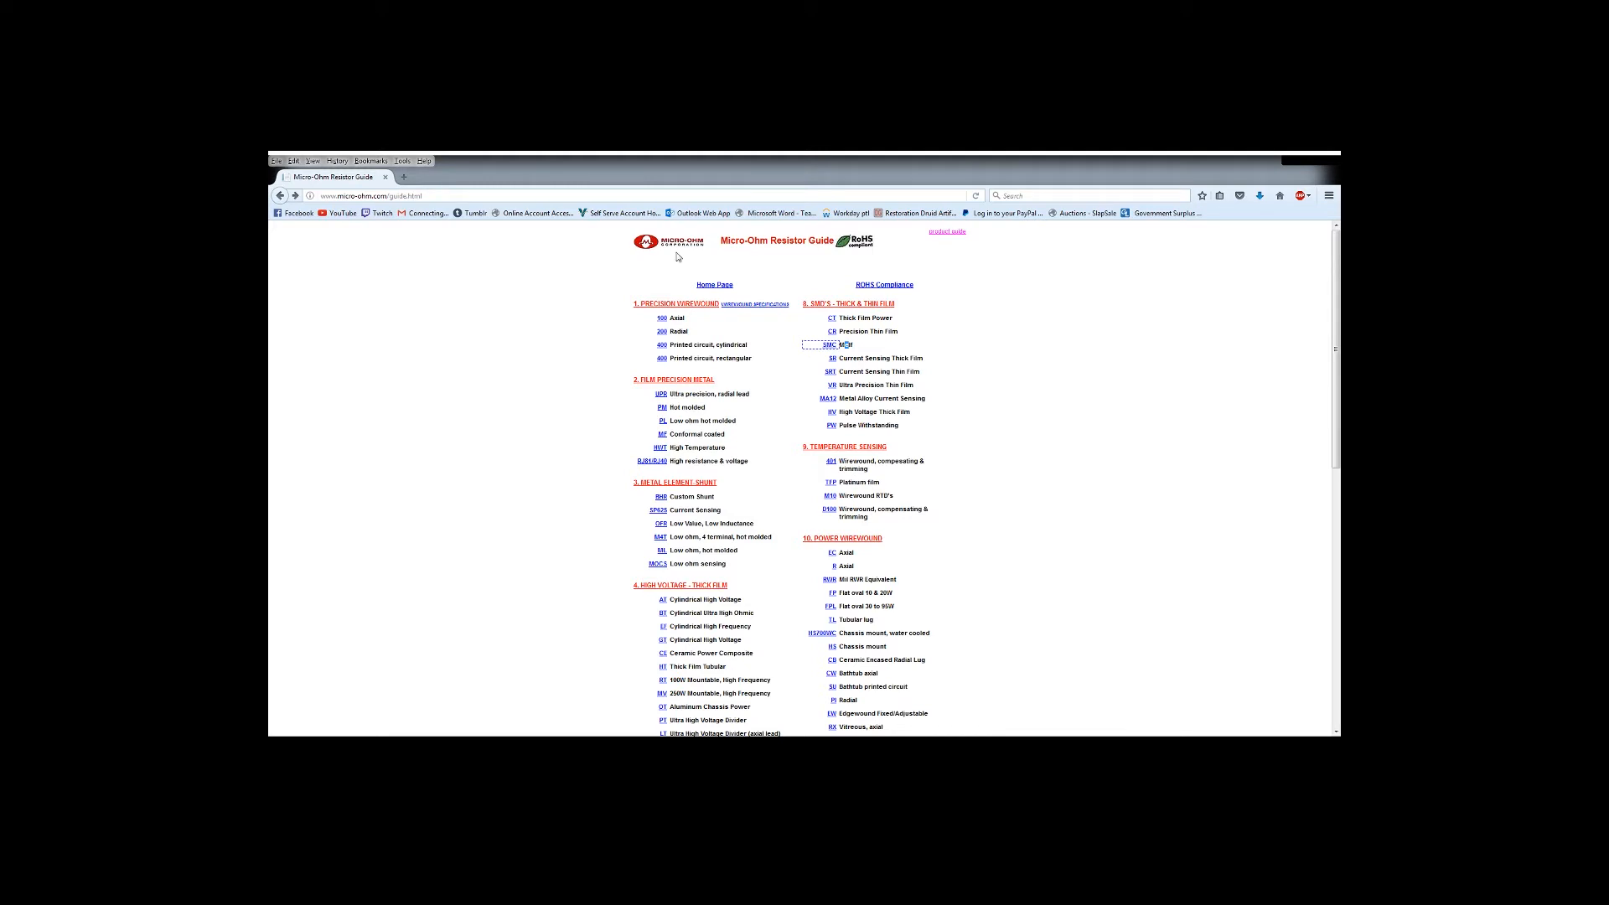
mouse_move(955, 371)
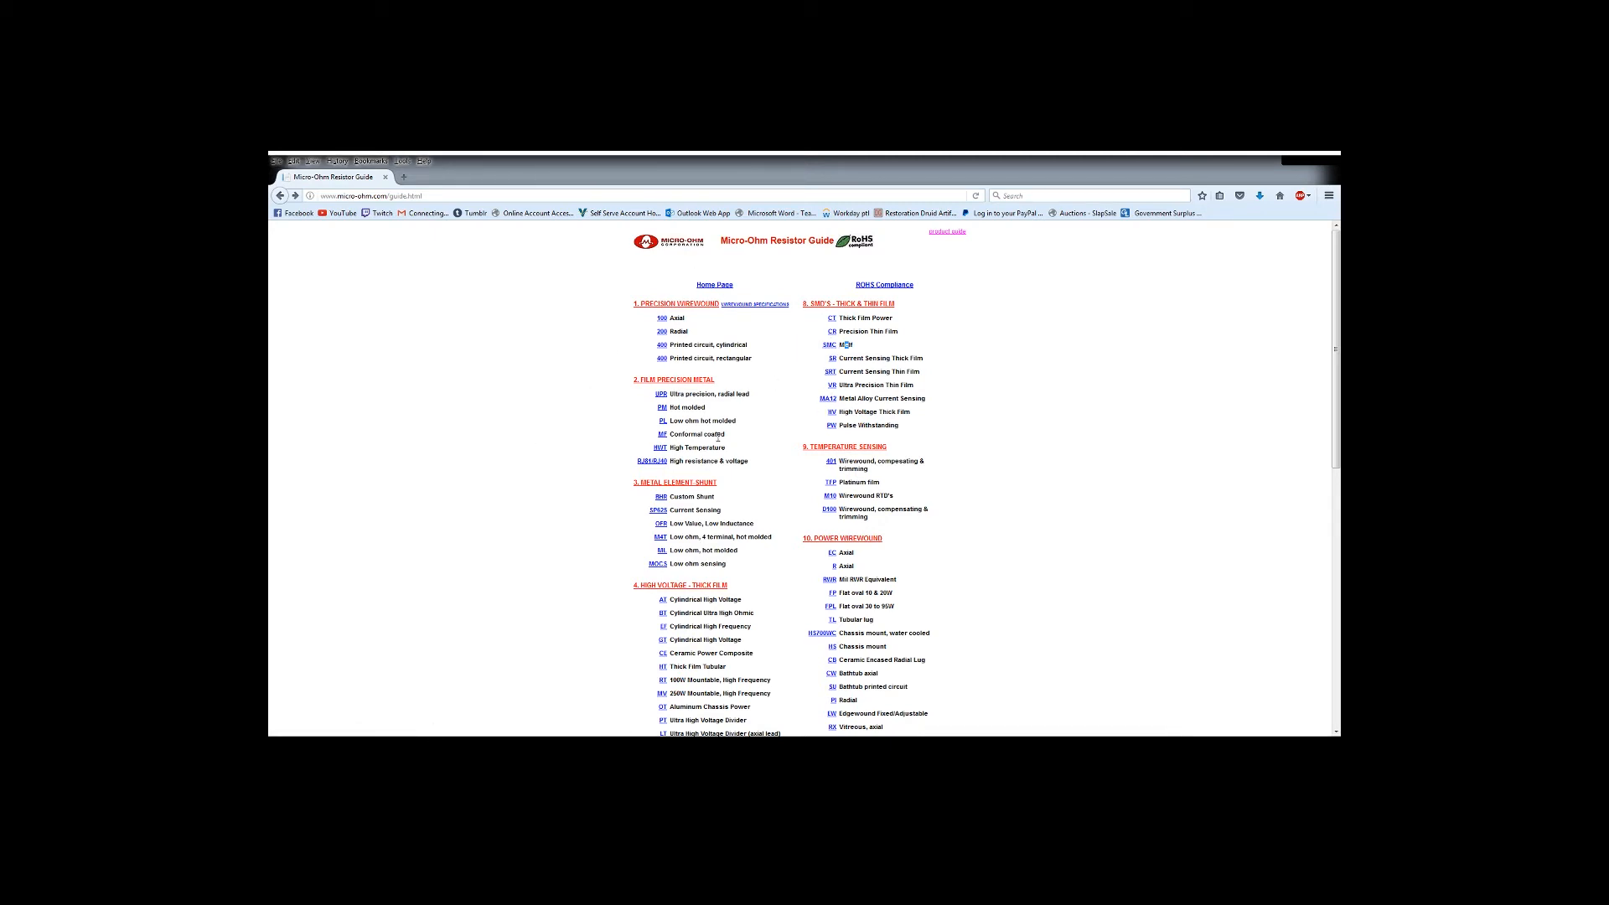
mouse_move(792, 356)
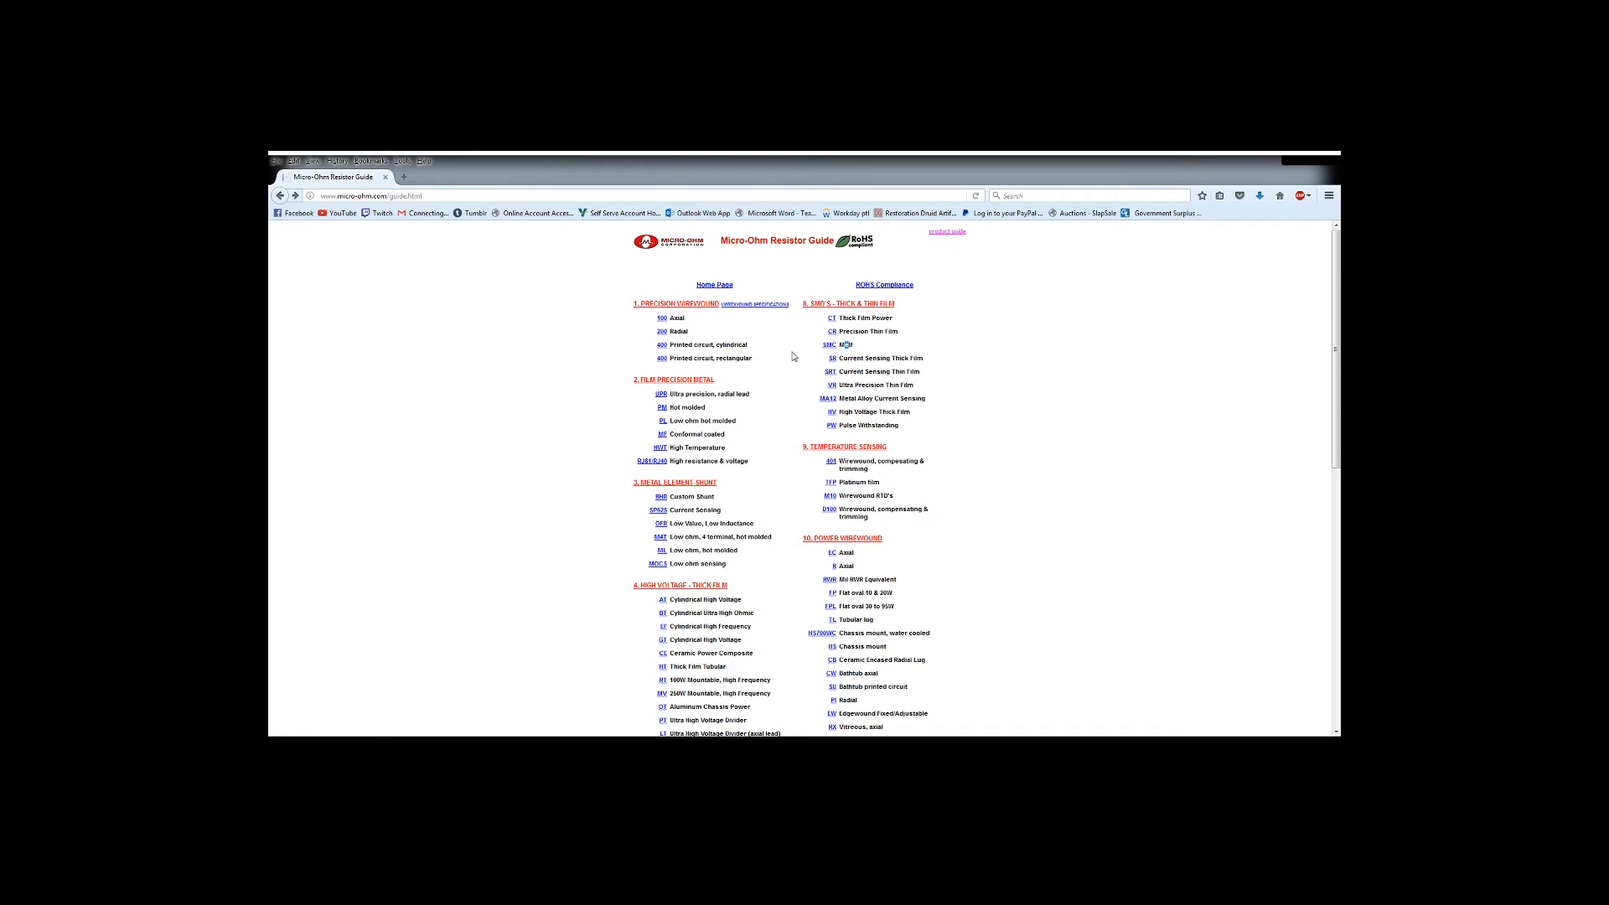
mouse_move(831, 386)
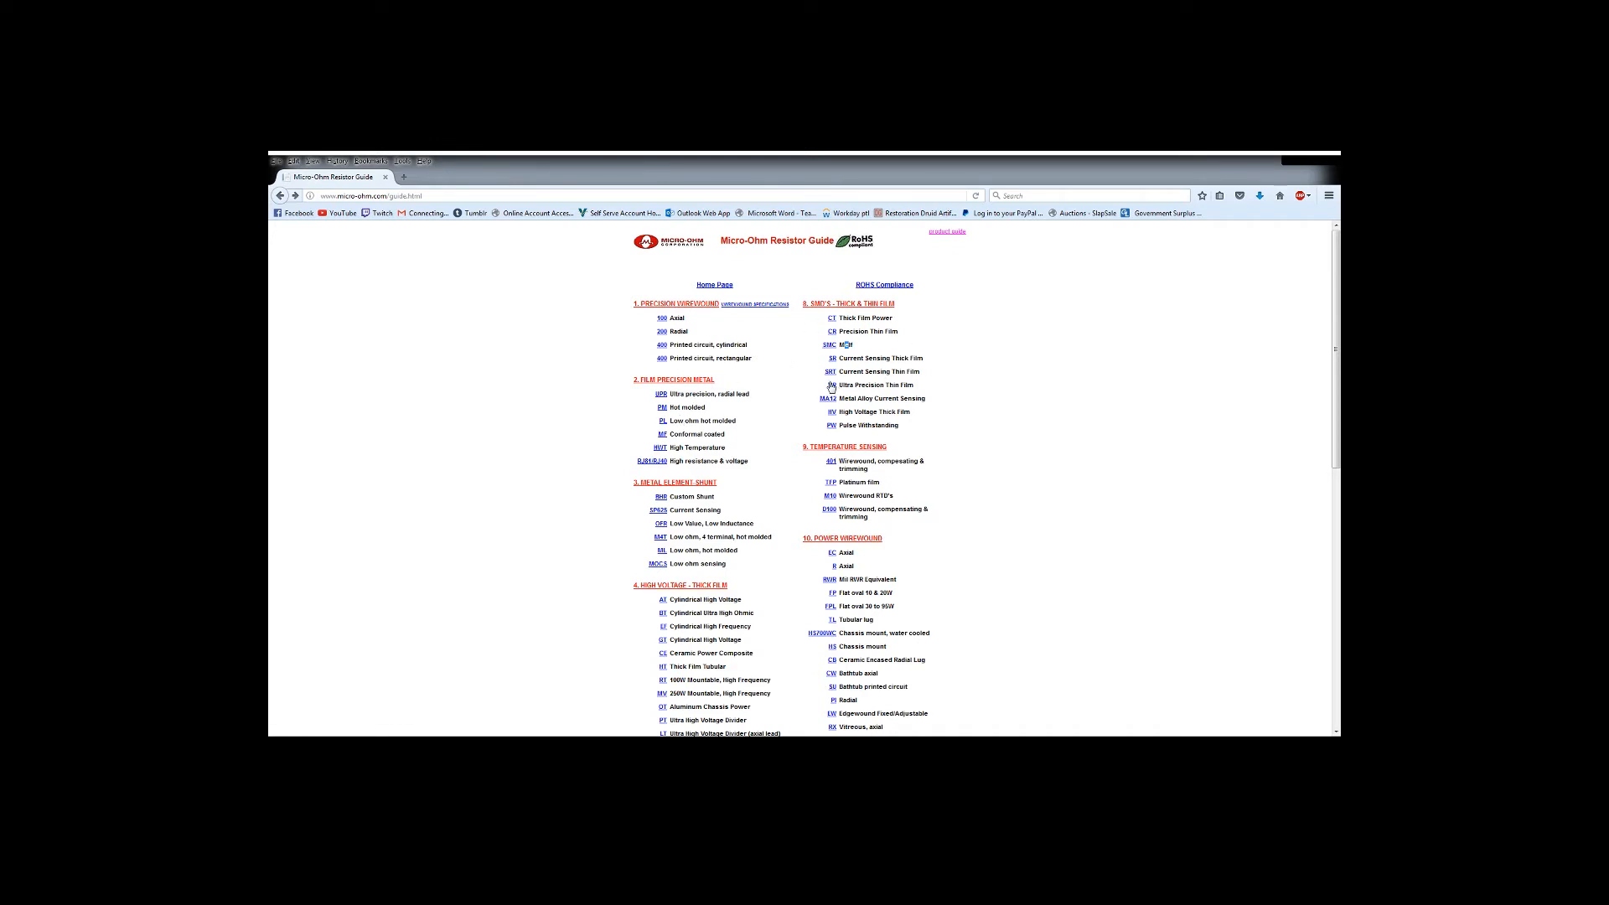